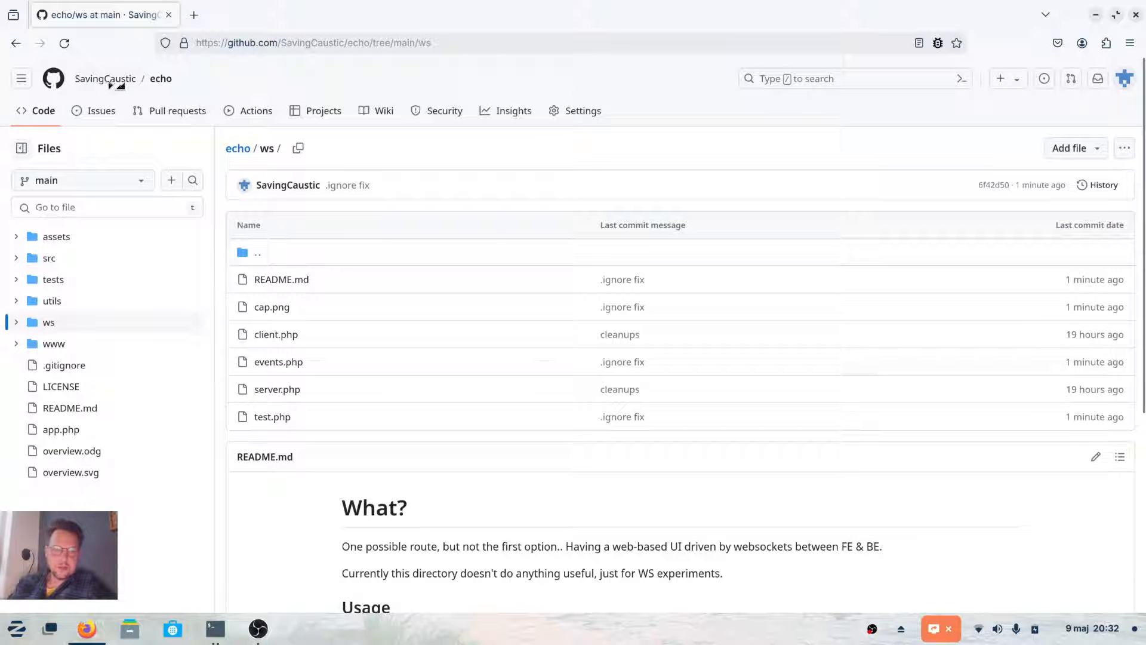
# Step: Go from the GitHub profile page into the echo repository
pyautogui.click(105, 78)
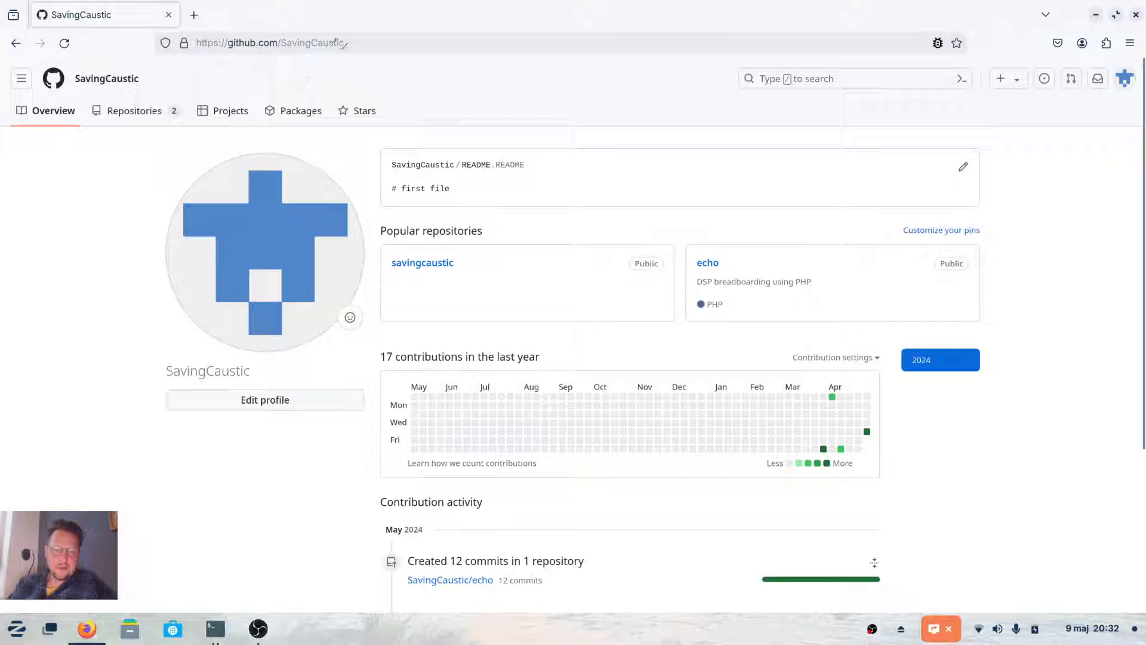
pyautogui.moveTo(711, 265)
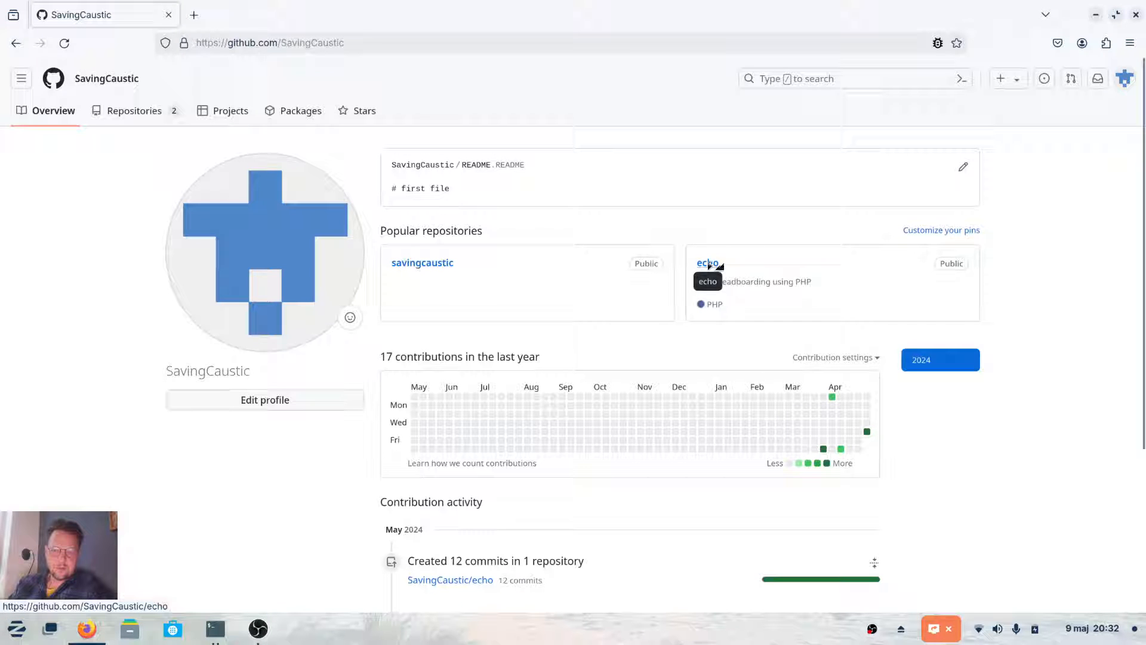
pyautogui.click(707, 263)
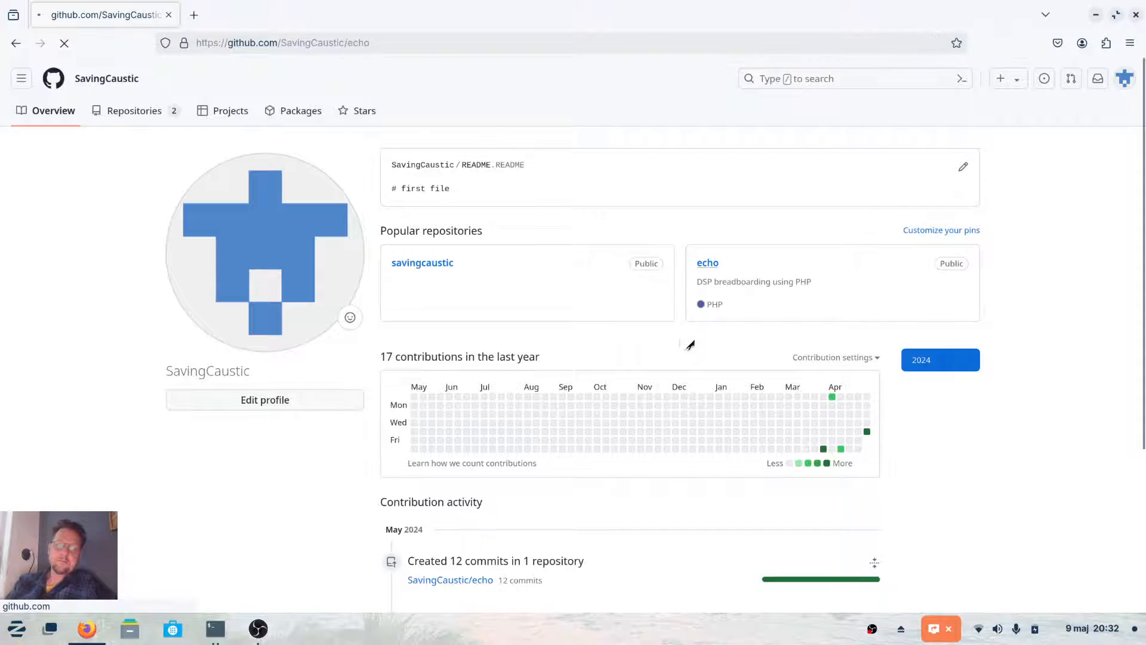
pyautogui.click(708, 263)
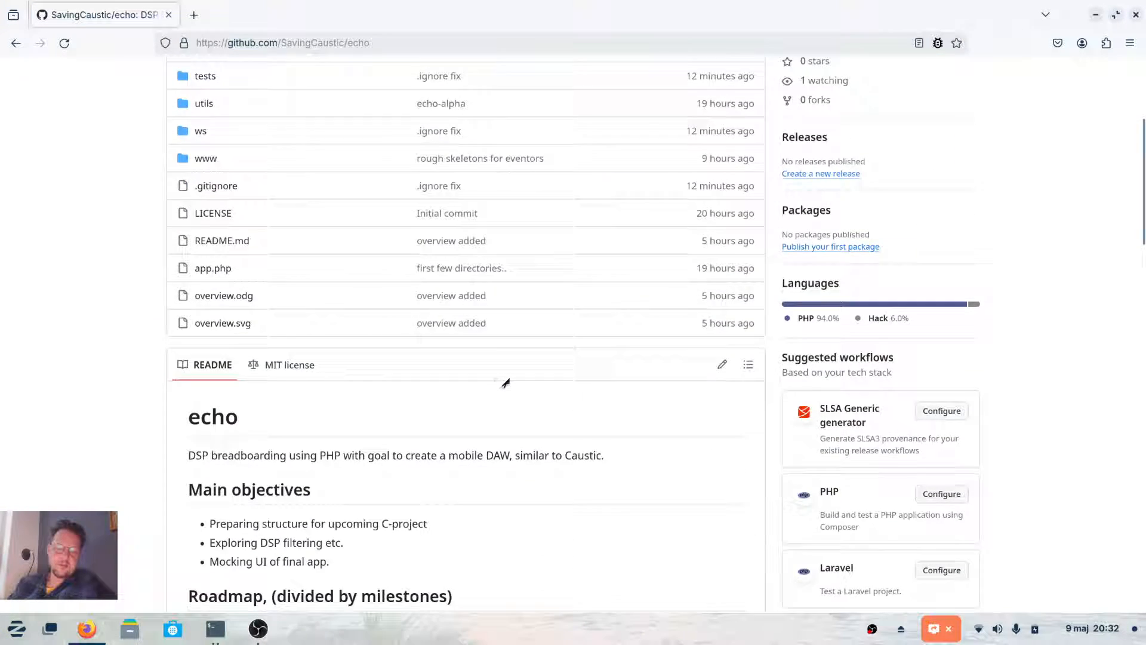
# Step: Scroll through the echo README's roadmap, requirements and architecture diagram
pyautogui.scroll(-3)
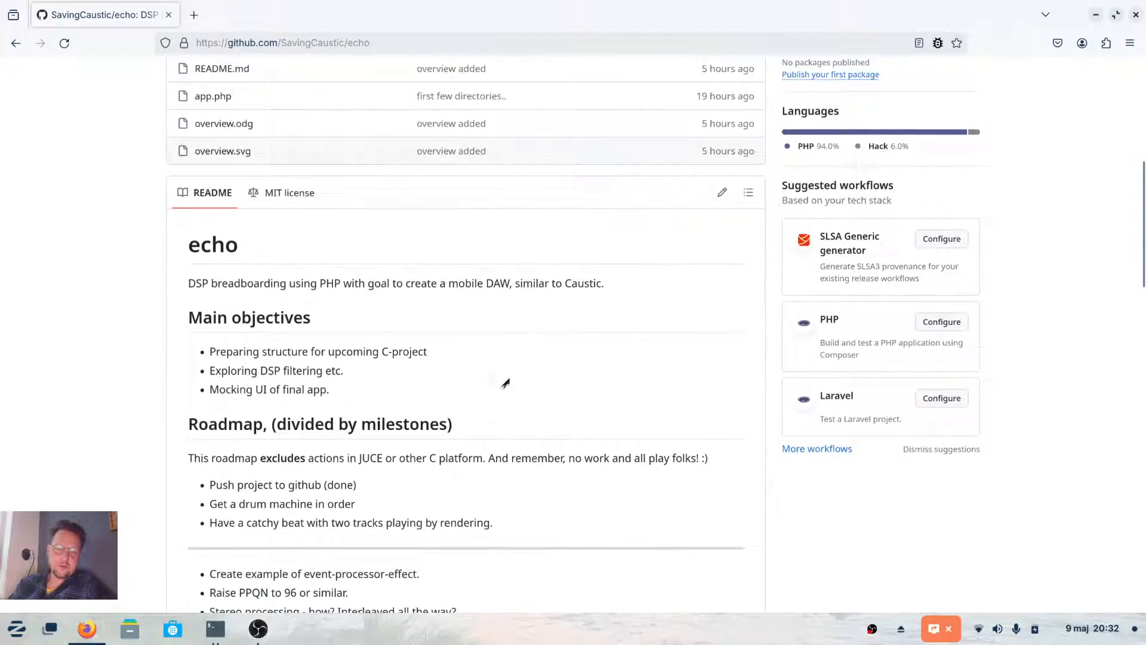
pyautogui.scroll(-3)
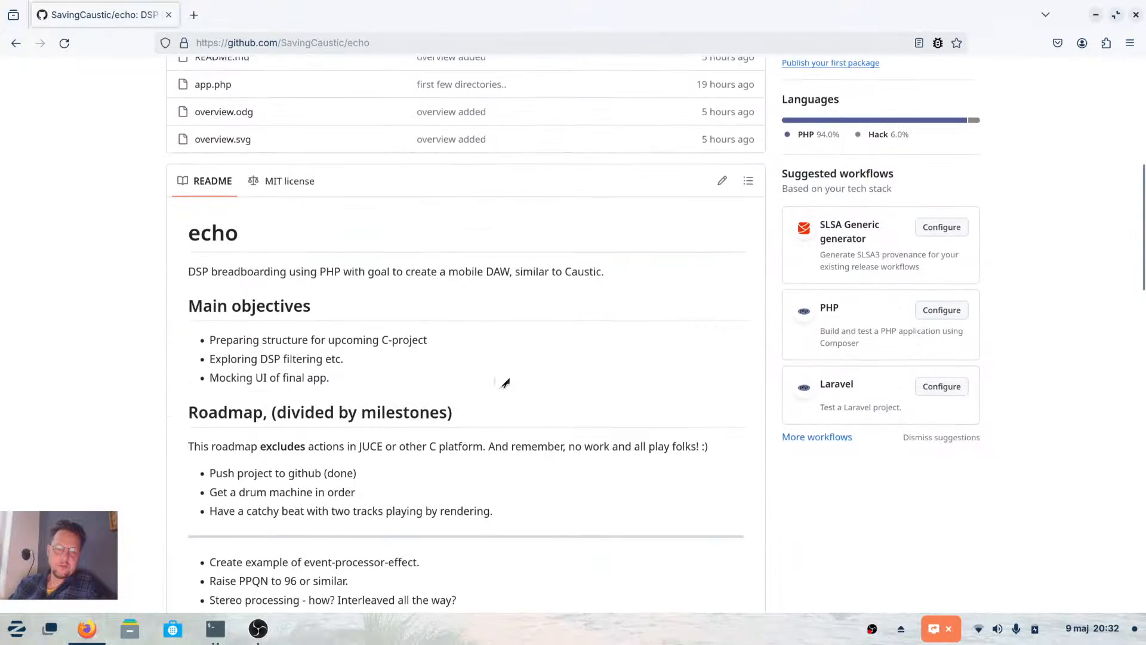
pyautogui.scroll(-3)
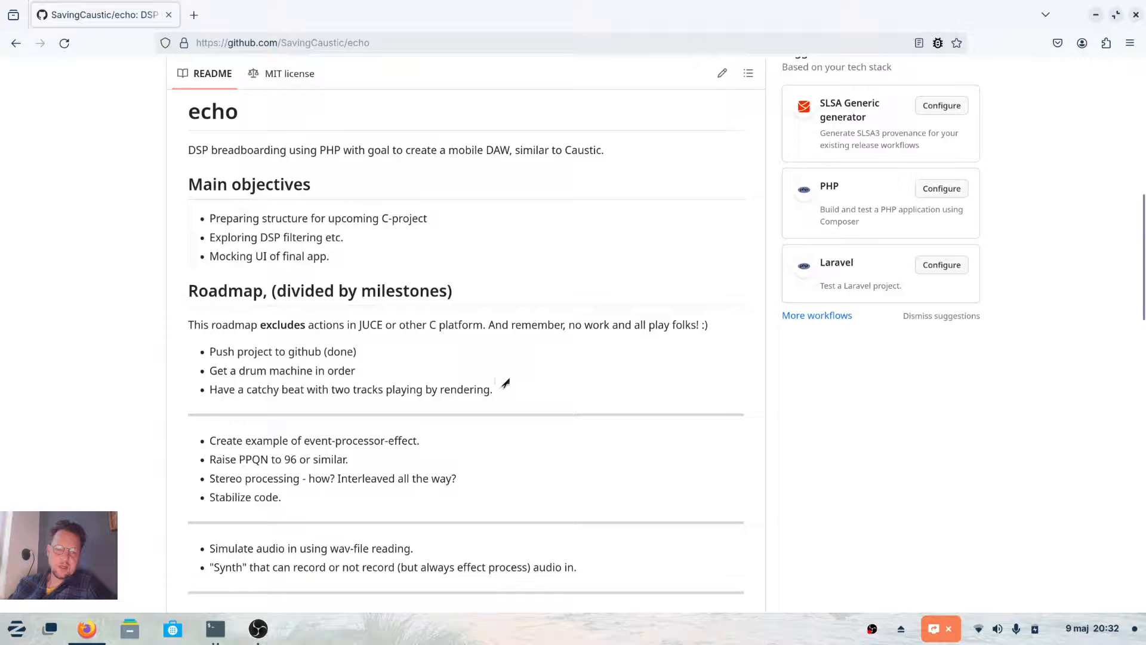
pyautogui.scroll(3)
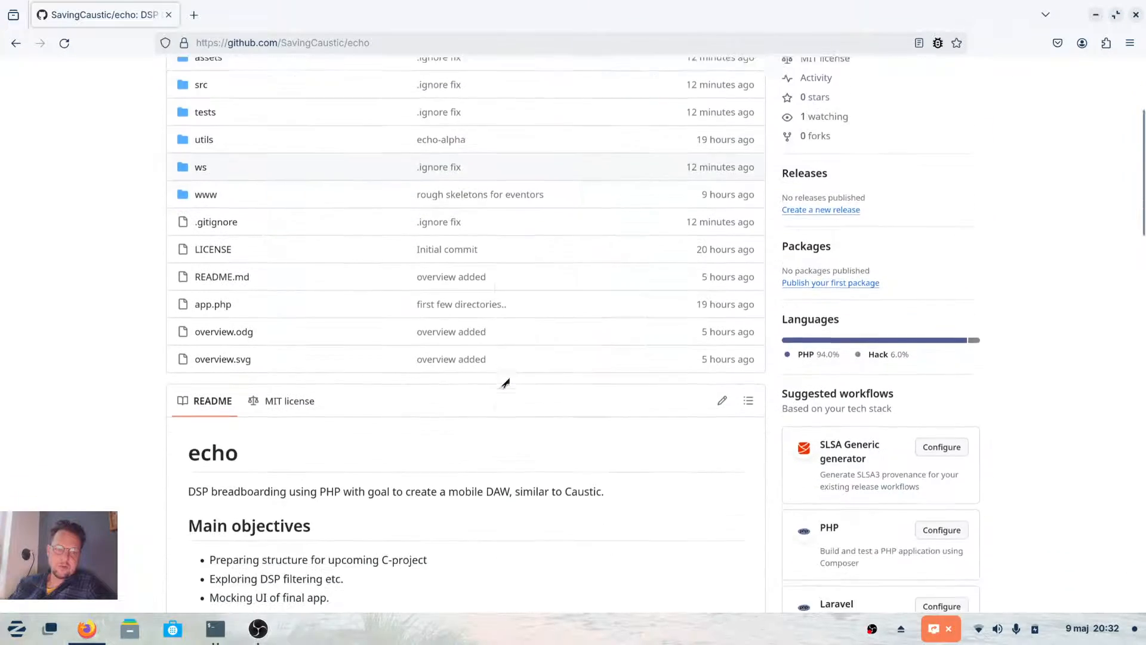
pyautogui.scroll(-3)
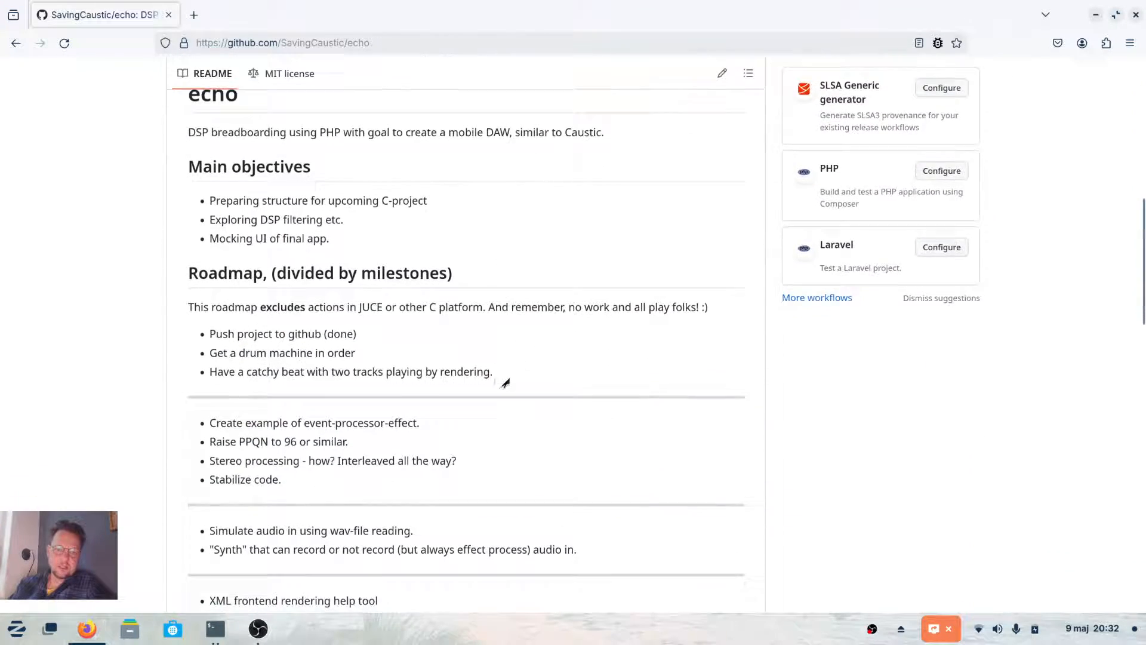
pyautogui.scroll(-3)
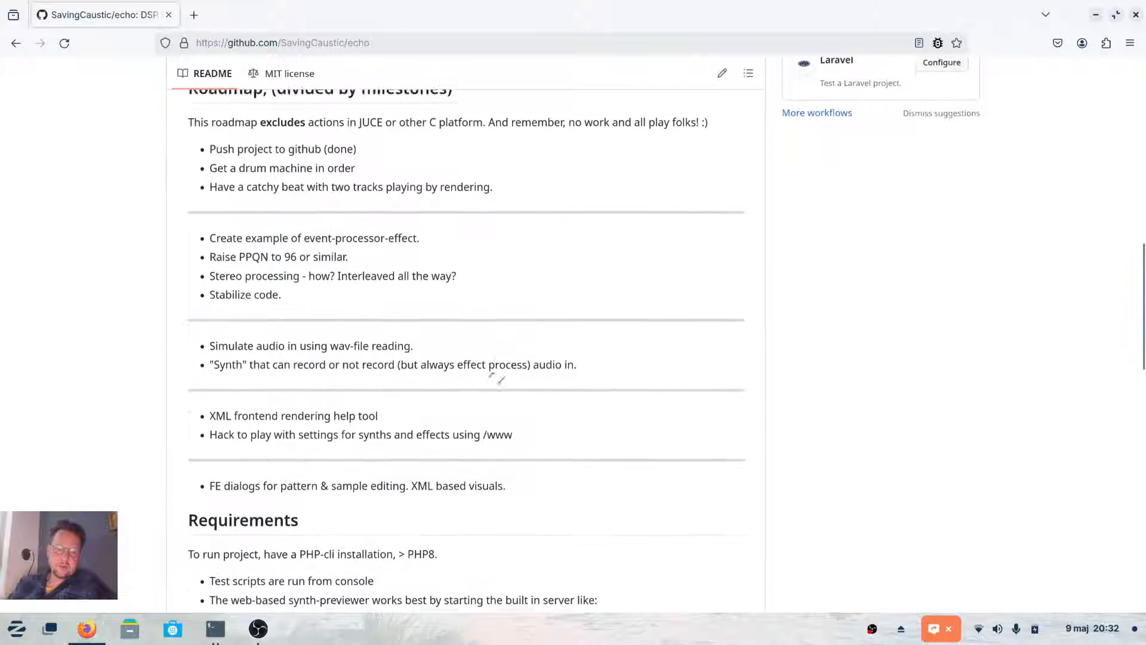
pyautogui.scroll(-3)
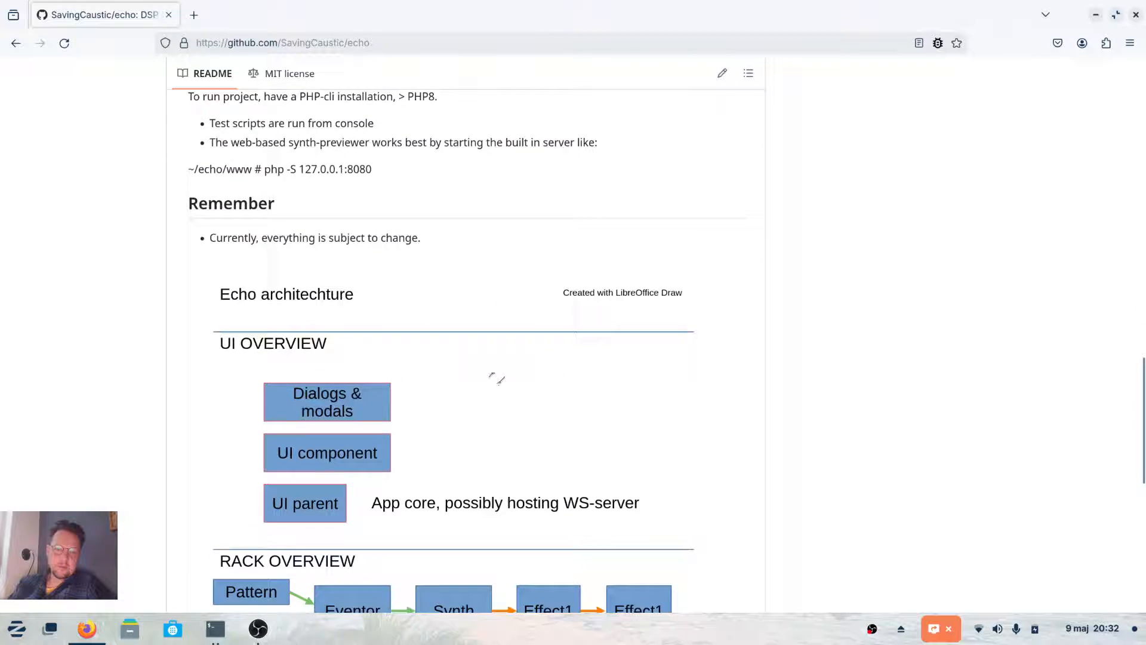
pyautogui.scroll(-3)
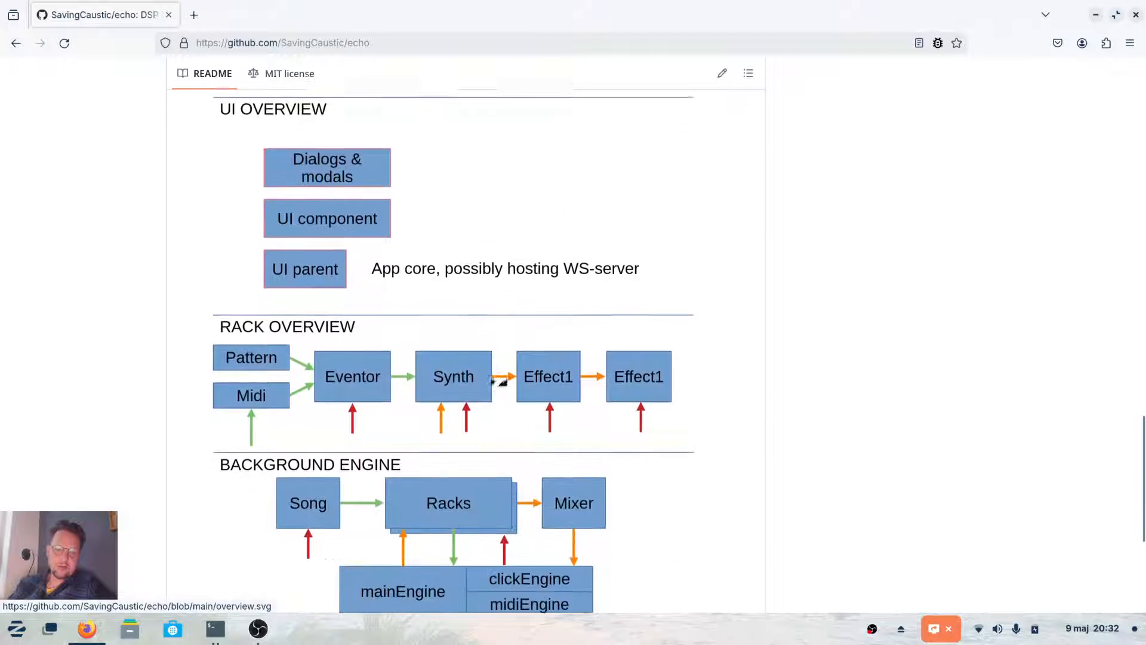
pyautogui.scroll(-3)
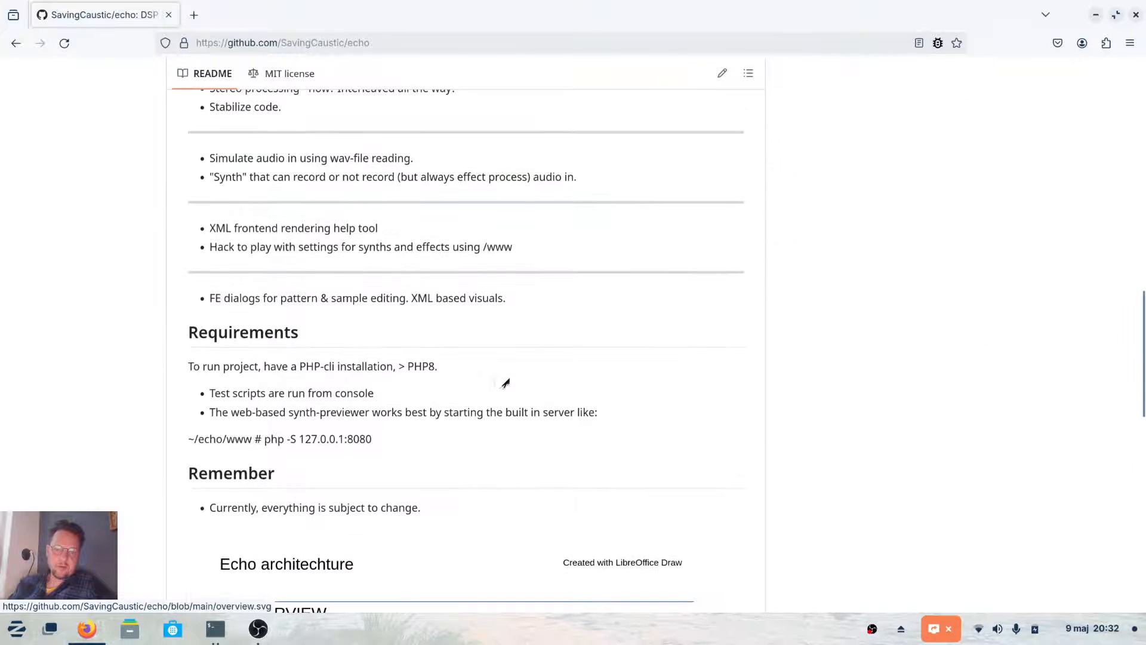
pyautogui.scroll(-3)
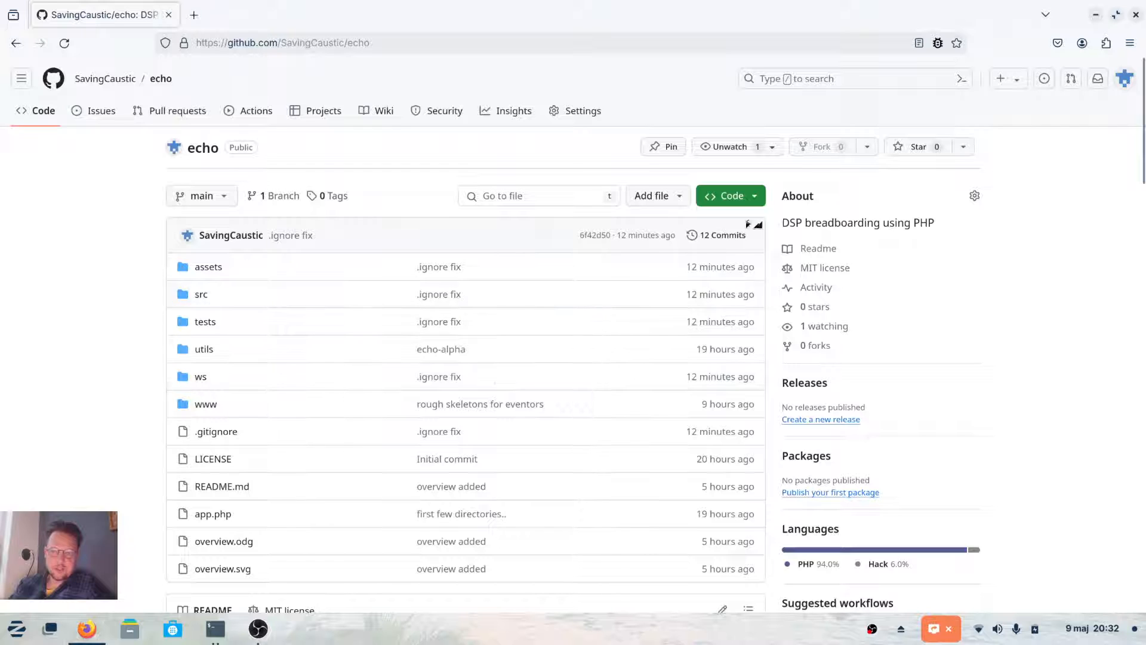
# Step: Show the echo repository's clone options with the SSH address for echo.git
pyautogui.click(730, 195)
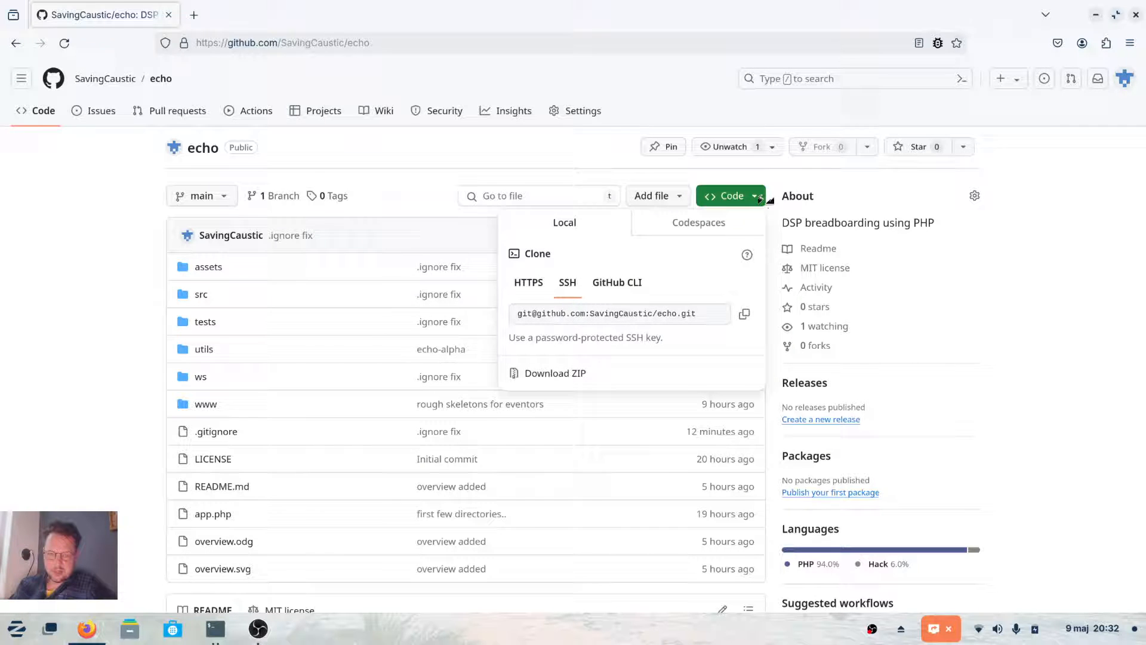
pyautogui.moveTo(585, 361)
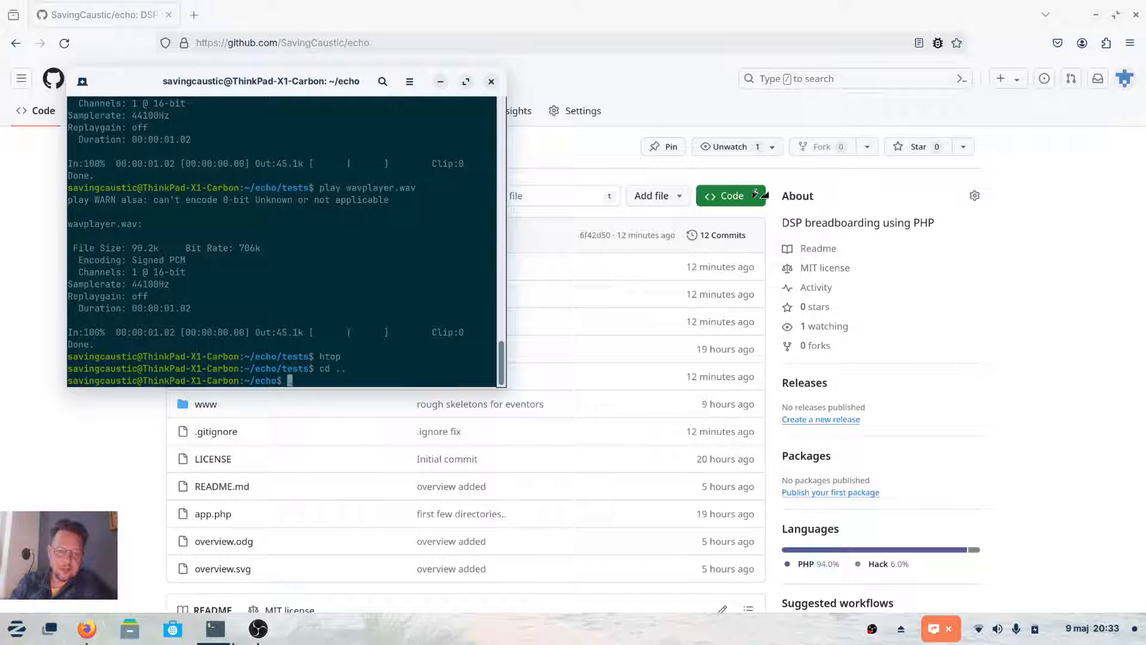
# Step: List the echo files, enter tests/, and confirm php -v reports PHP 8.1.2
pyautogui.write('ls')
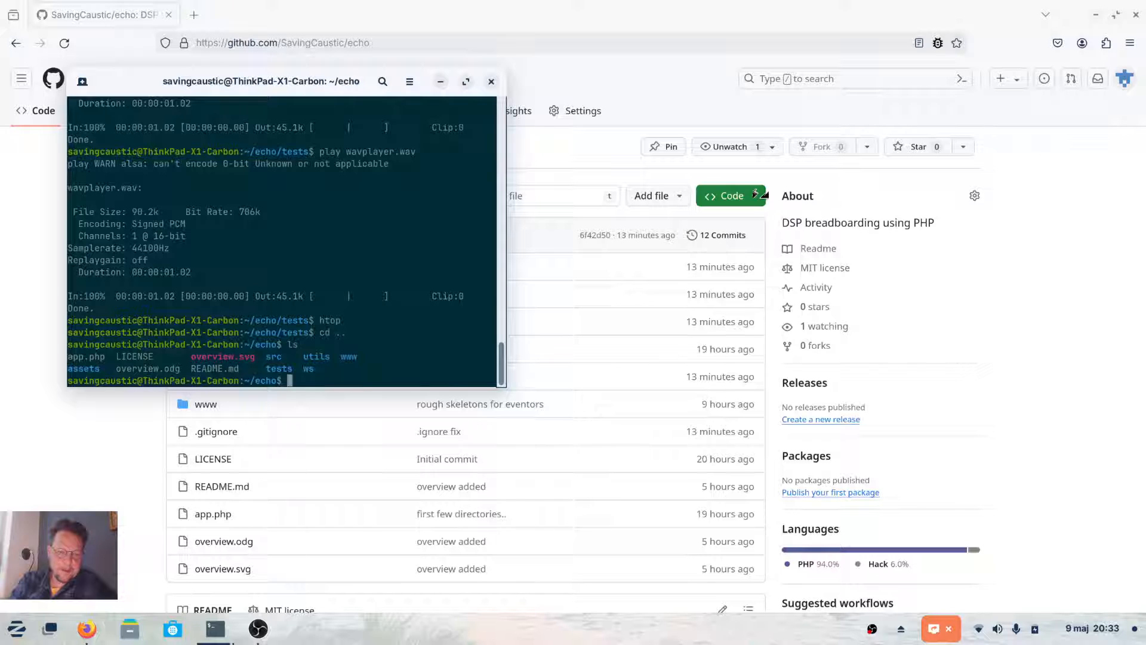
pyautogui.write('cd tests/')
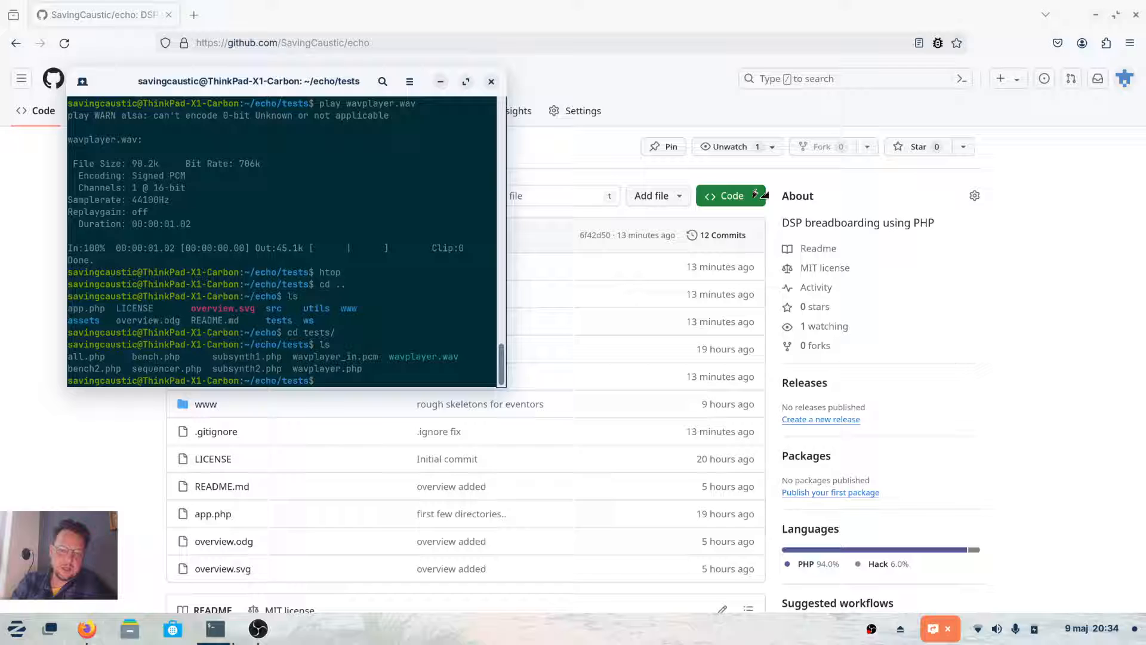
pyautogui.write('php -v')
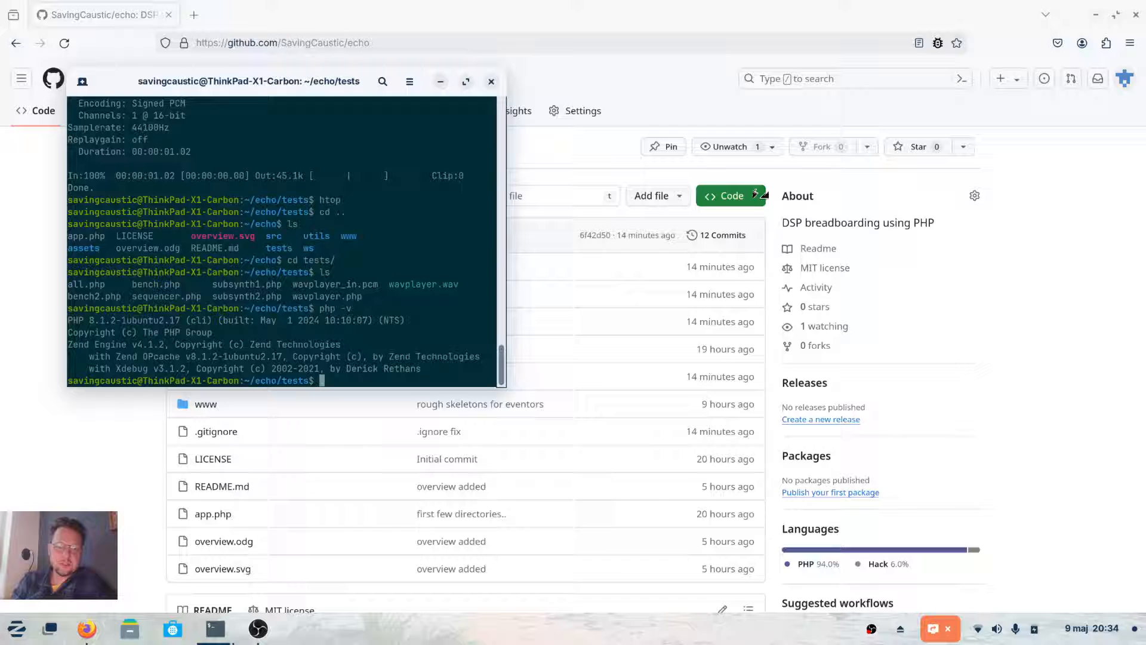
# Step: Render wavplayer.wav by running php wavplayer.php, taking about 0.06 seconds
pyautogui.write('php')
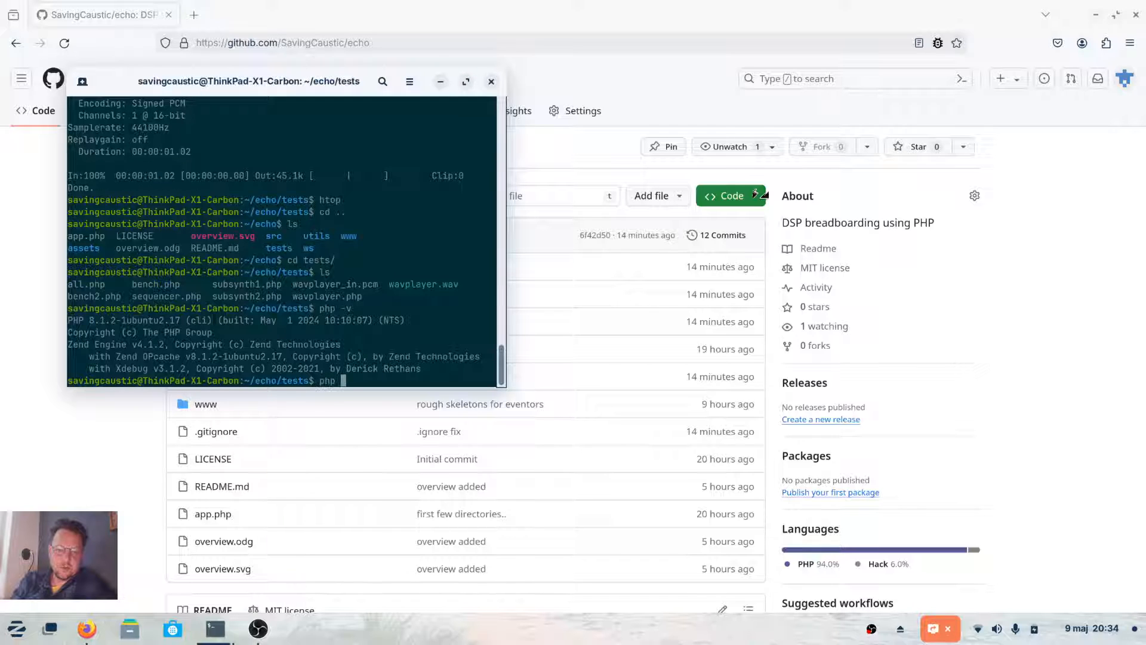
pyautogui.write('wavplayer')
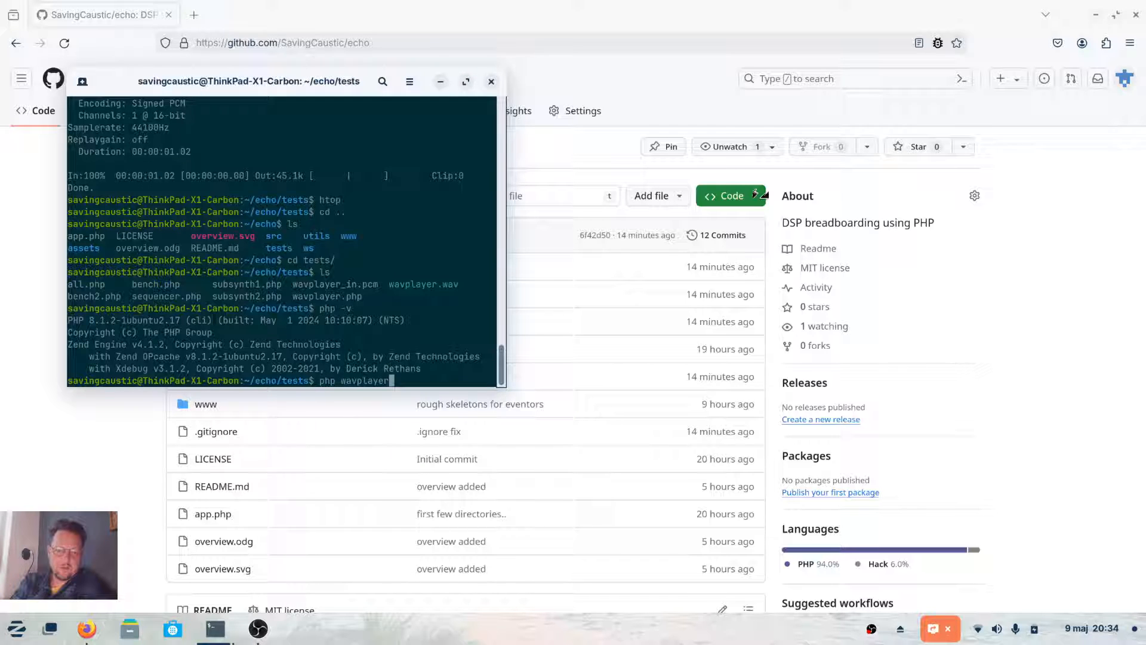
pyautogui.write('.w')
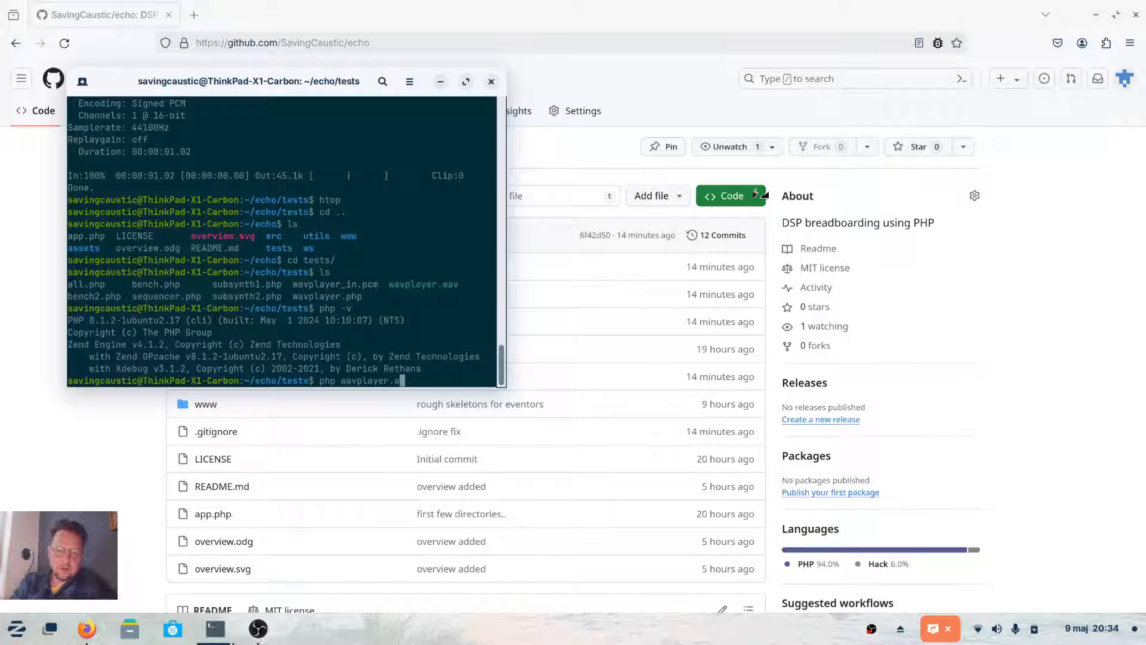
pyautogui.write('hp')
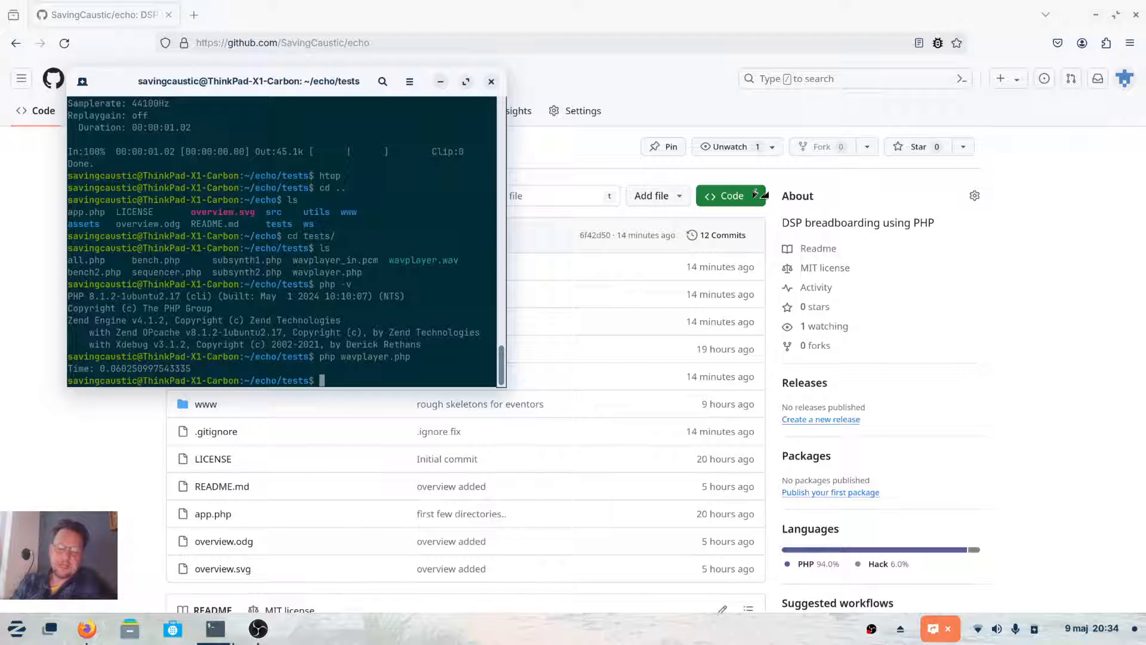
# Step: Play the 1.02-second wavplayer.wav clip, then bring up the Activities overview
pyautogui.write('play')
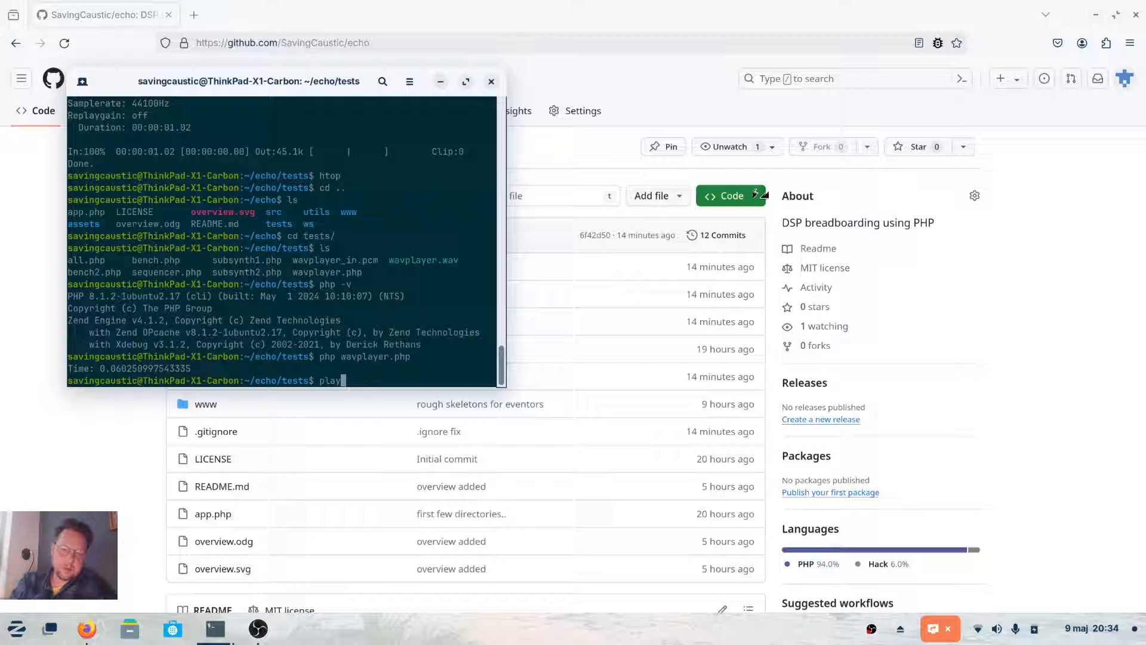
pyautogui.write('wavplayer')
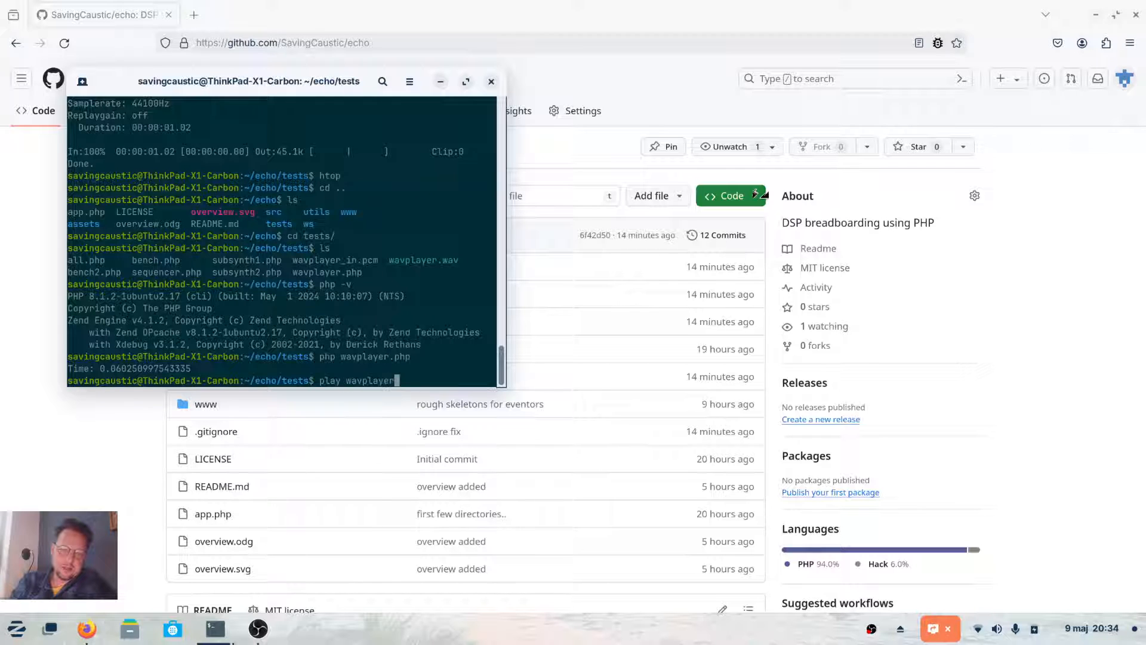
pyautogui.write('.')
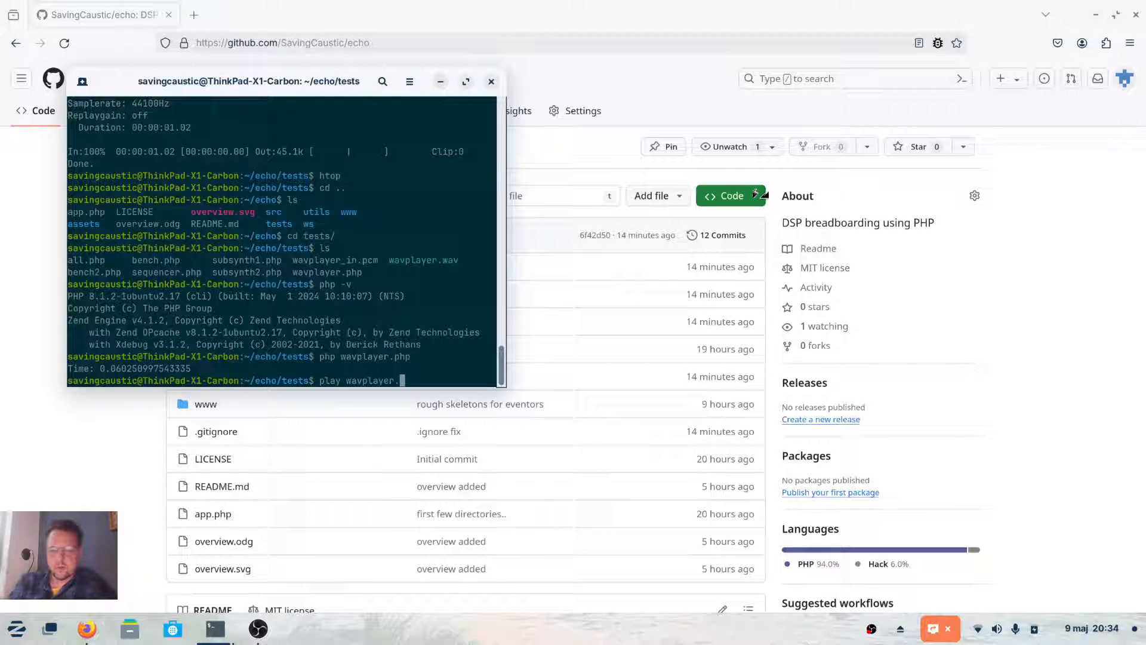
pyautogui.write('wav')
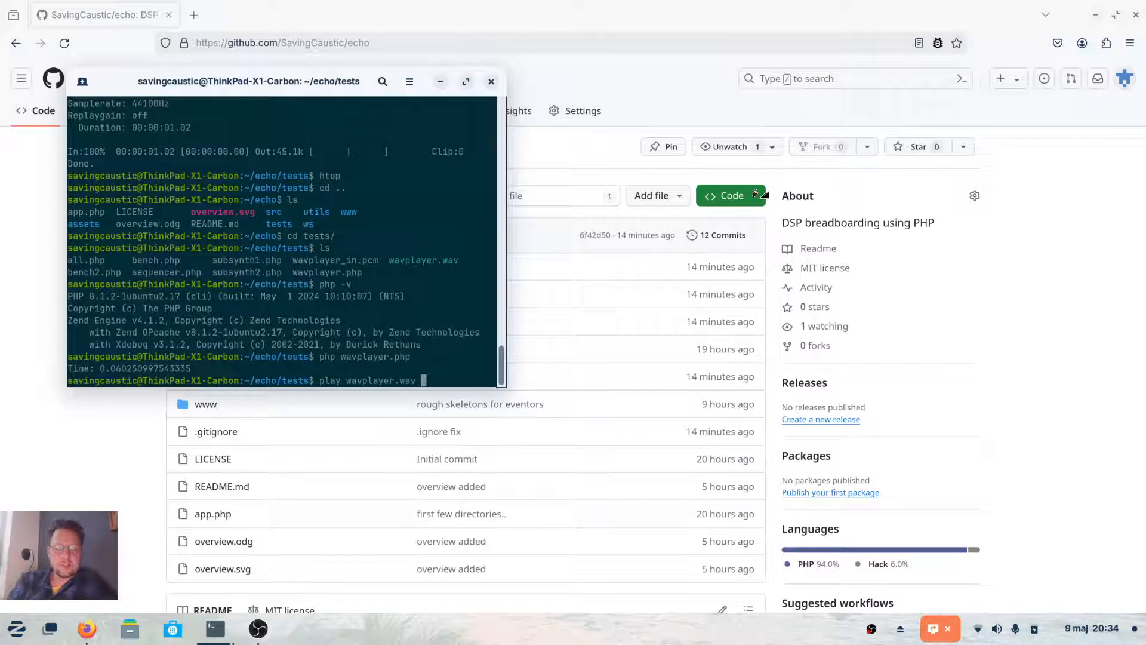
pyautogui.press('Return')
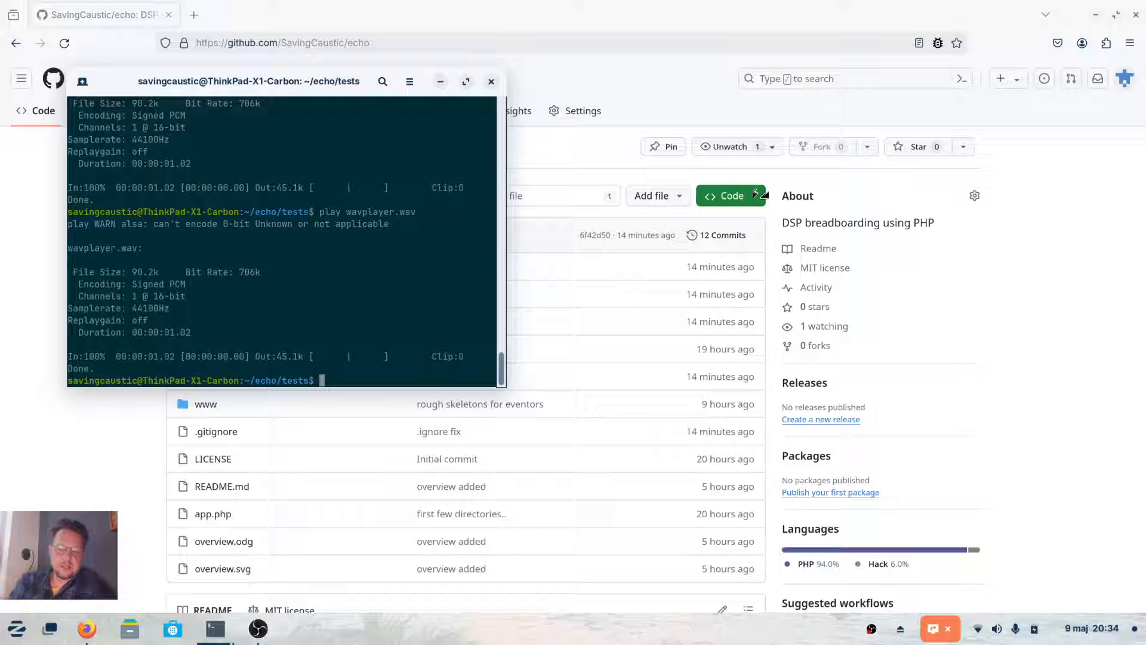
pyautogui.press('Super')
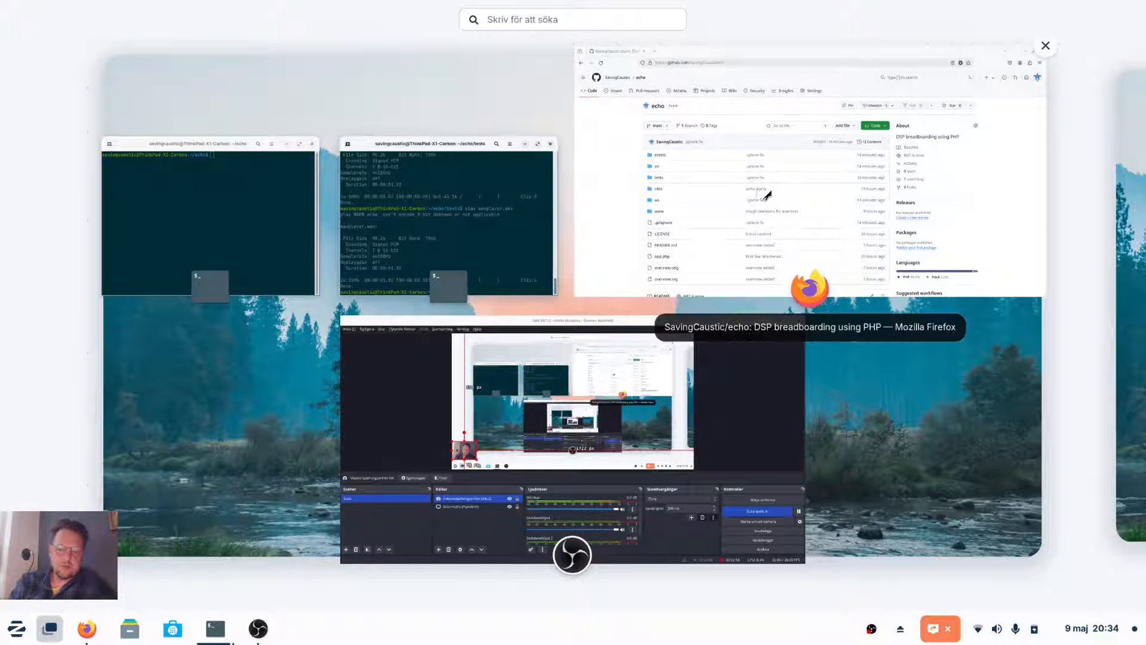
# Step: Launch ocenaudio and reopen wavplayer.wav from its recent audio list
pyautogui.write('oc')
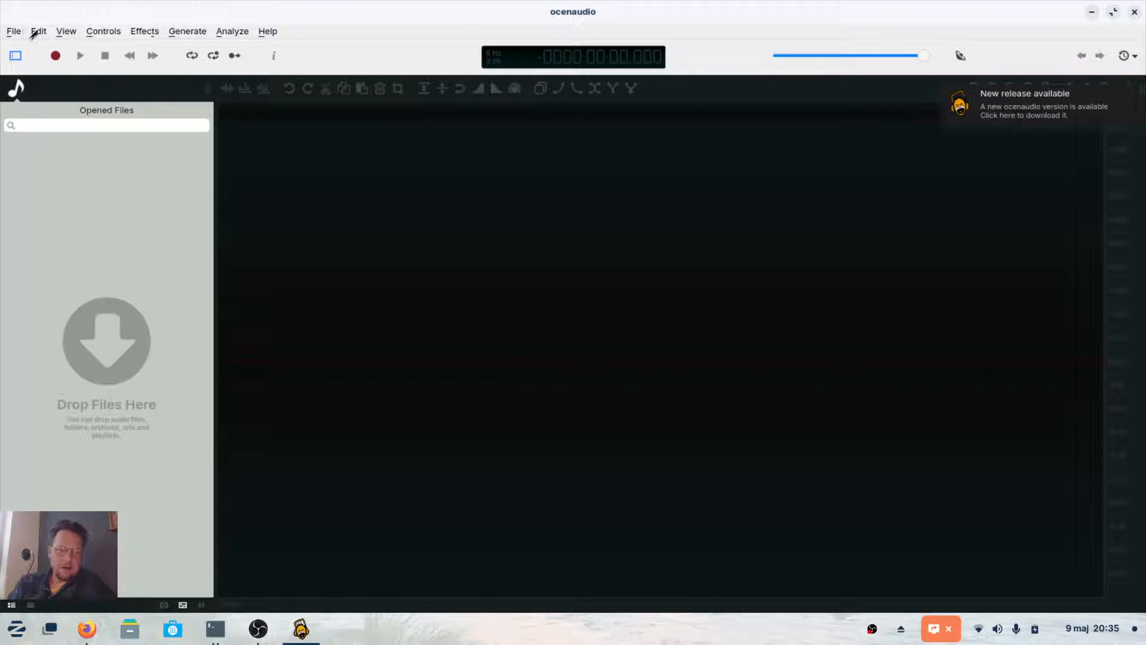
pyautogui.click(14, 31)
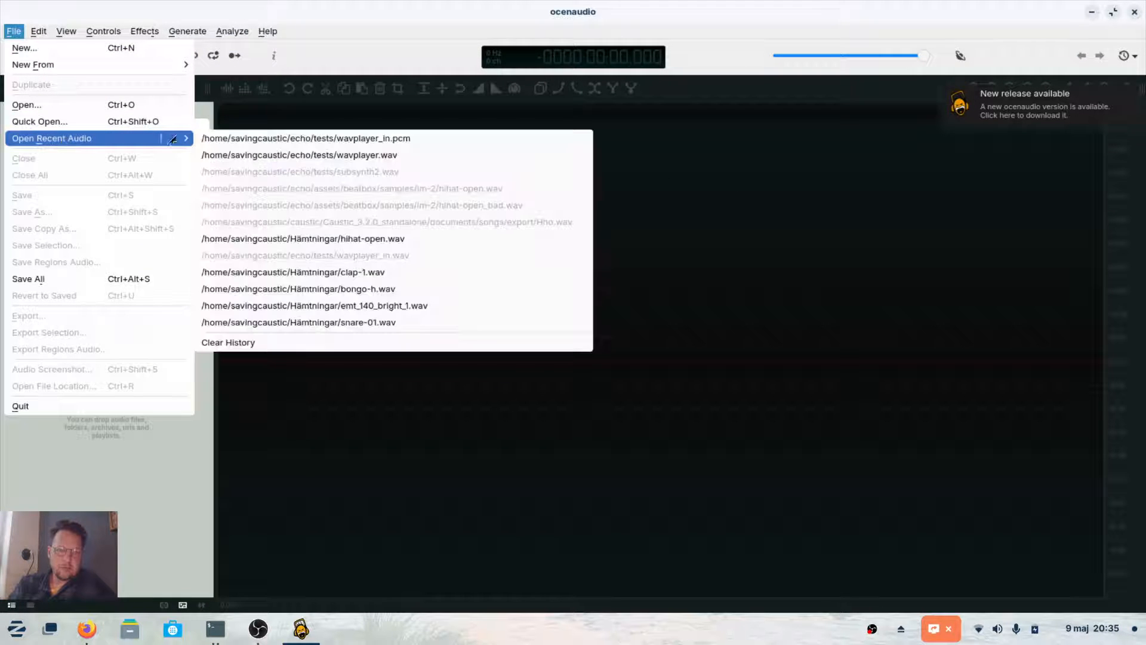
pyautogui.moveTo(282, 155)
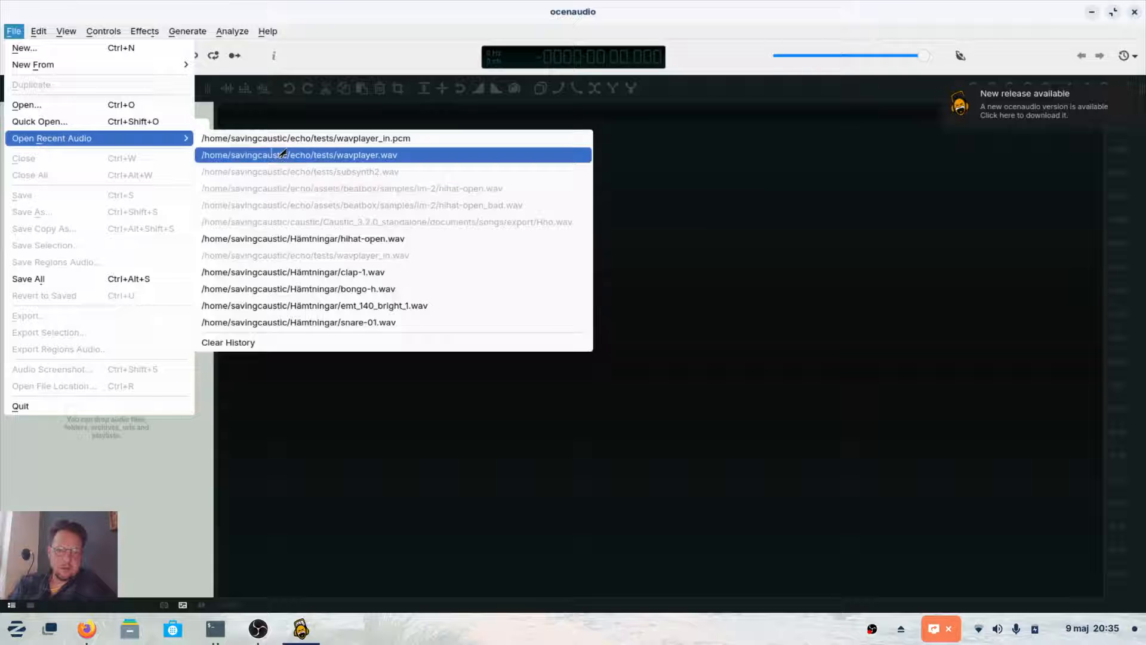
pyautogui.click(299, 155)
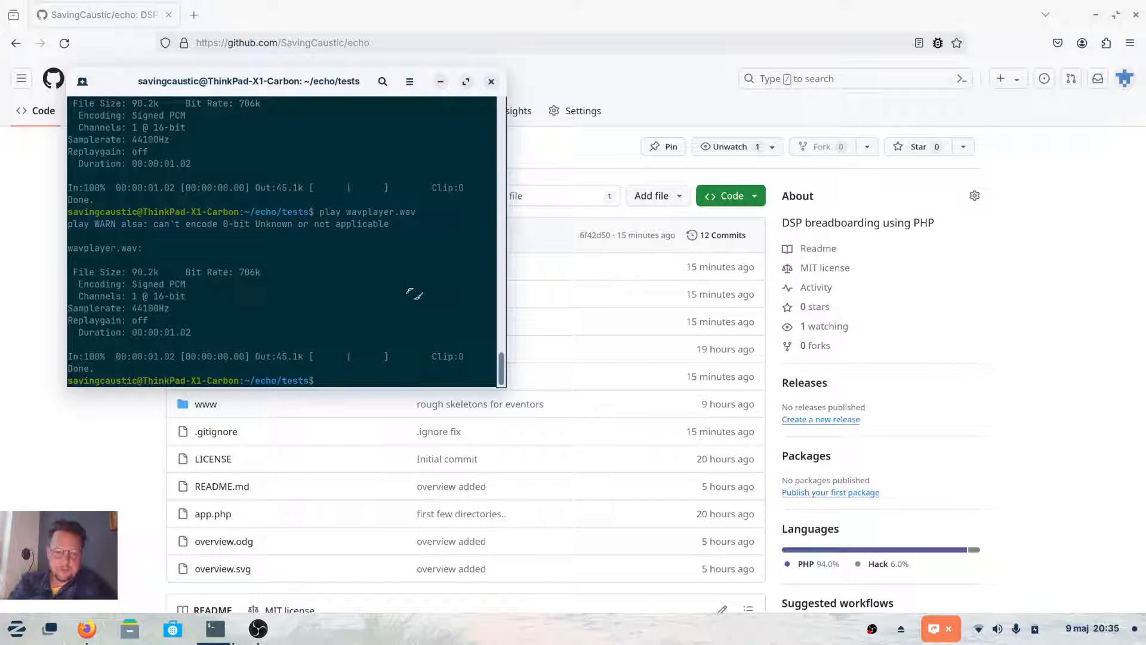
# Step: Run php bench.php and play the resulting 44.1 kHz bench.wav
pyautogui.write('php be')
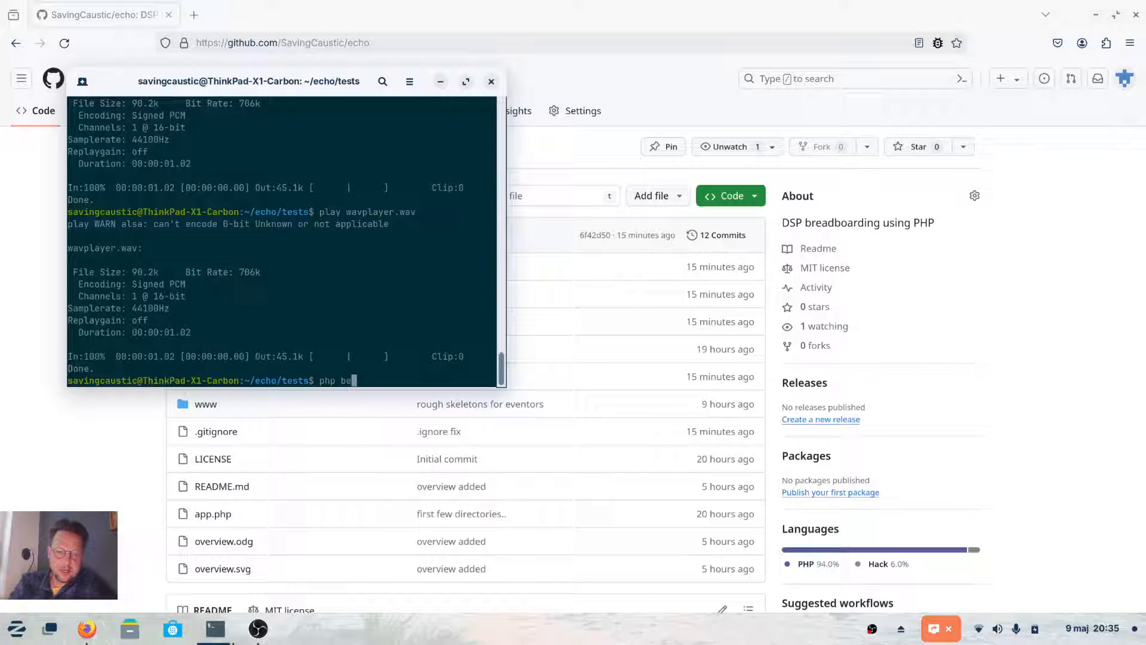
pyautogui.write('nch.php')
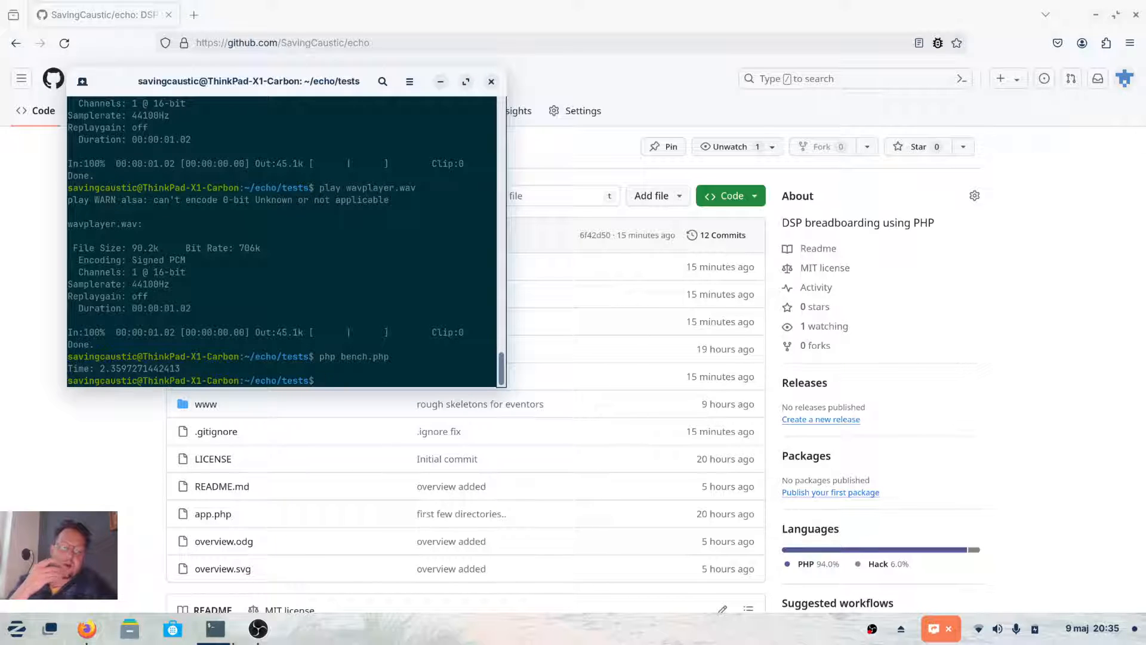
pyautogui.write('play bench.wav')
pyautogui.write('pico ')
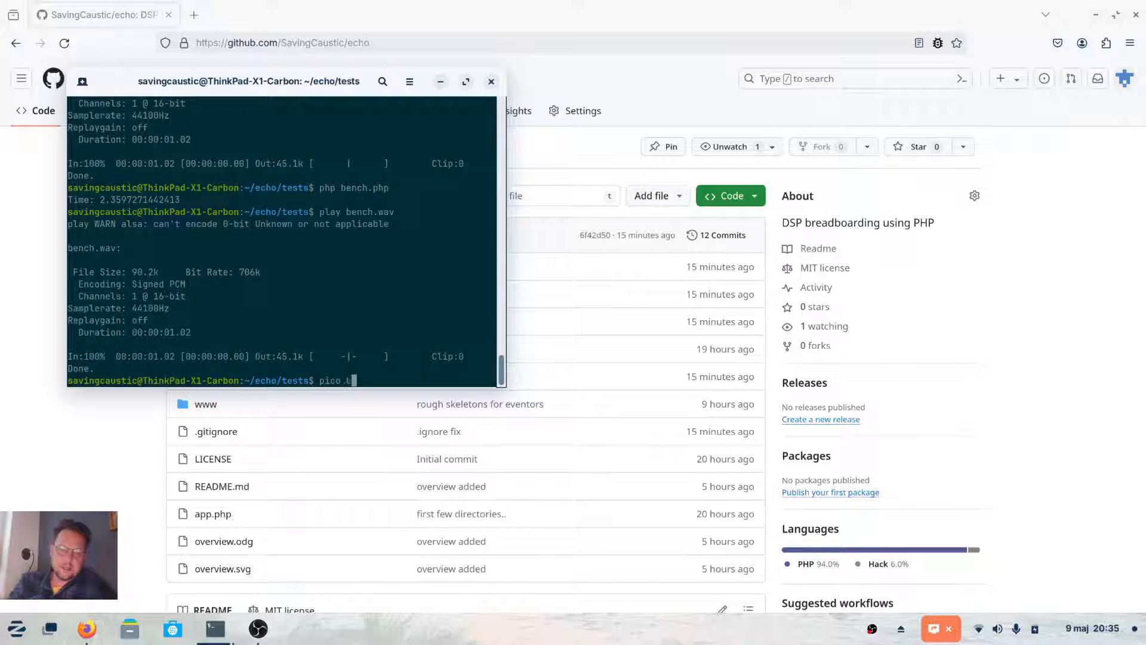
pyautogui.write('bench.php')
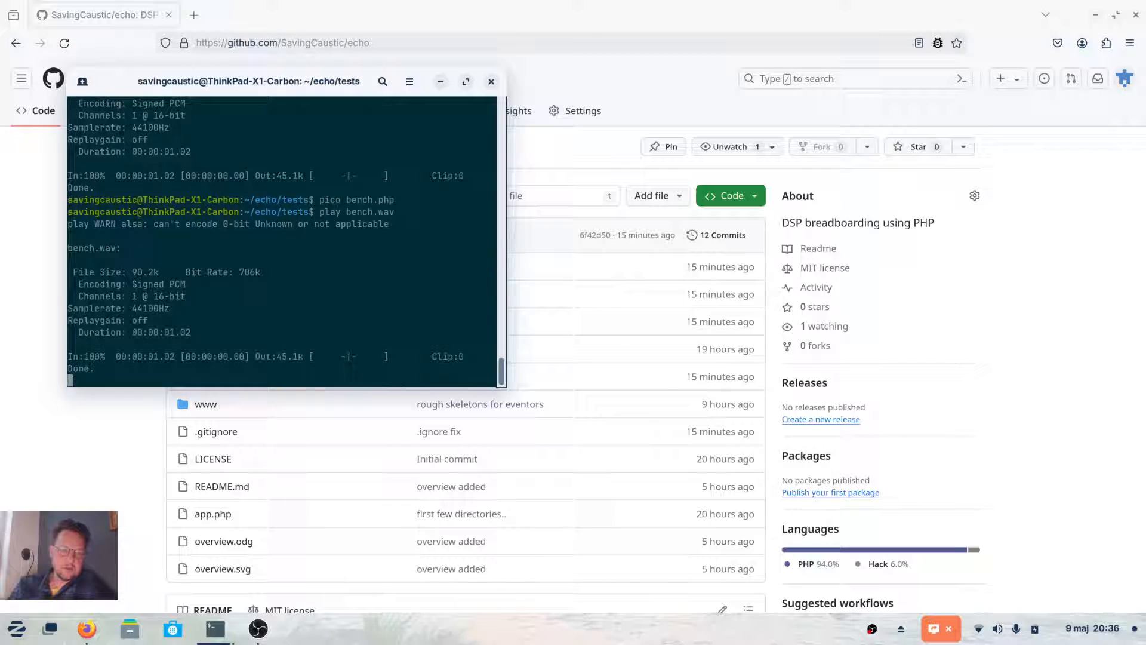
# Step: Edit bench.php in pico, rerun it (~0.6 s), play the 11.025 kHz bench.wav, and list files
pyautogui.write('pico bench.php')
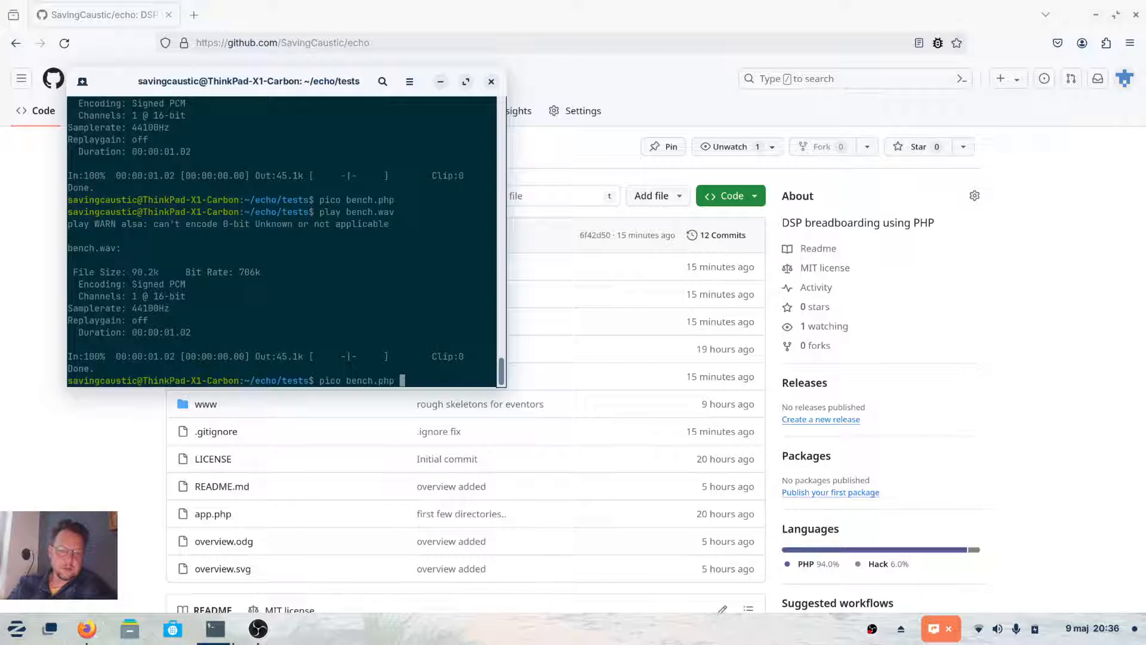
pyautogui.write('php bench.php')
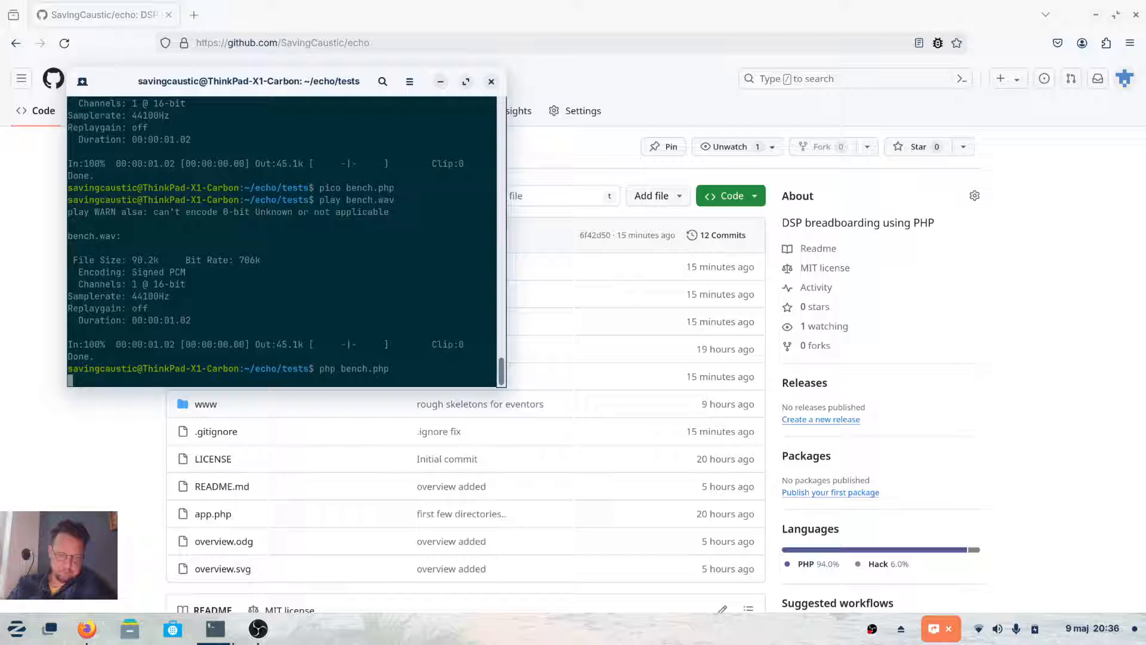
pyautogui.press('Return')
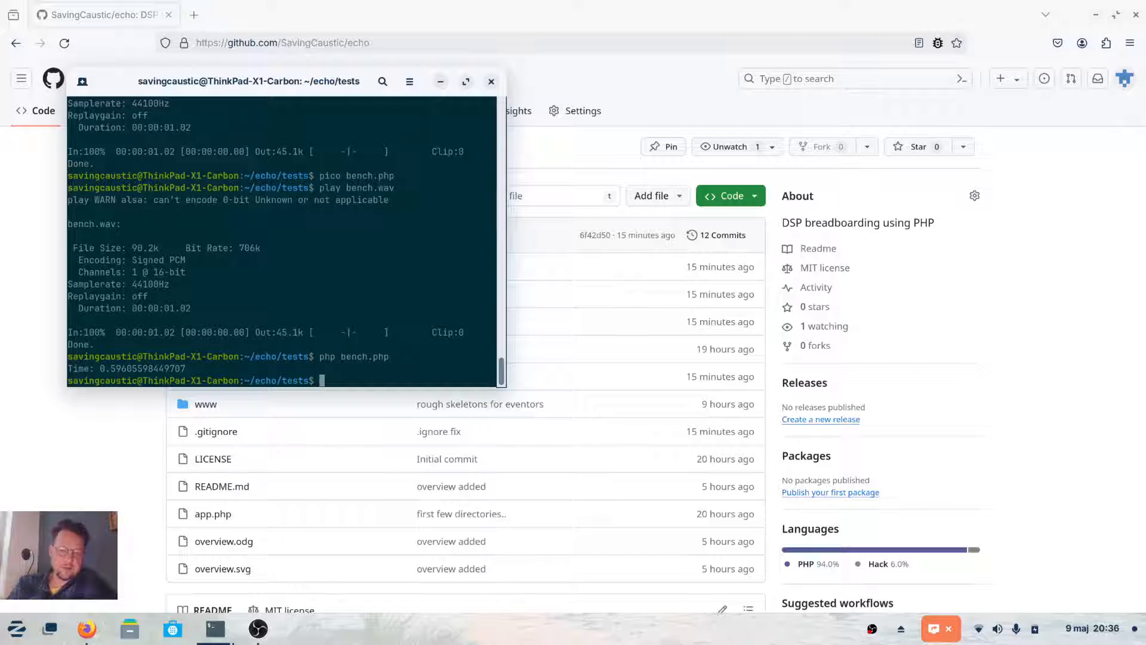
pyautogui.write('play bench.wav')
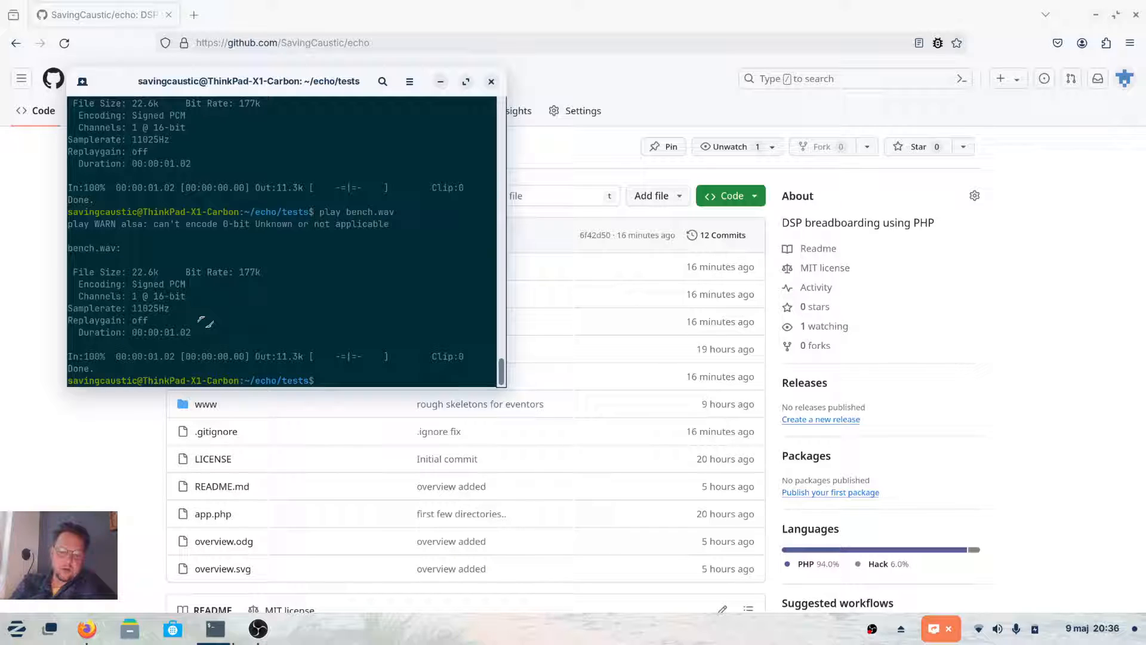
pyautogui.write('php bench.php')
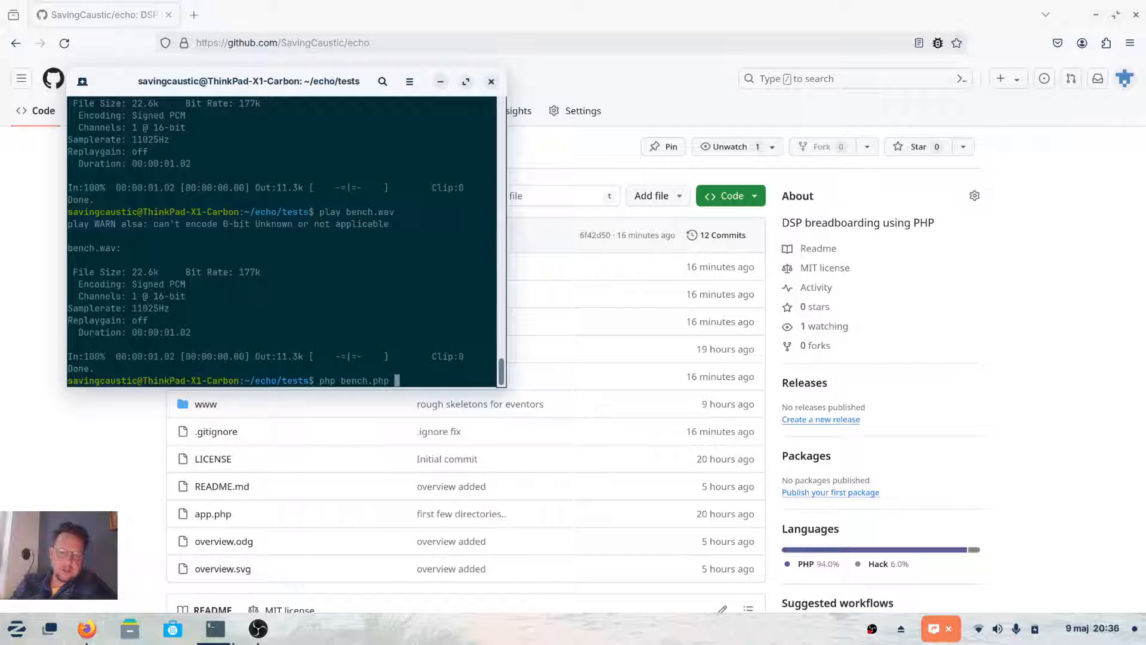
pyautogui.write('pico bench.php')
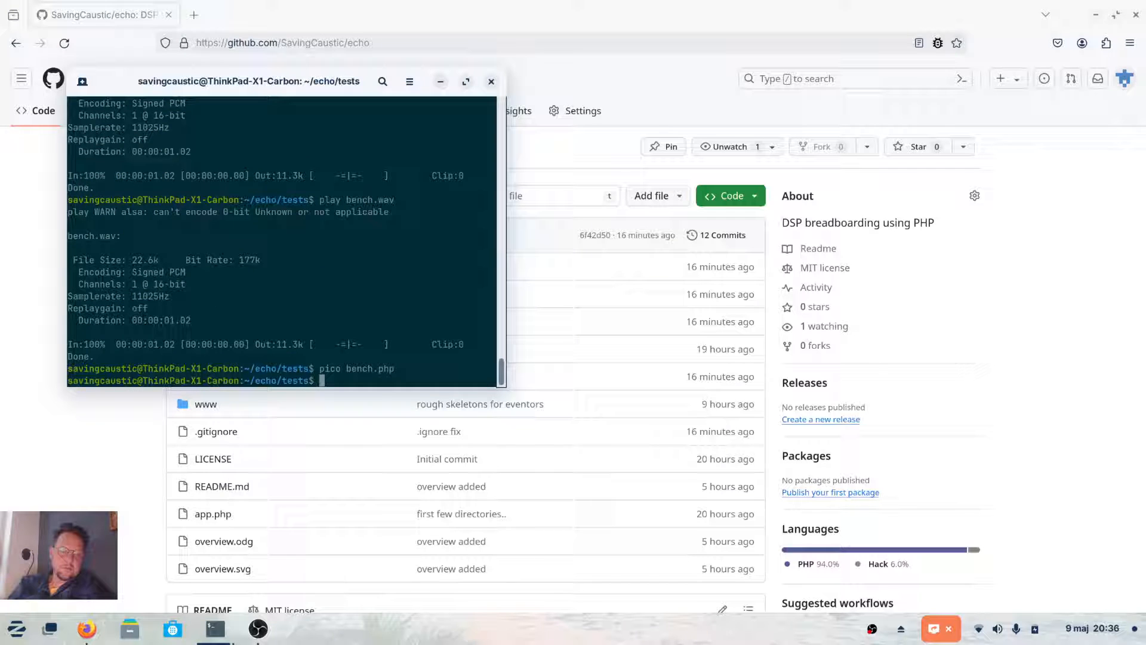
pyautogui.write('ls')
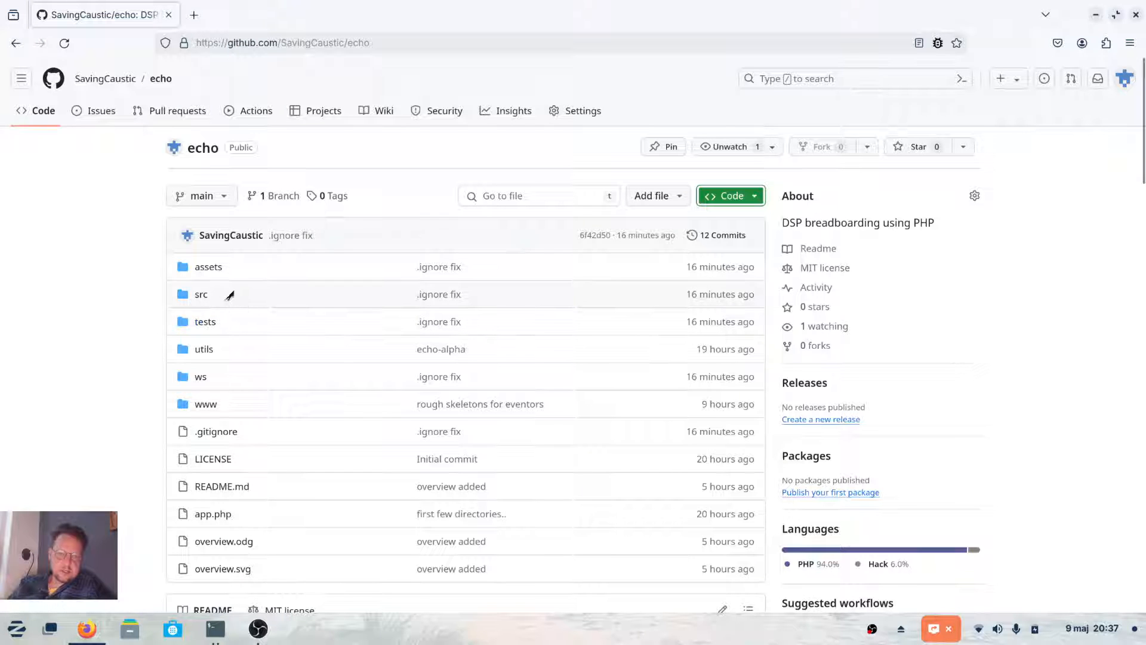
pyautogui.moveTo(107, 262)
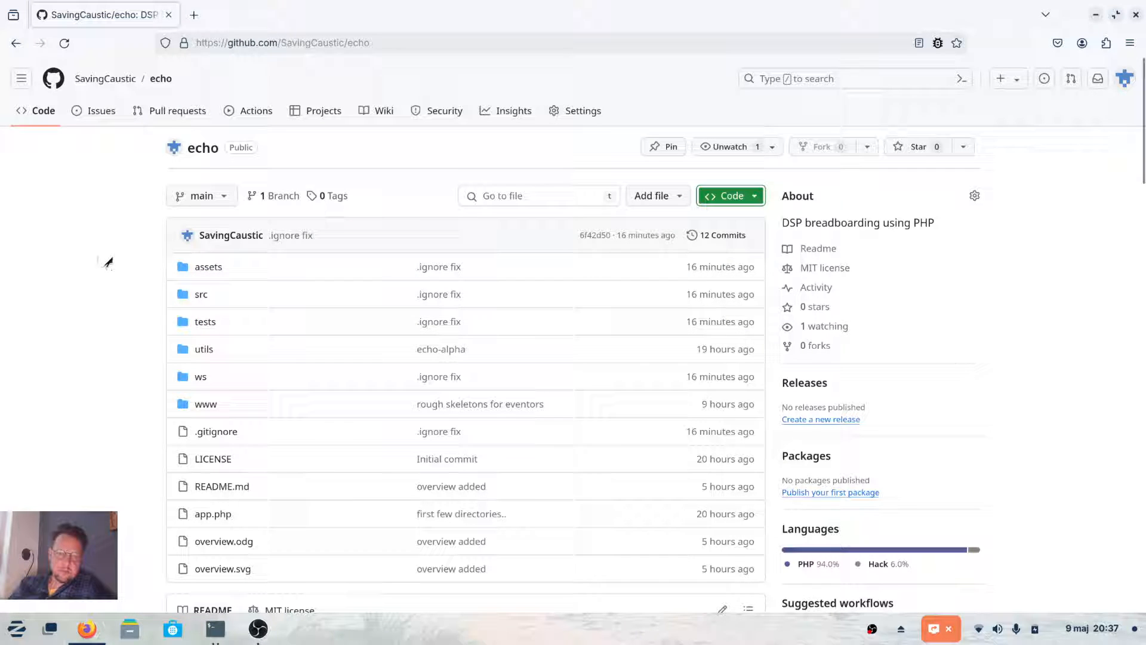
pyautogui.moveTo(208, 178)
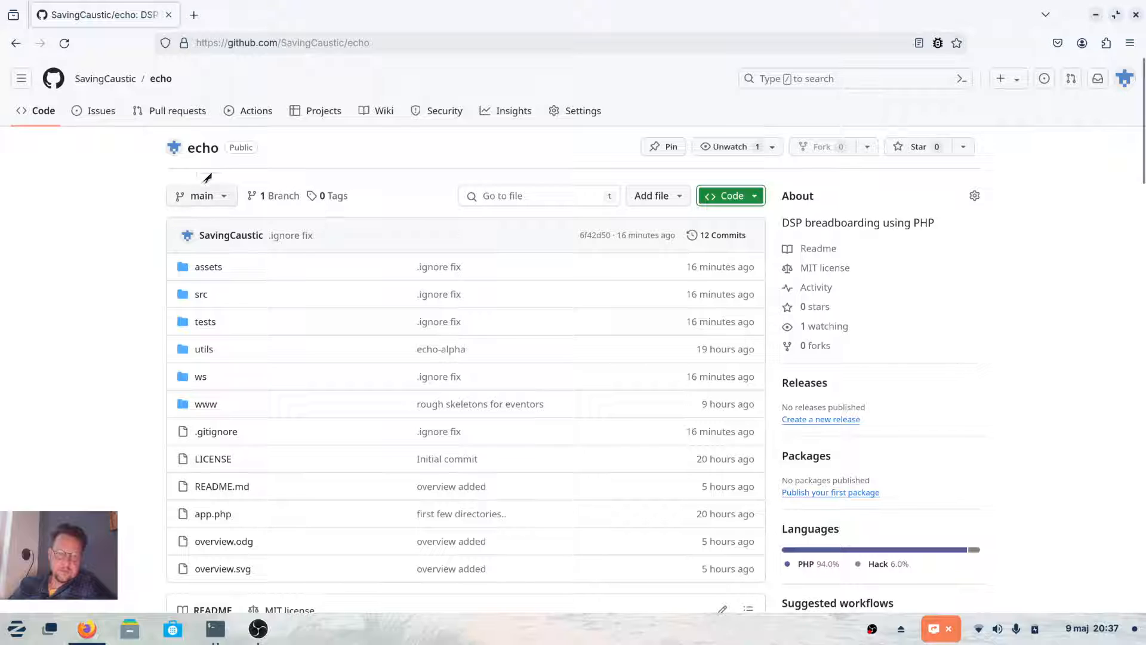
pyautogui.moveTo(203, 294)
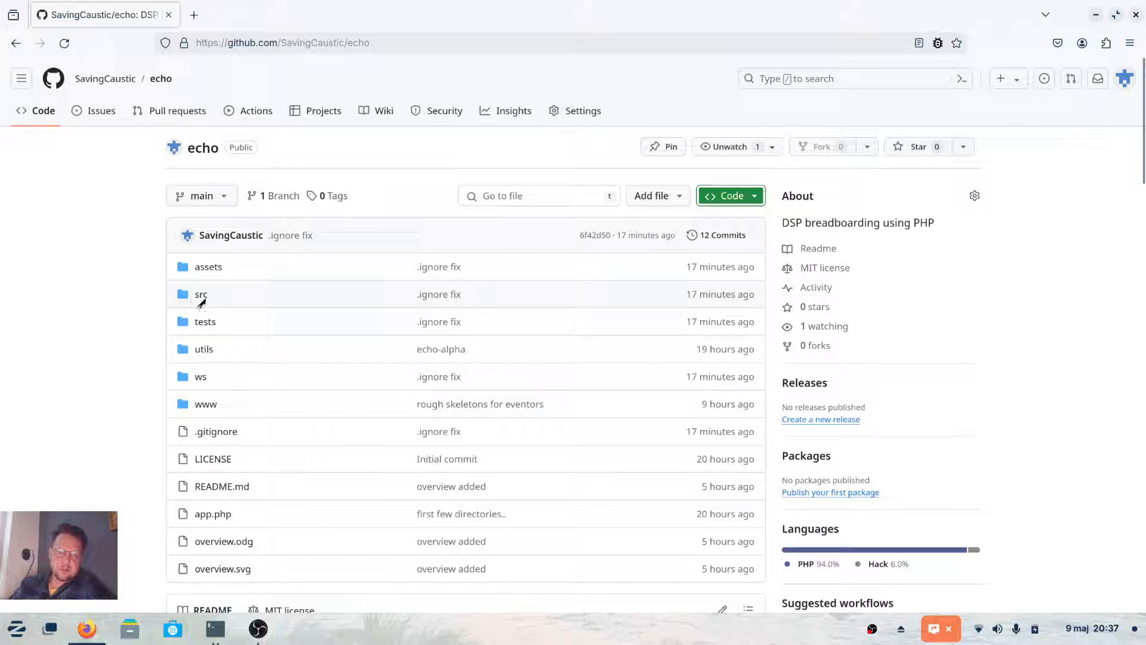
pyautogui.moveTo(201, 294)
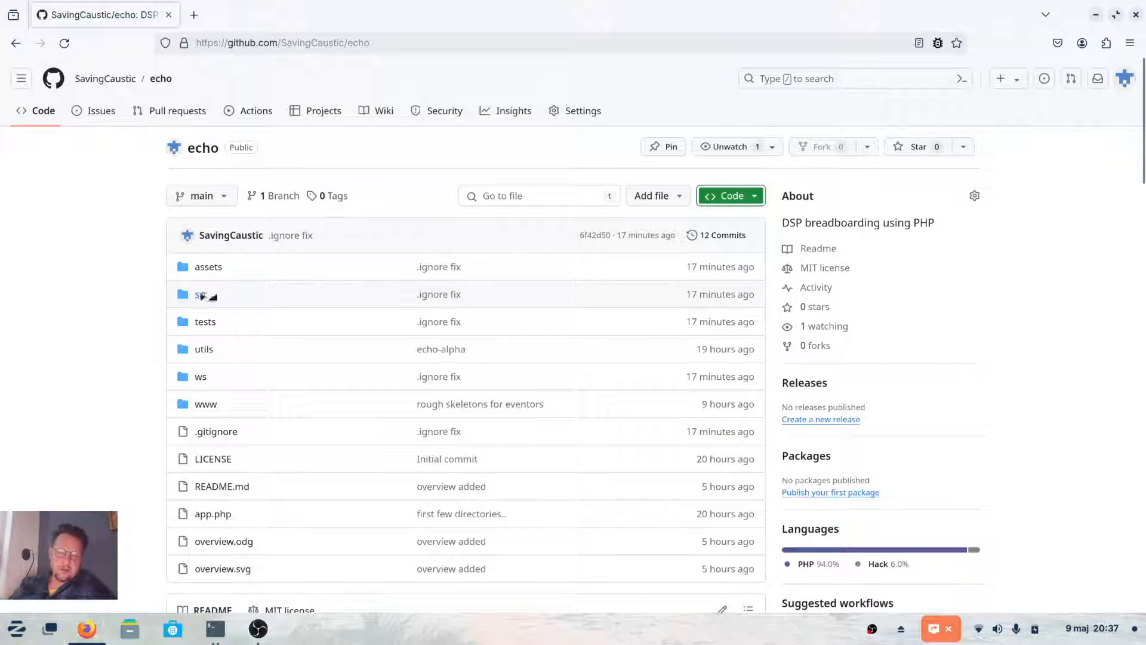
pyautogui.moveTo(200, 295)
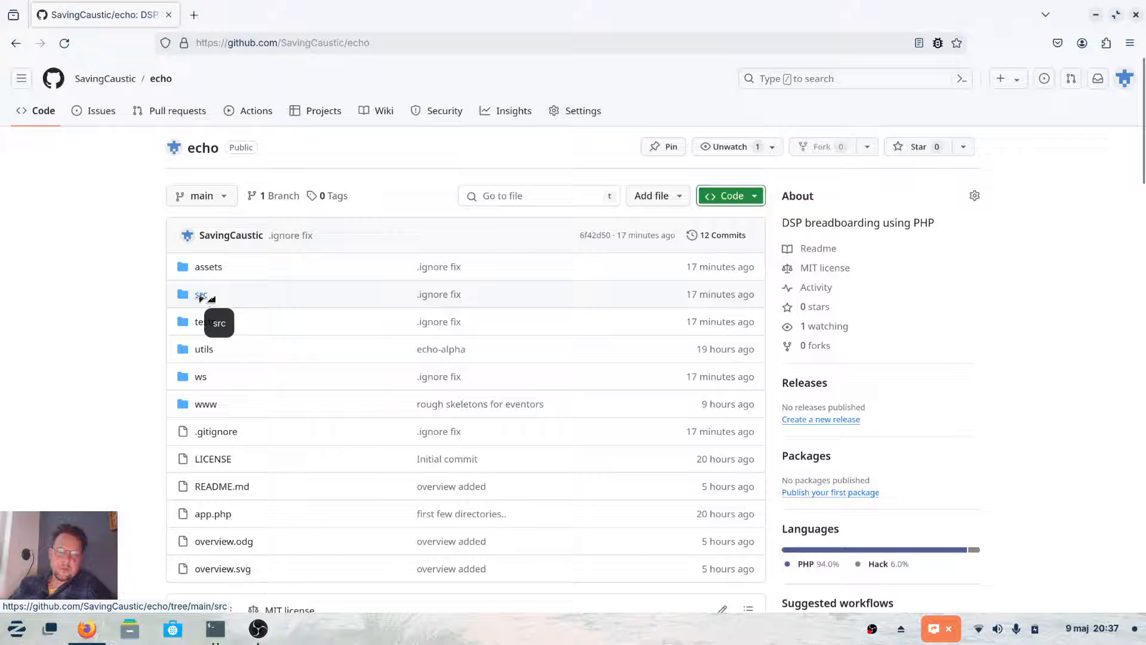
# Step: Browse the src folder (core, effects, mixer, synths…) and return to the repo root
pyautogui.click(202, 294)
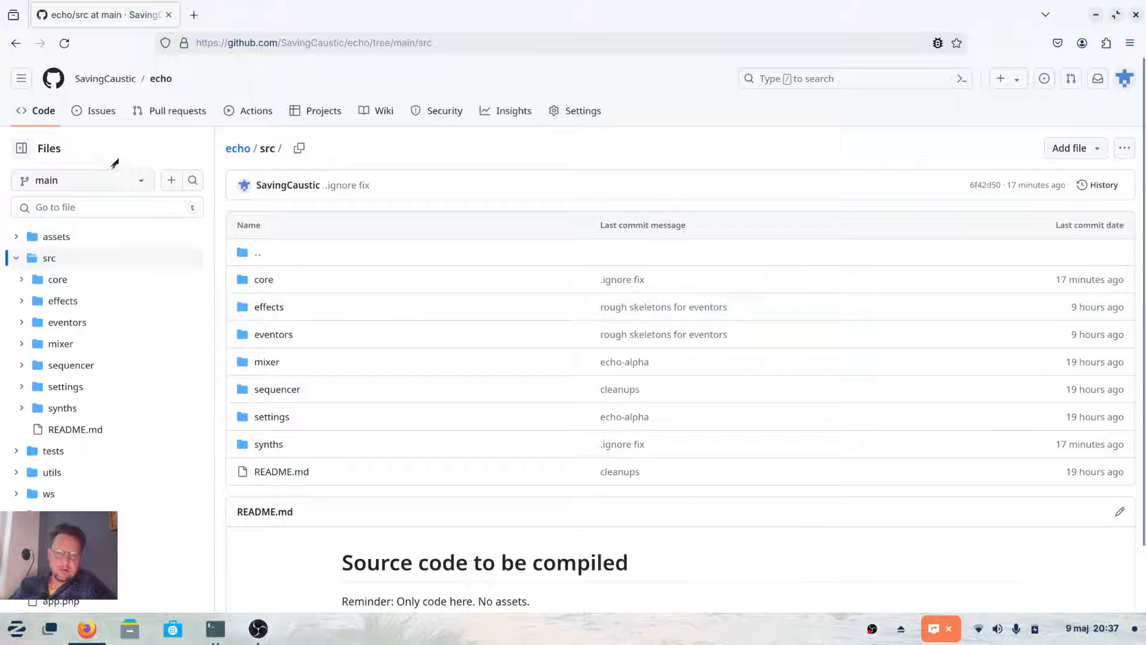
pyautogui.moveTo(14, 43)
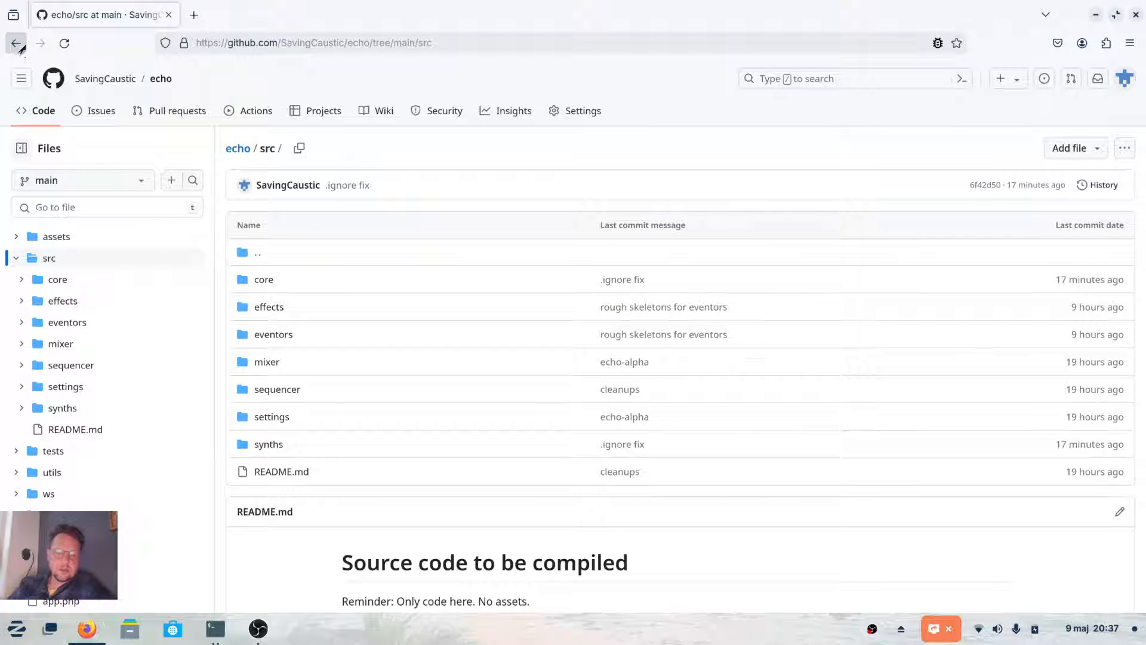
pyautogui.moveTo(487, 224)
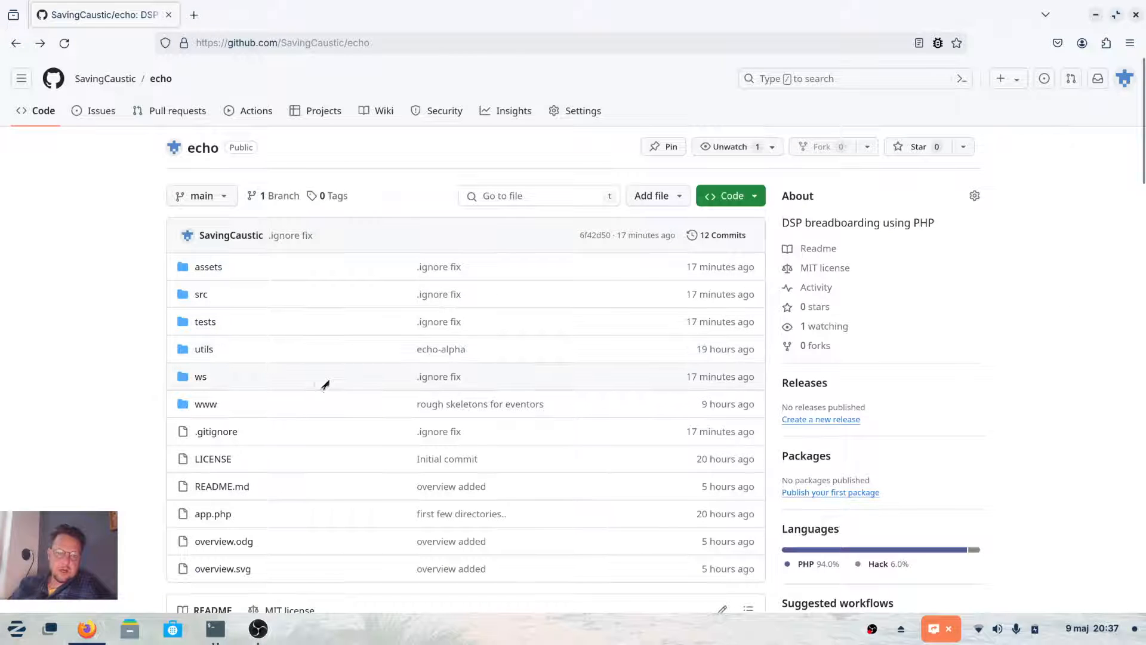
pyautogui.scroll(-3)
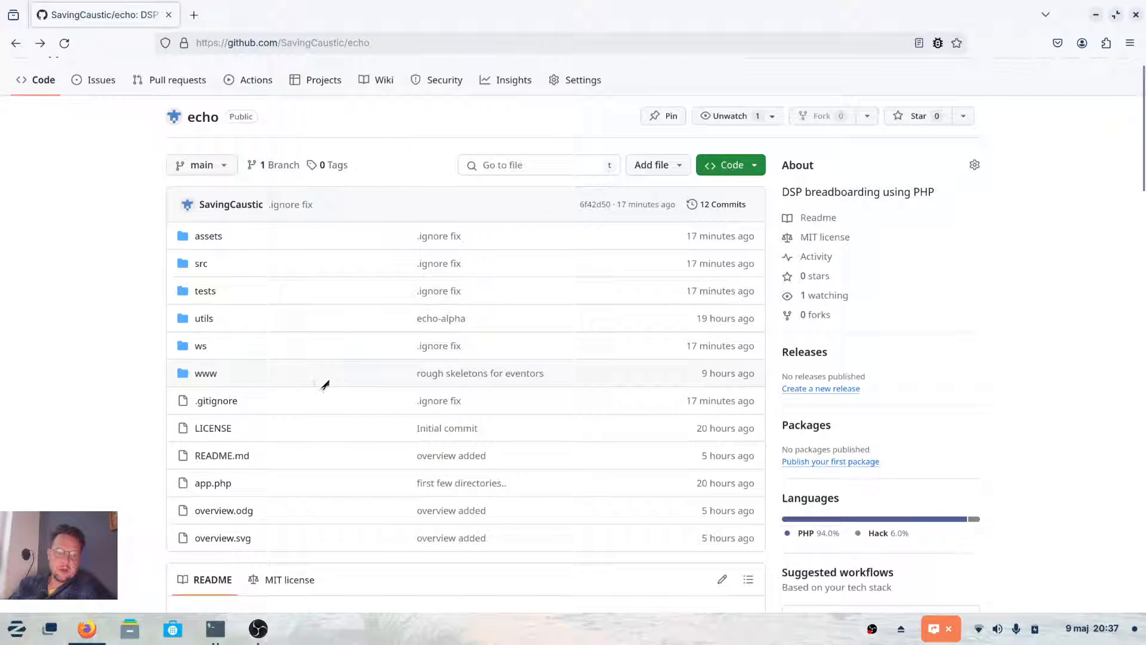
pyautogui.moveTo(240, 276)
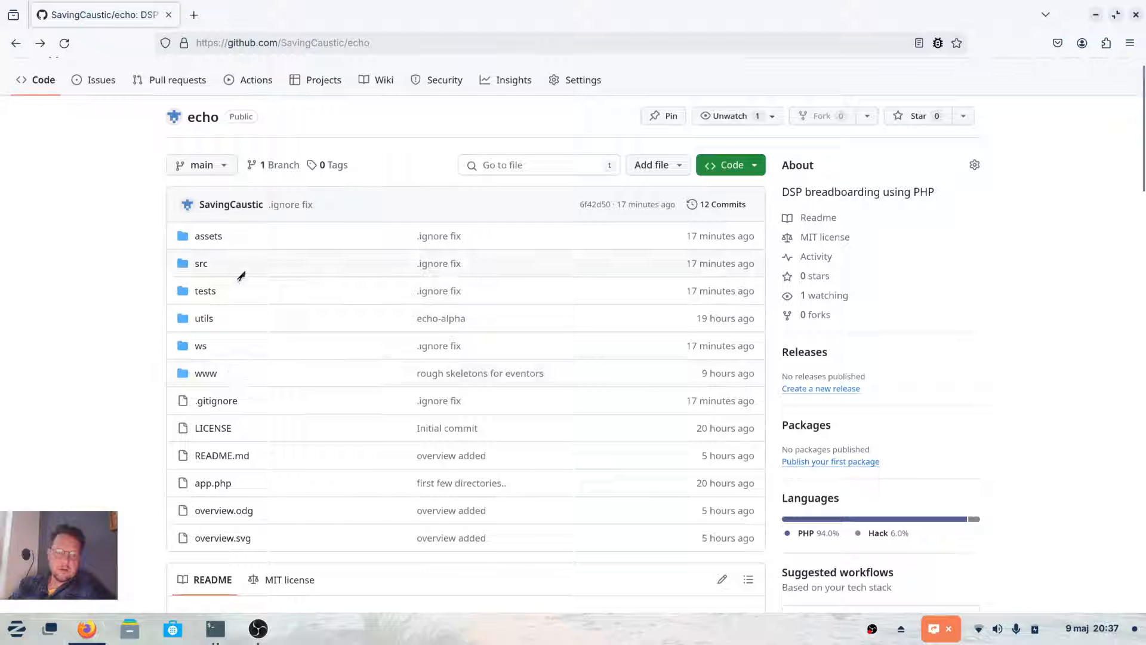
pyautogui.moveTo(208, 236)
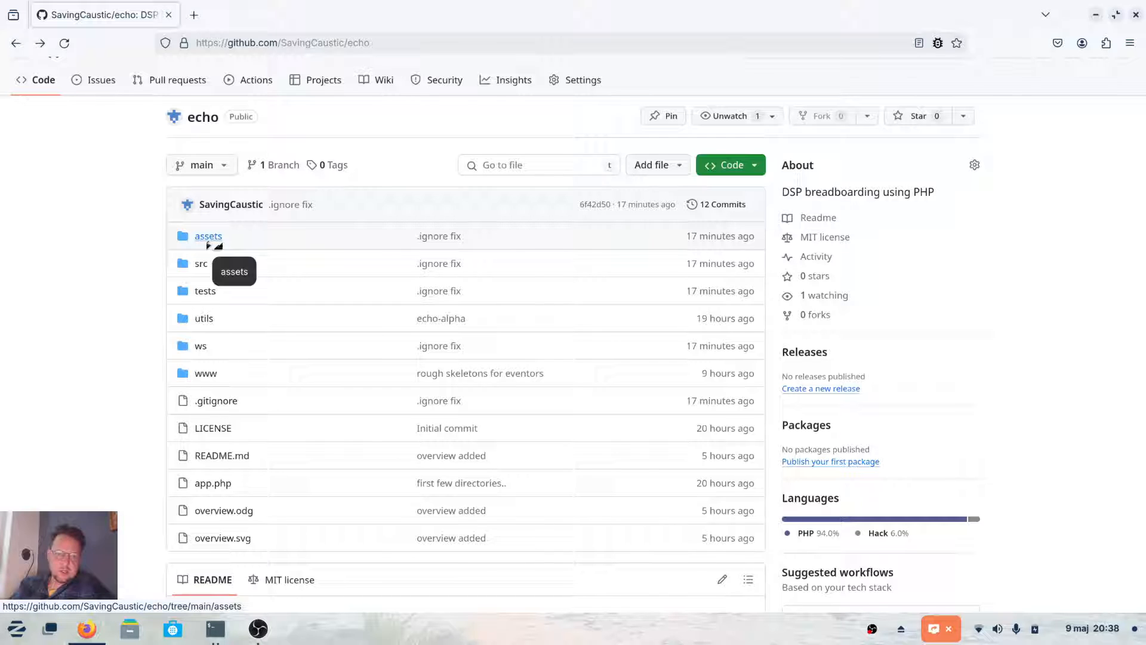
# Step: Navigate to assets/synths/subsynth and view the controllers.xml panel layout
pyautogui.click(208, 236)
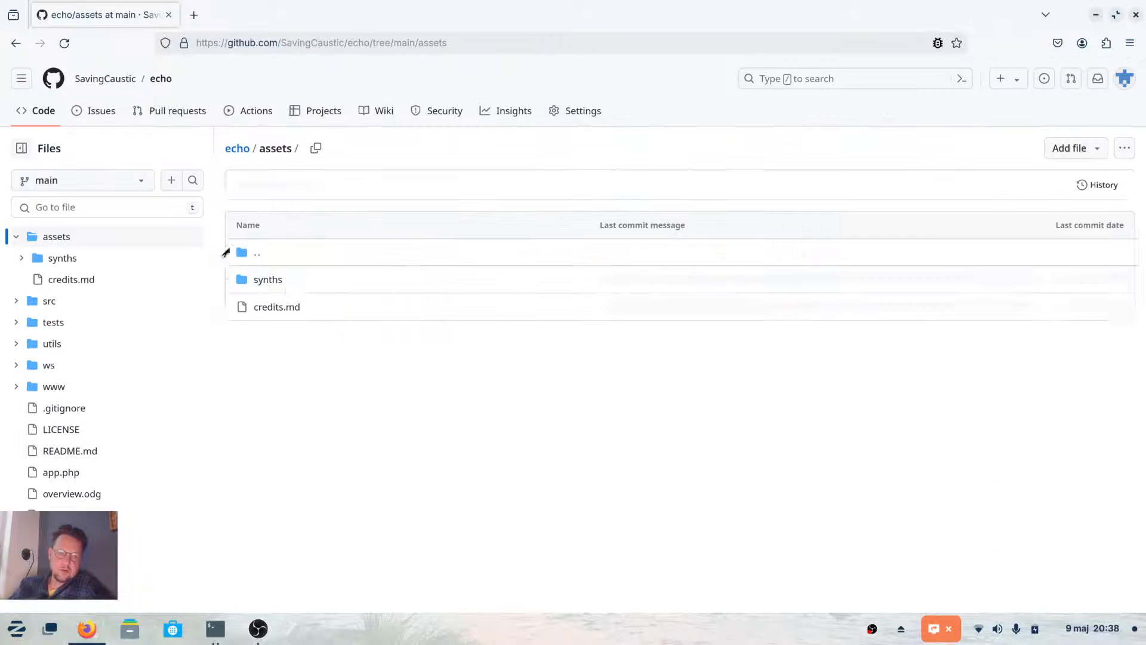
pyautogui.click(267, 280)
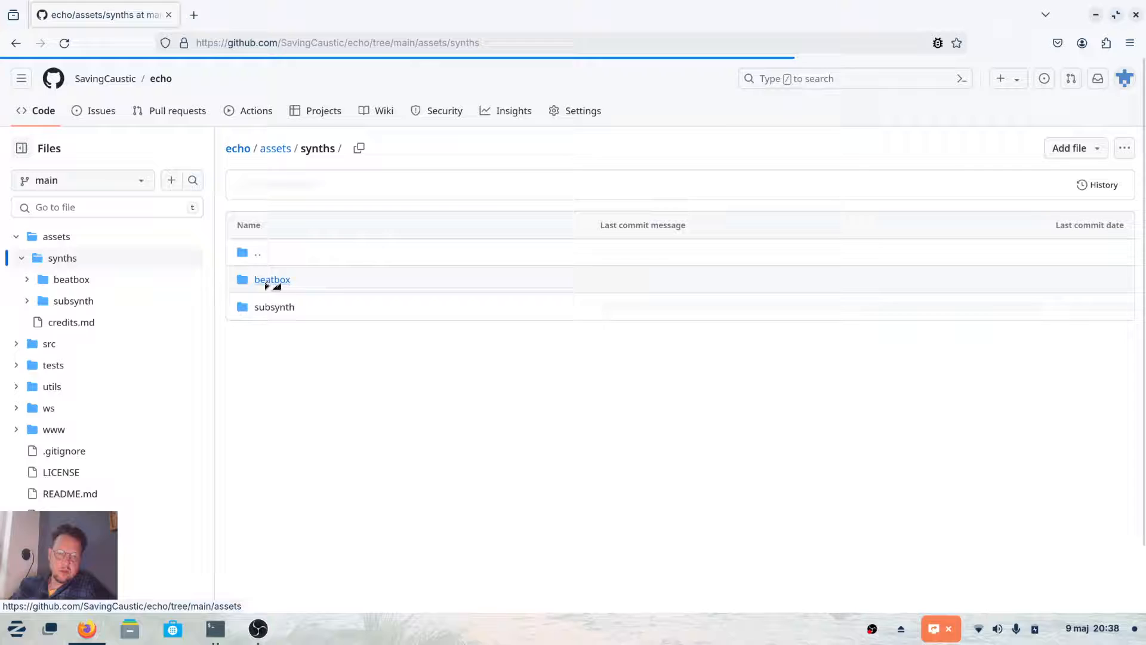
pyautogui.click(274, 307)
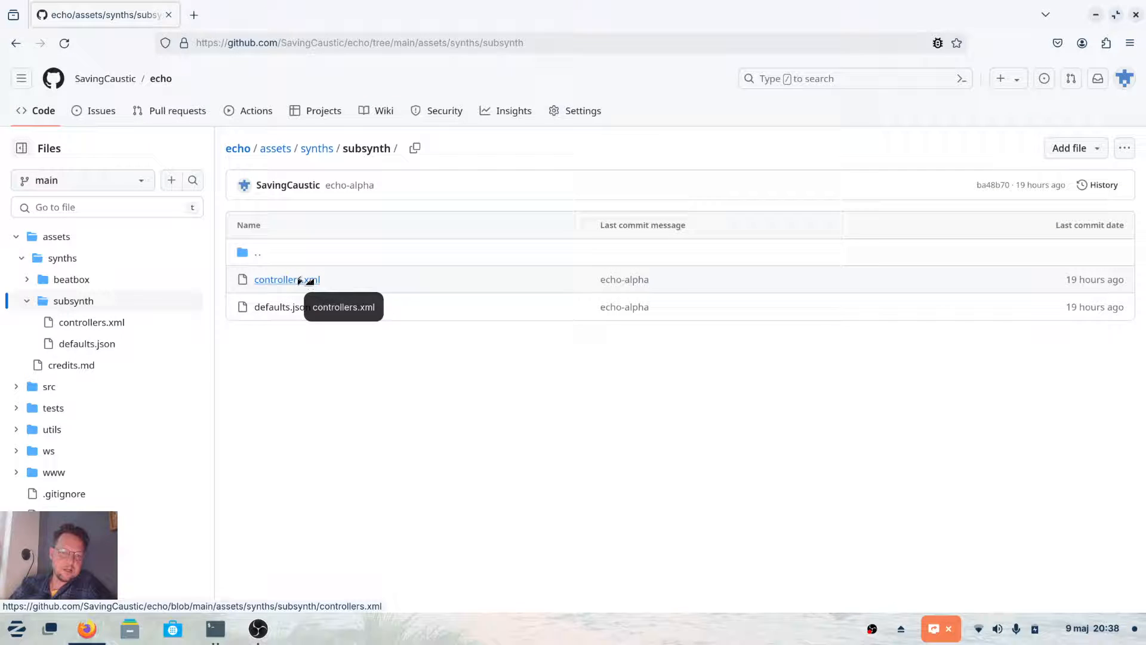
pyautogui.click(281, 279)
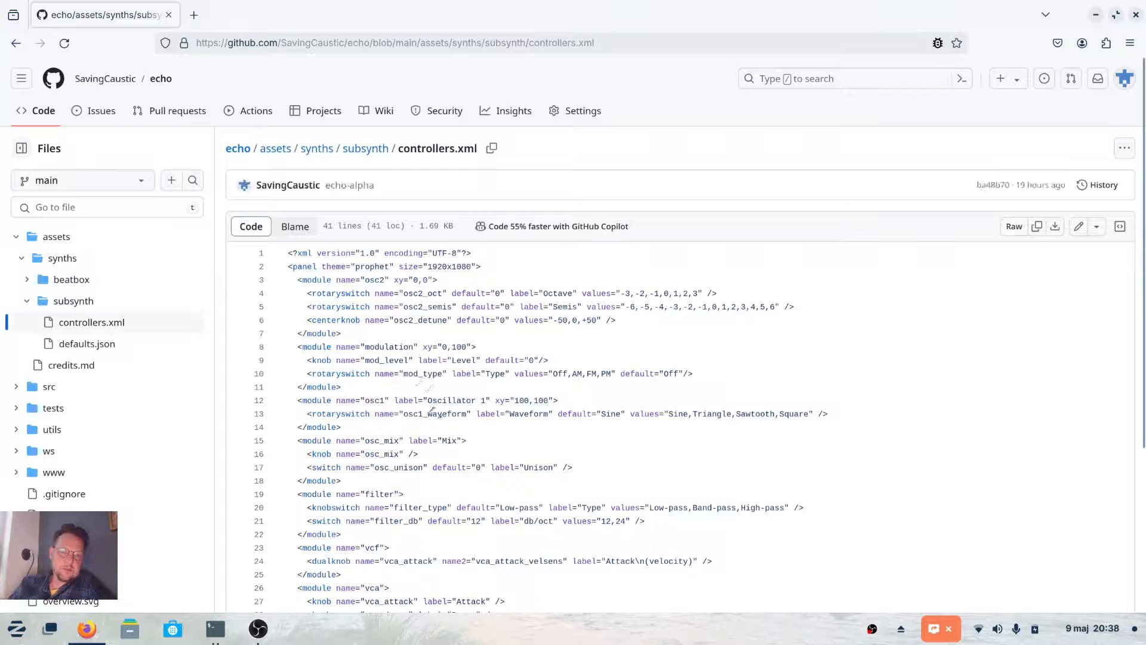
pyautogui.scroll(-3)
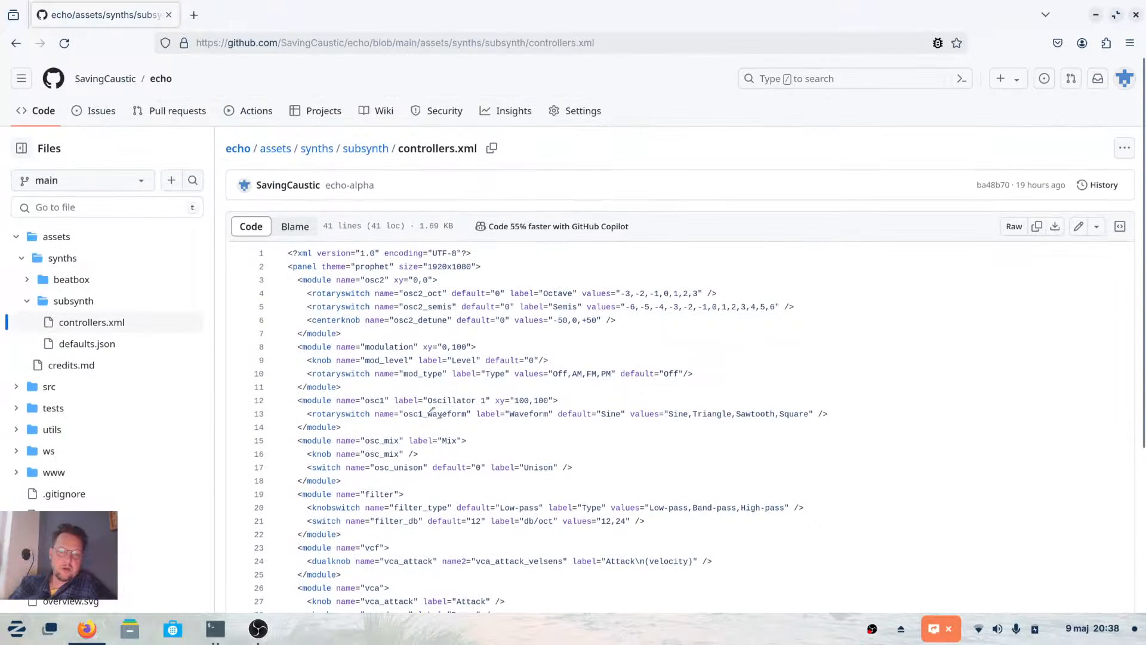
pyautogui.moveTo(134, 74)
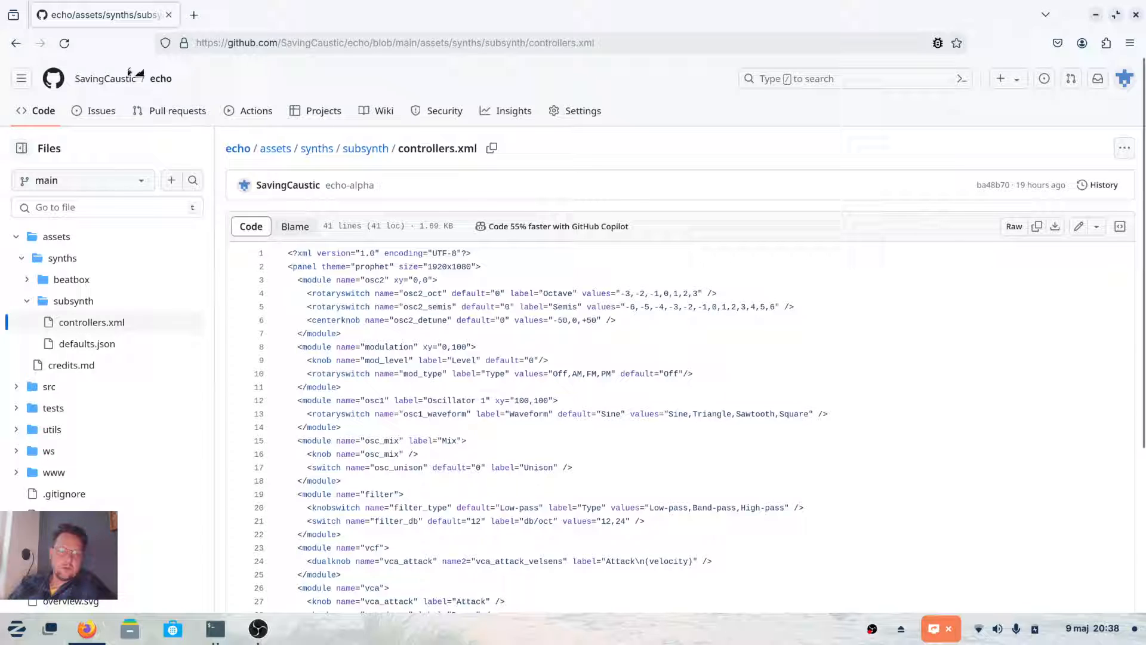
pyautogui.moveTo(16, 43)
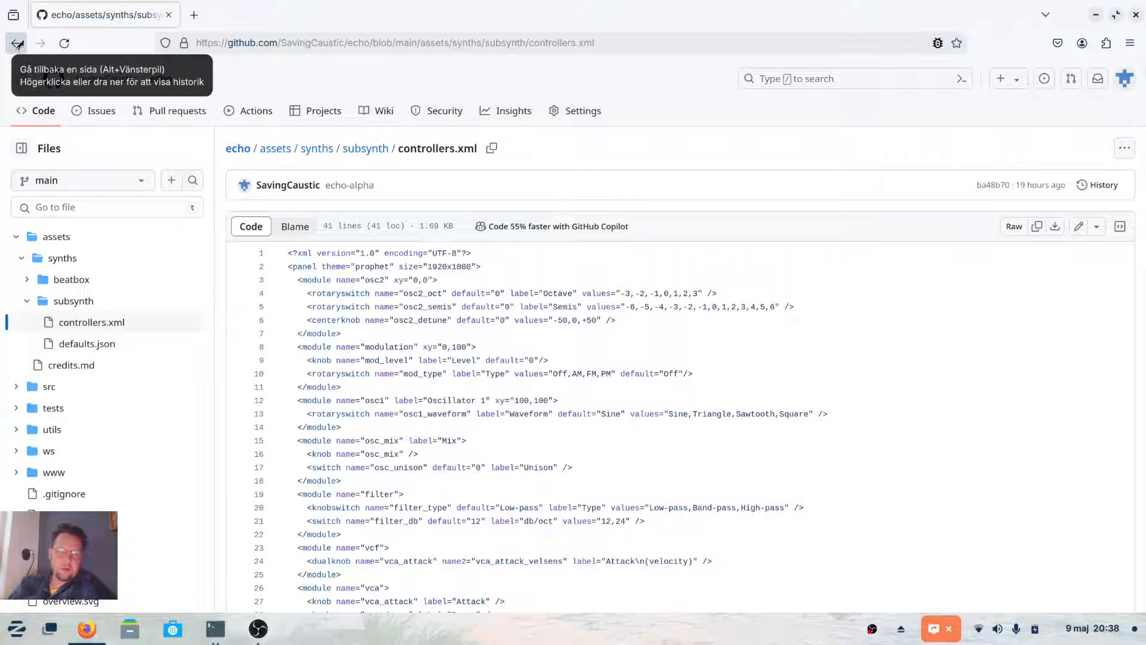
# Step: View the subsynth defaults.json parameter values, then return to the subsynth folder
pyautogui.click(15, 43)
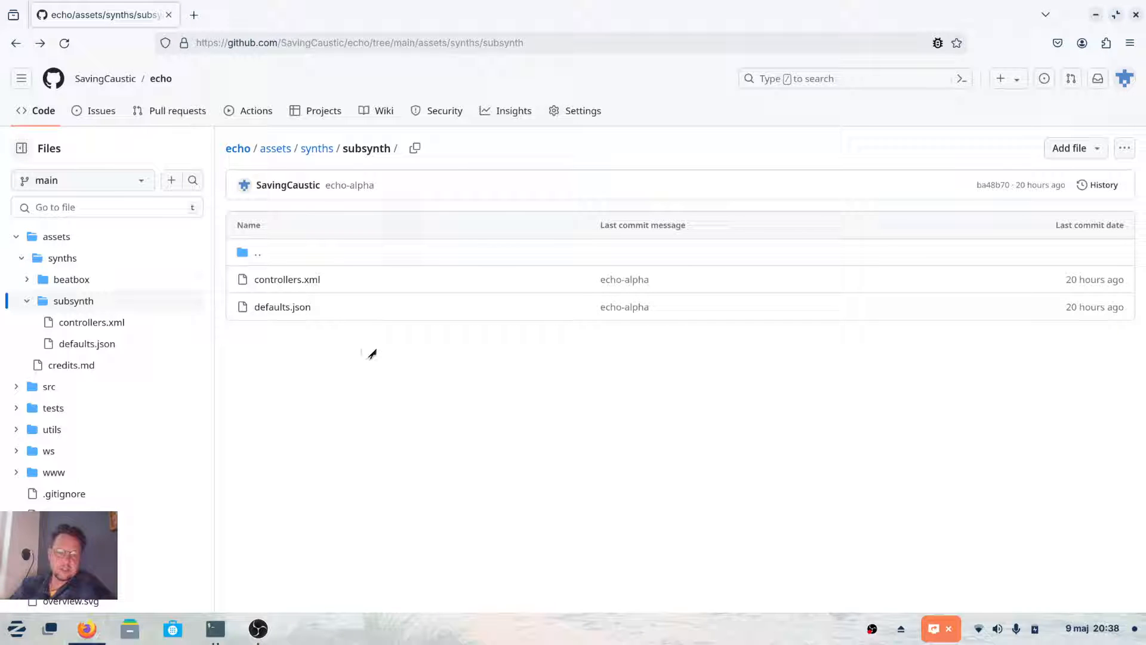
pyautogui.moveTo(286, 311)
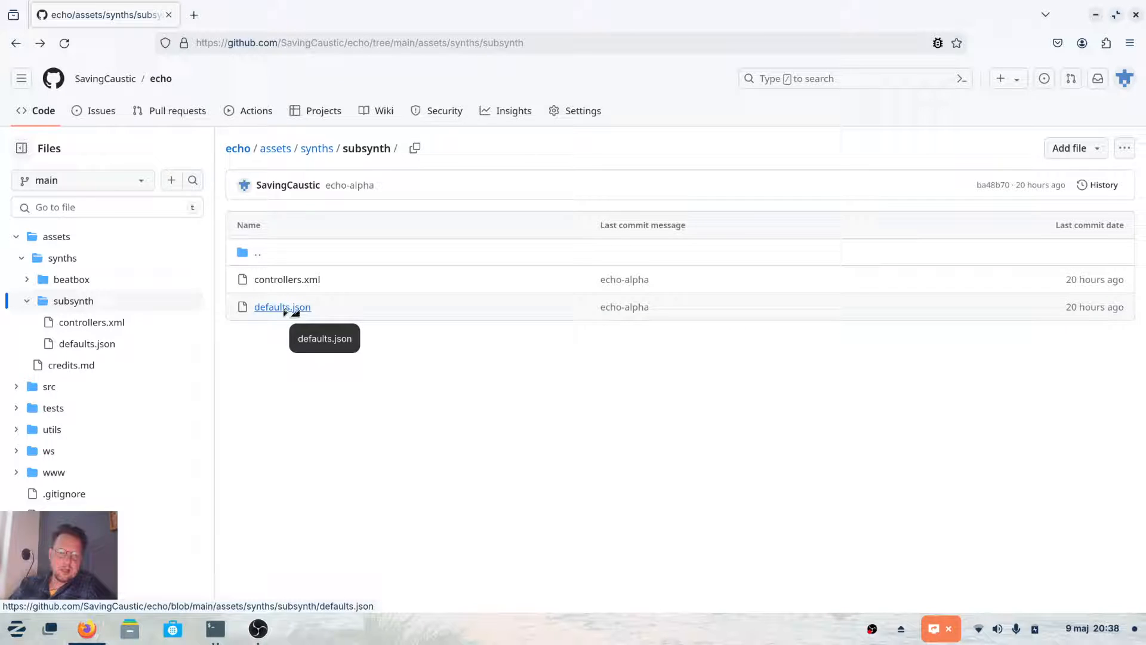
pyautogui.click(282, 307)
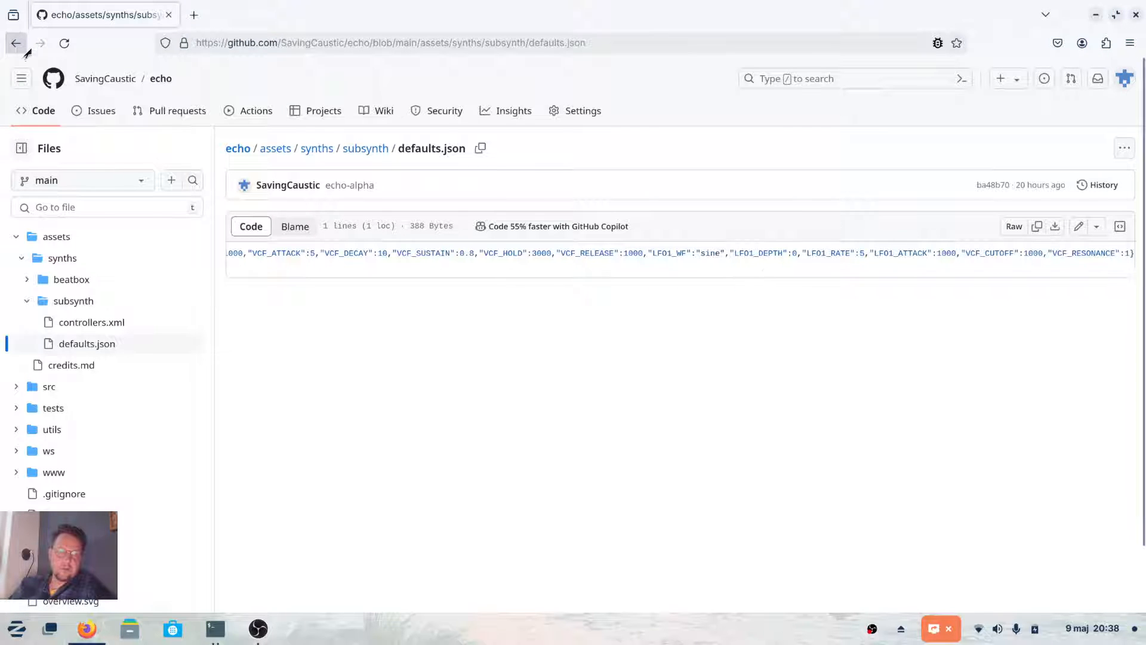
pyautogui.click(14, 43)
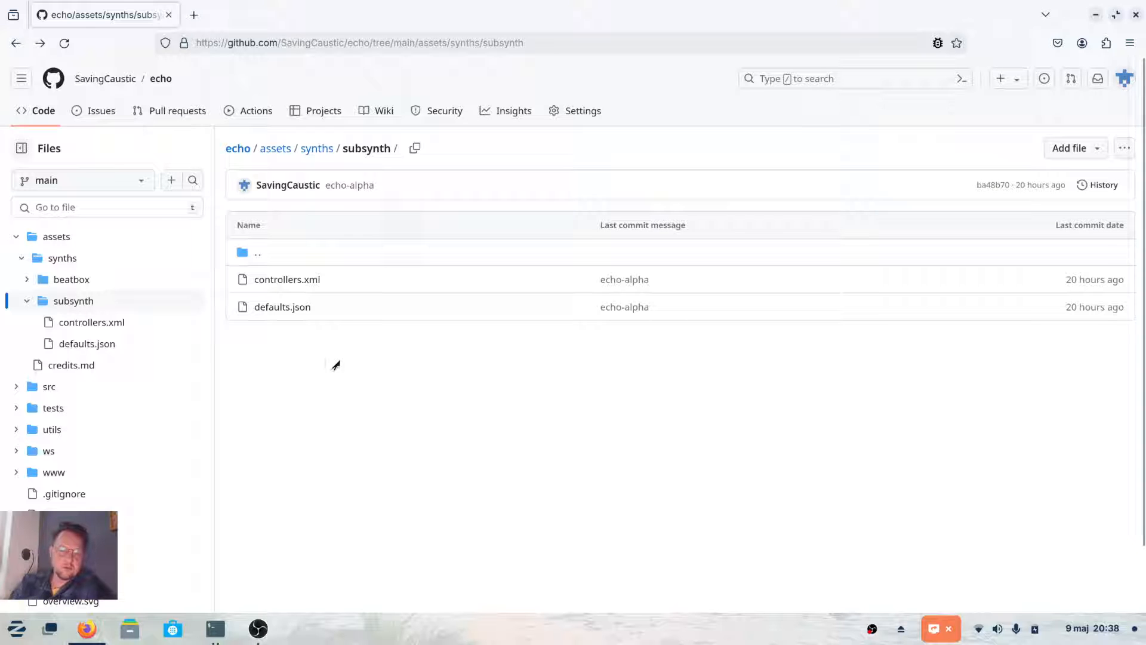
pyautogui.moveTo(303, 320)
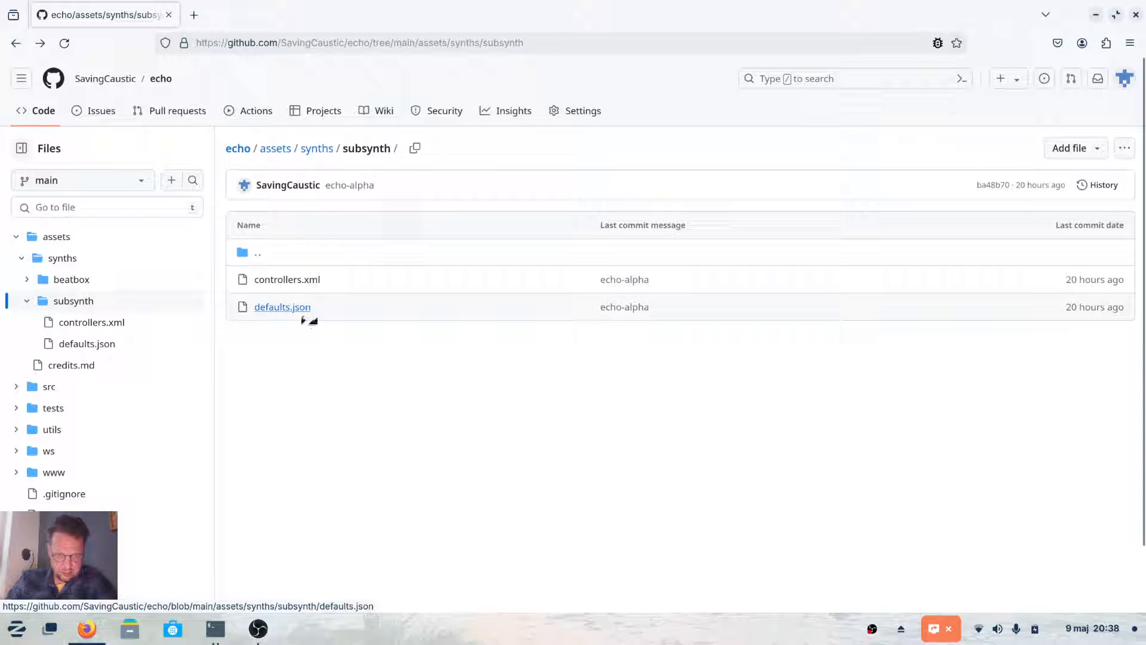
pyautogui.moveTo(333, 360)
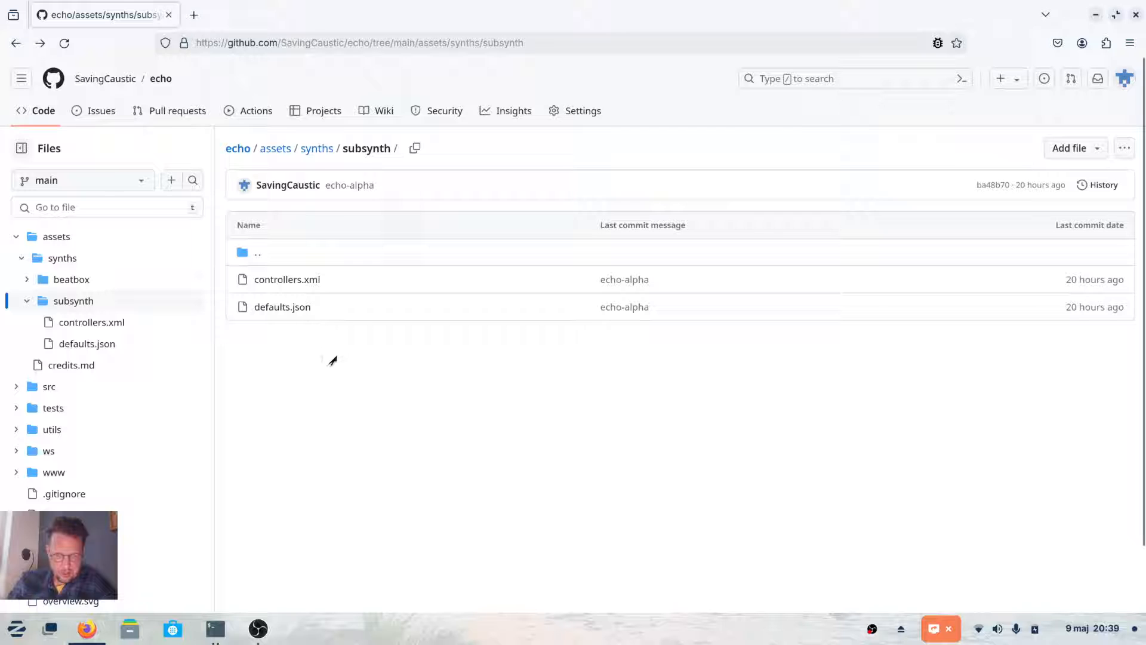
pyautogui.moveTo(312, 328)
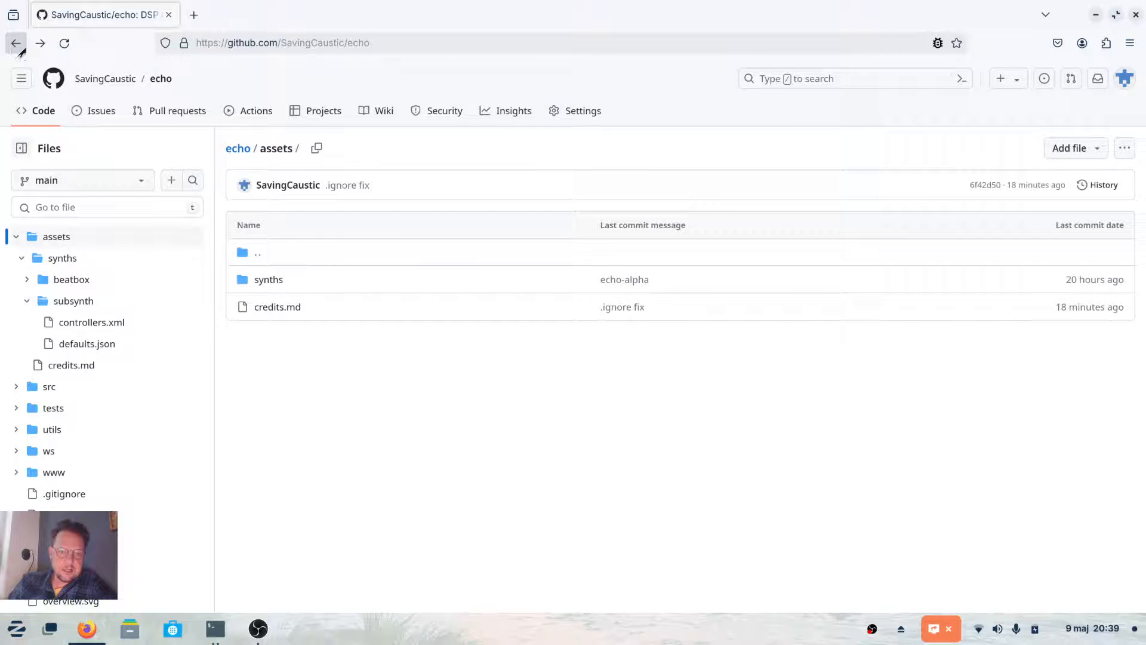
# Step: Open the echo repo's ws folder, read its websocket README, then switch to the terminal
pyautogui.click(17, 42)
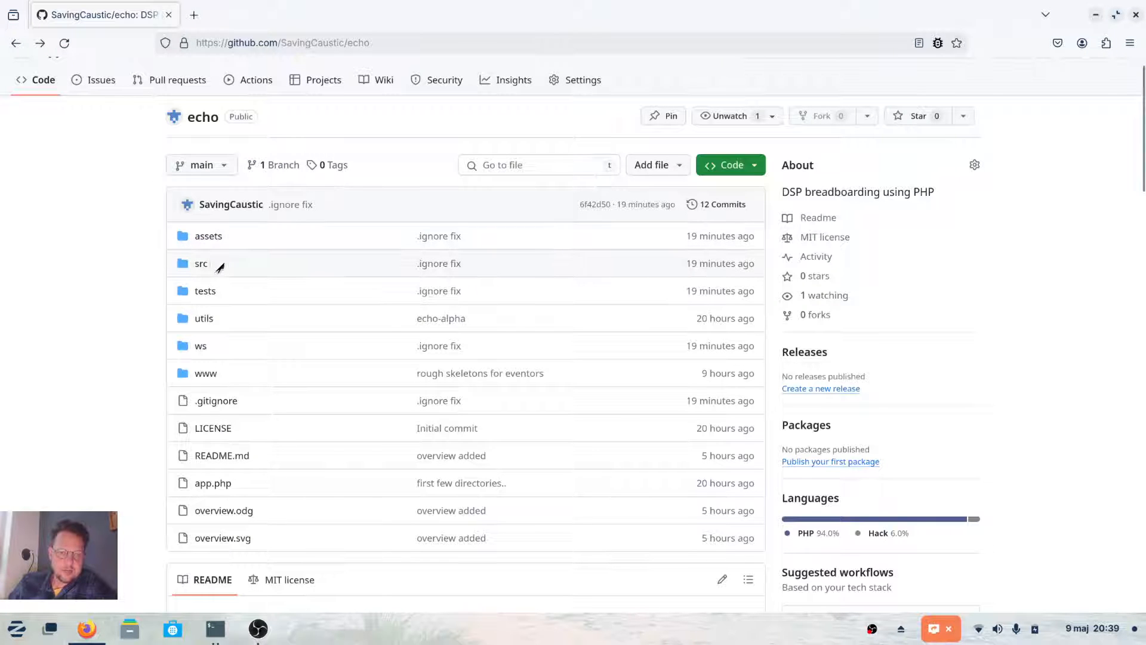
pyautogui.moveTo(205, 291)
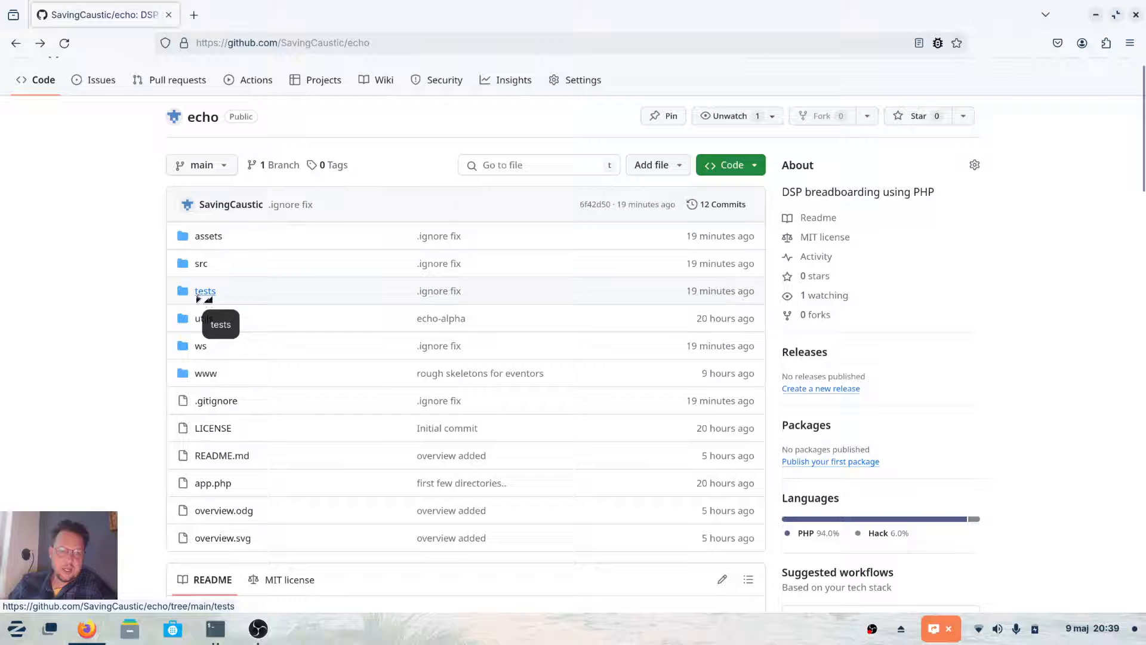
pyautogui.moveTo(204, 318)
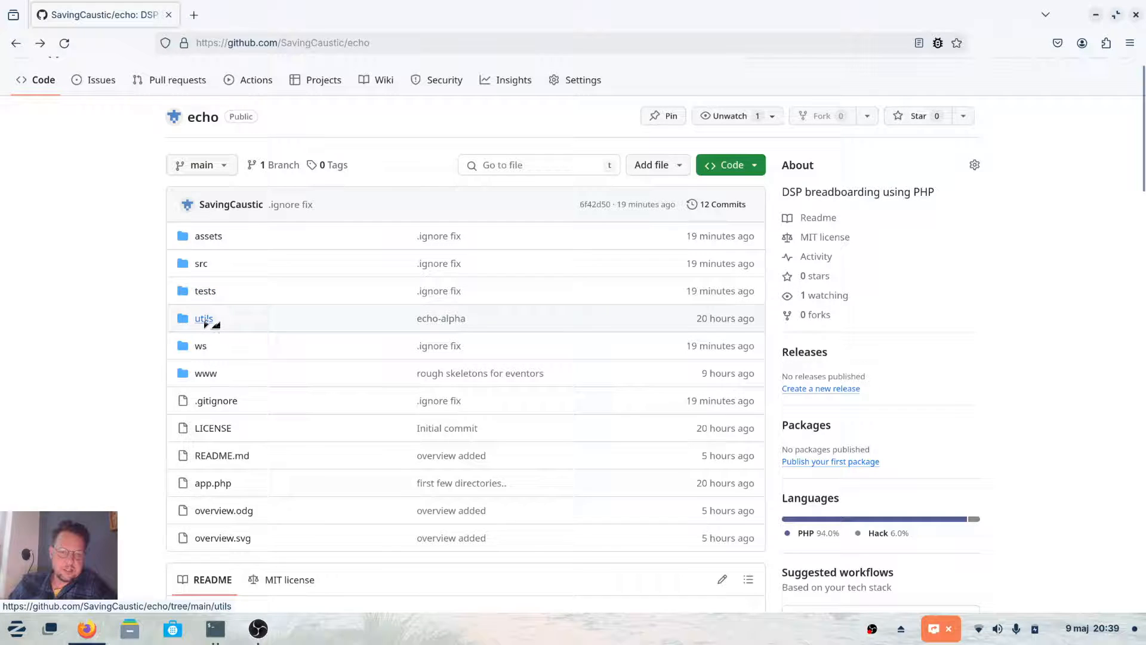
pyautogui.click(203, 319)
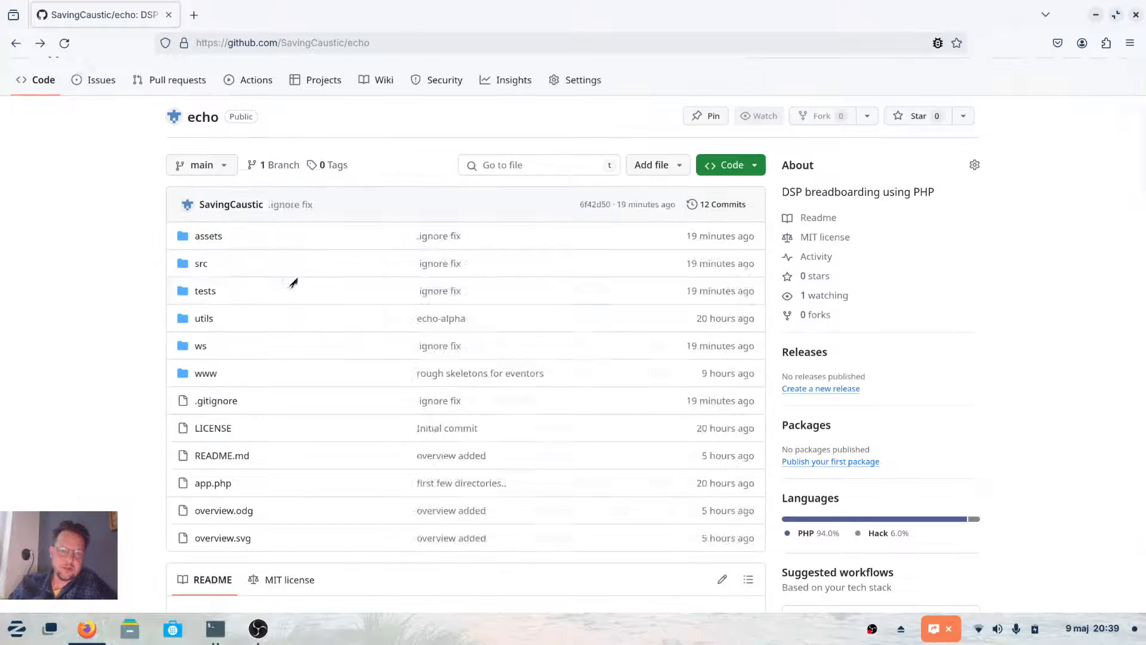
pyautogui.click(759, 116)
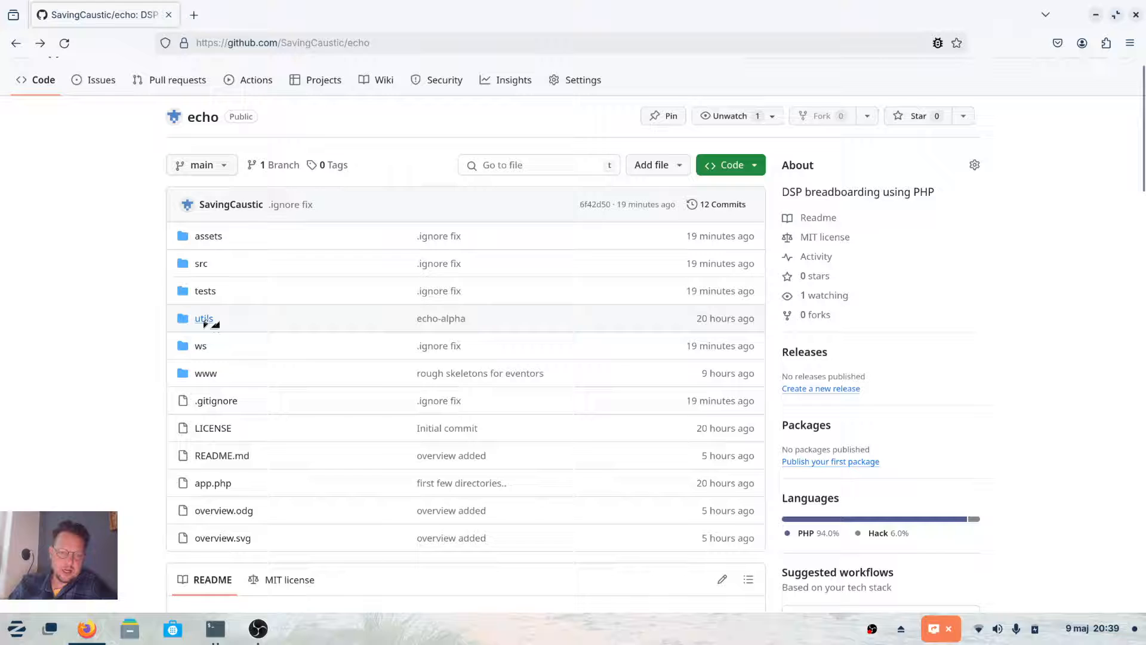
pyautogui.moveTo(201, 346)
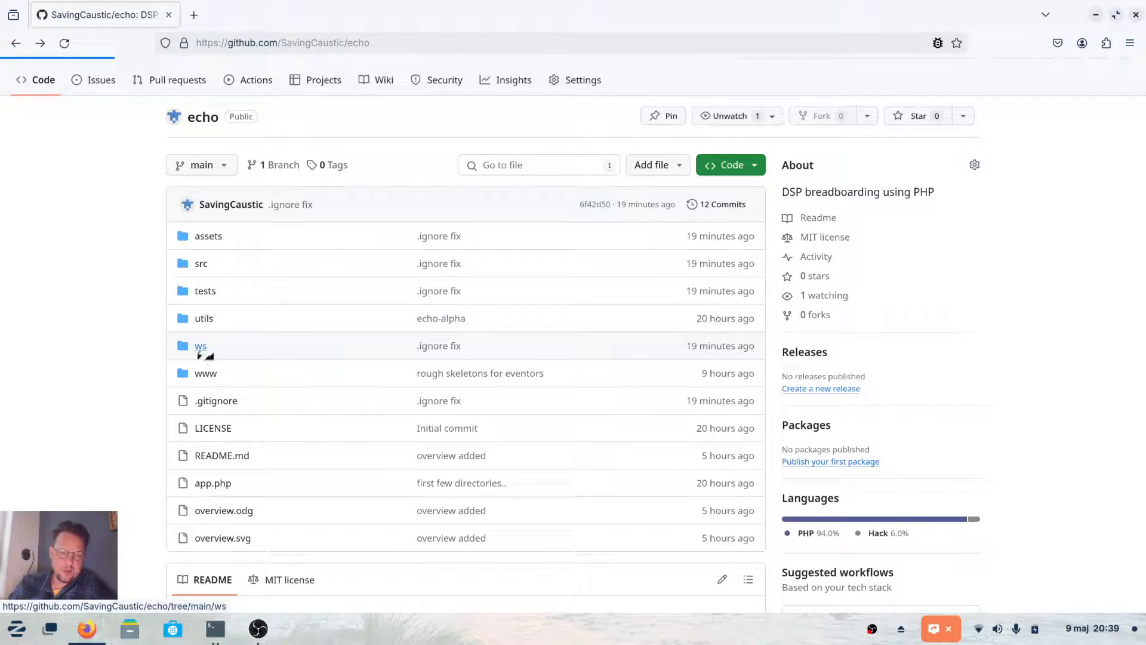
pyautogui.click(201, 346)
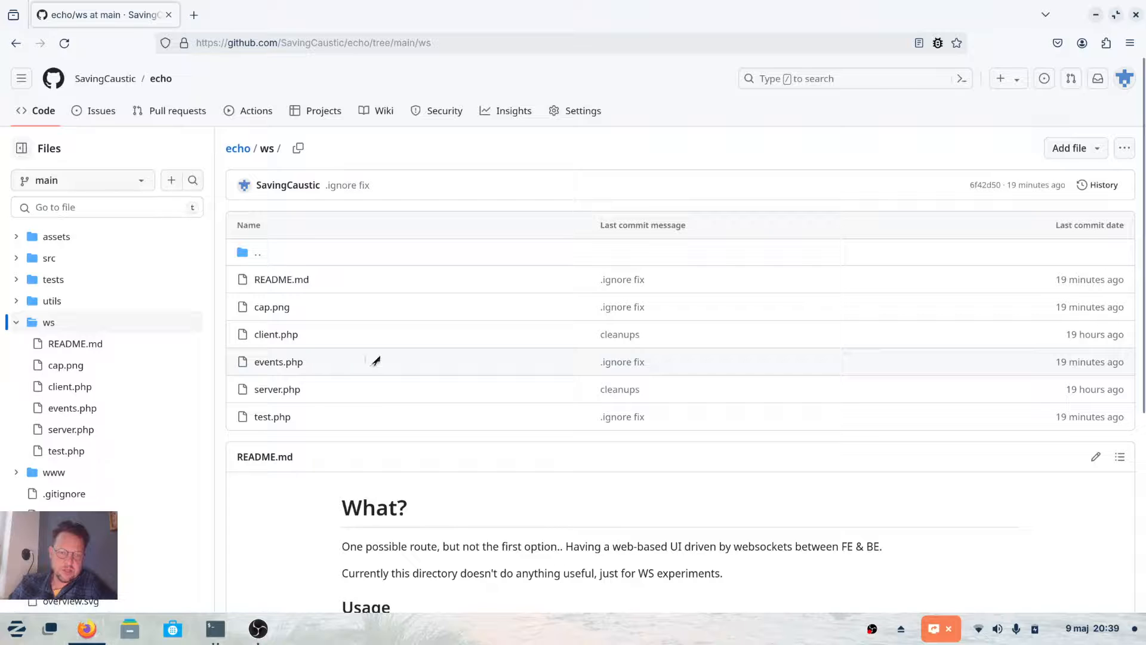
pyautogui.scroll(-3)
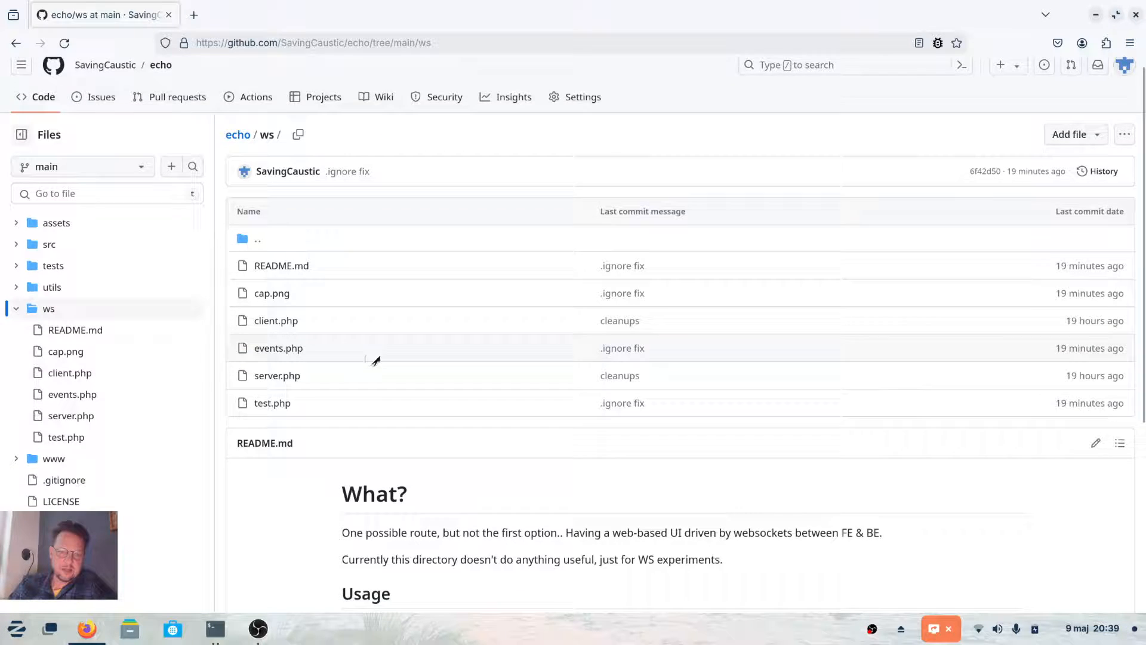
pyautogui.scroll(-3)
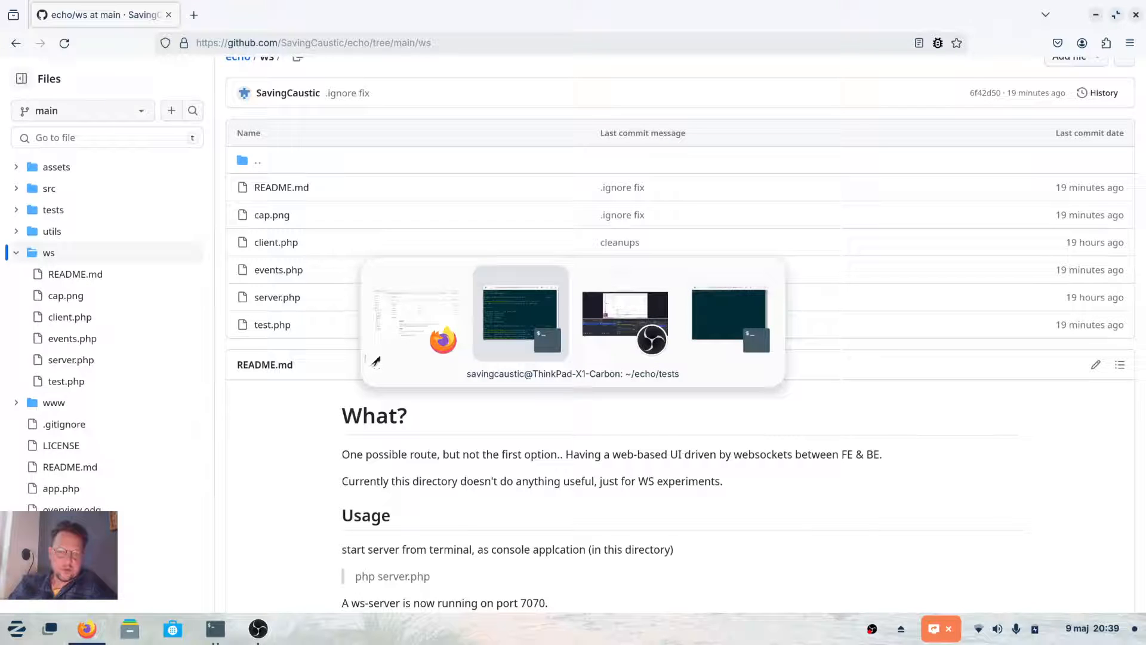
pyautogui.click(519, 315)
pyautogui.write('cd ..')
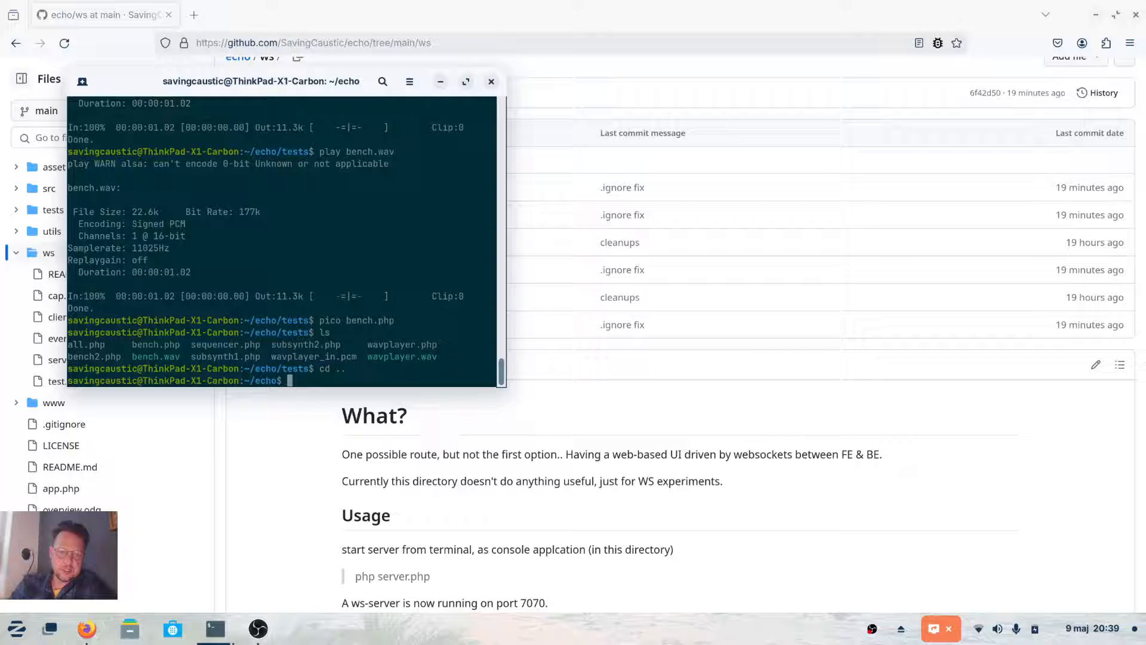
# Step: Move into ws/, list its files, and start php server.php
pyautogui.write('cd ws/')
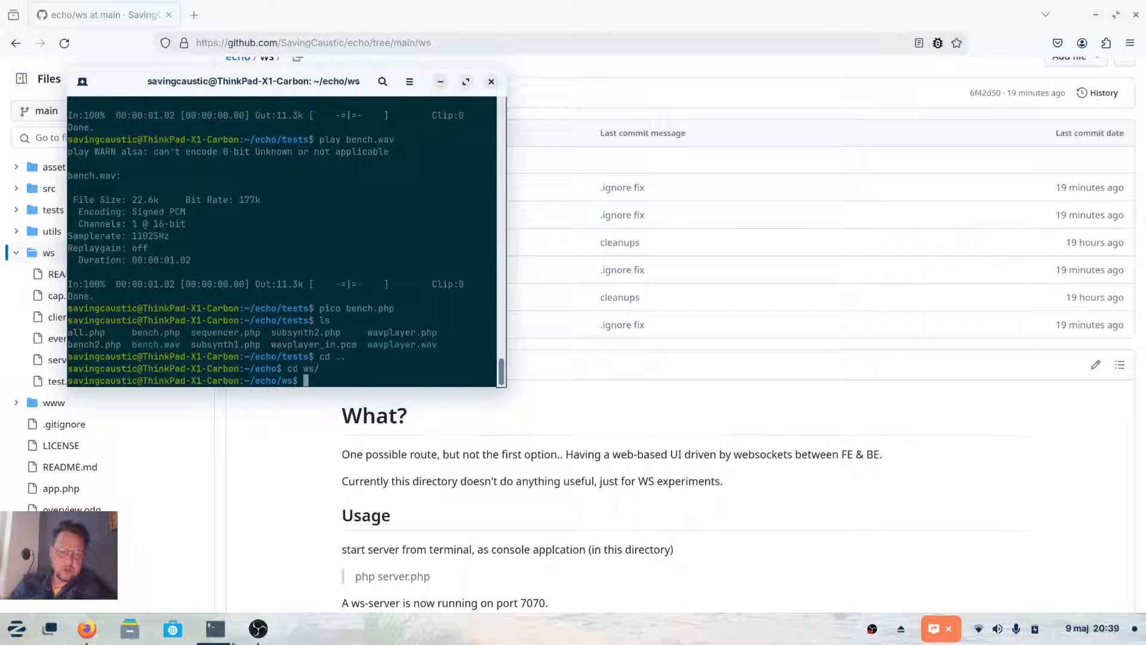
pyautogui.write('ls')
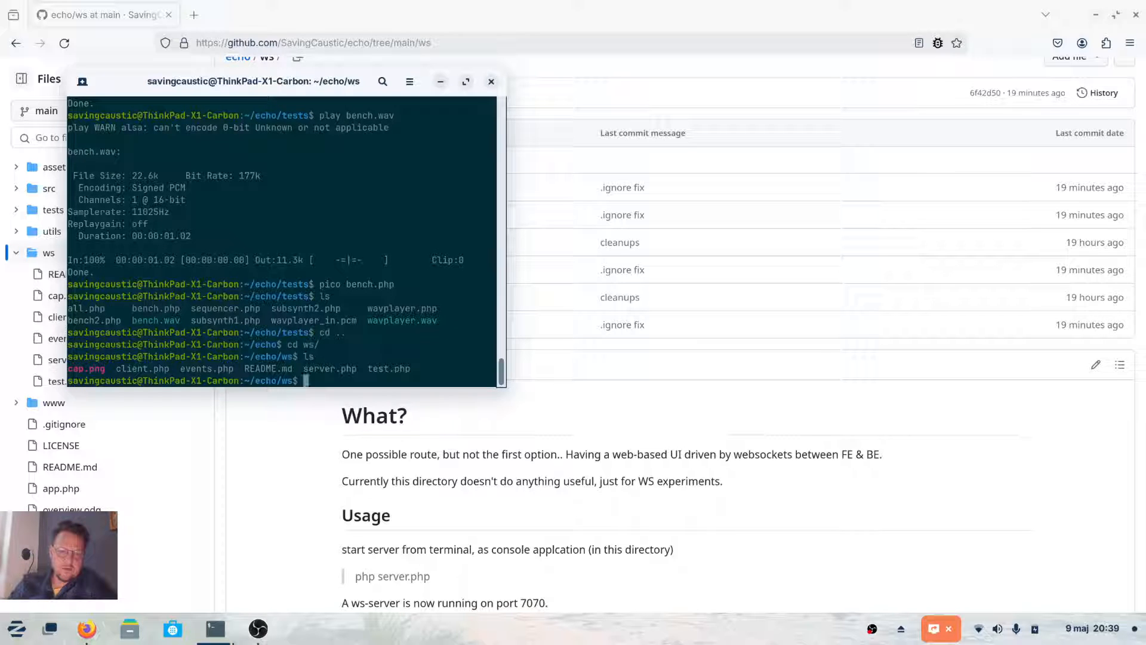
pyautogui.write('cl')
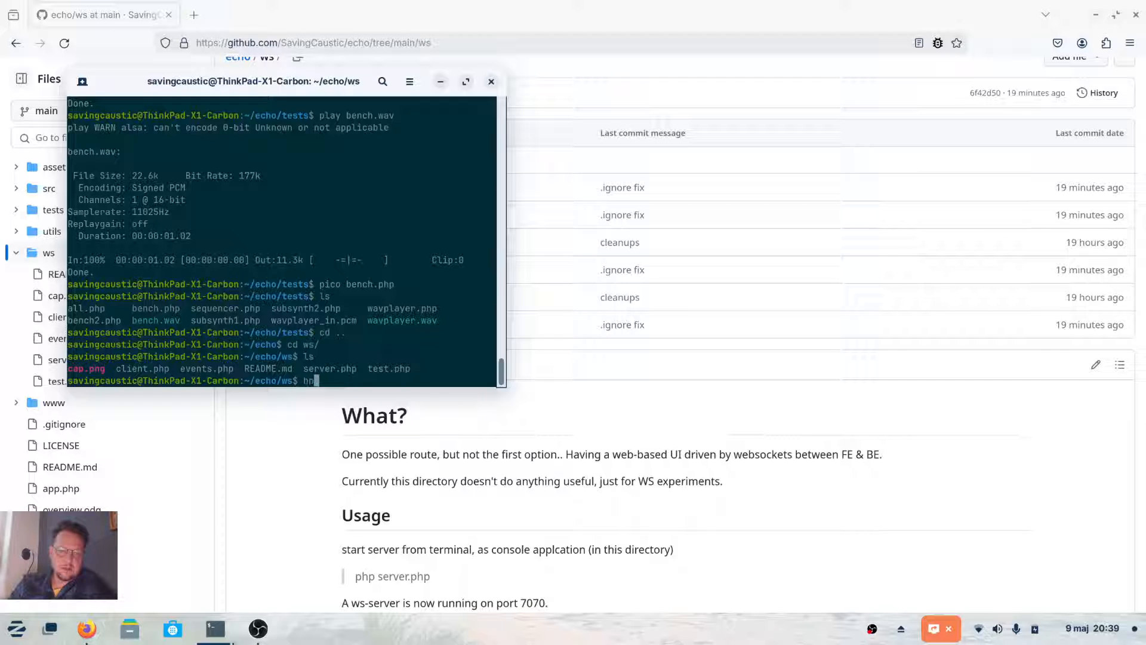
pyautogui.write('php server.php')
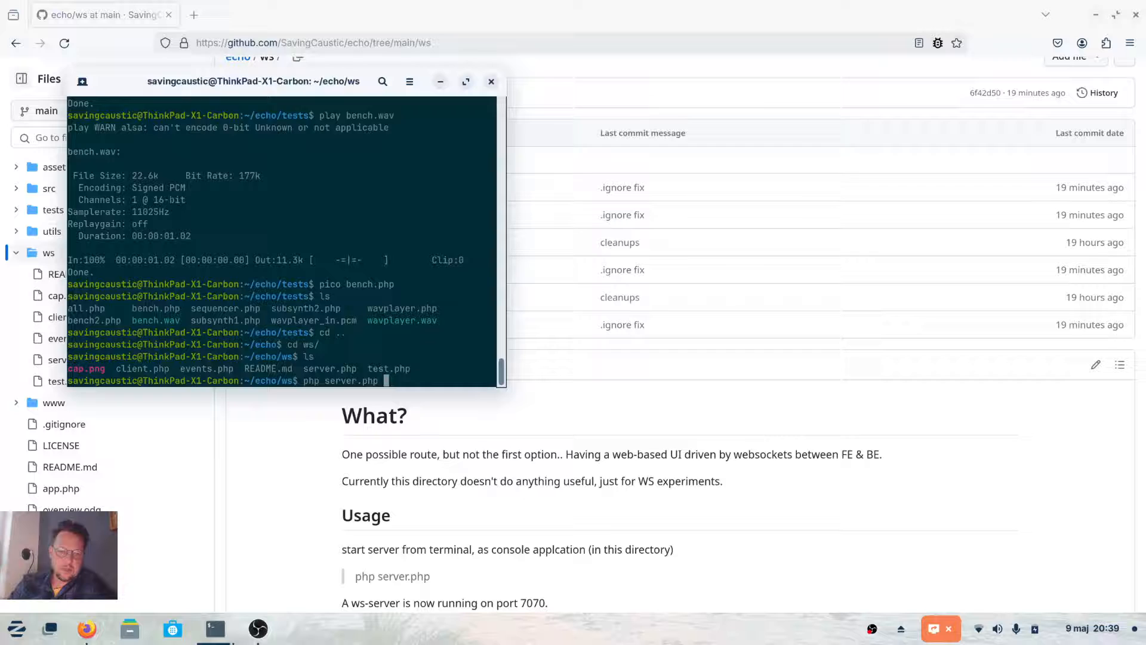
pyautogui.press('Return')
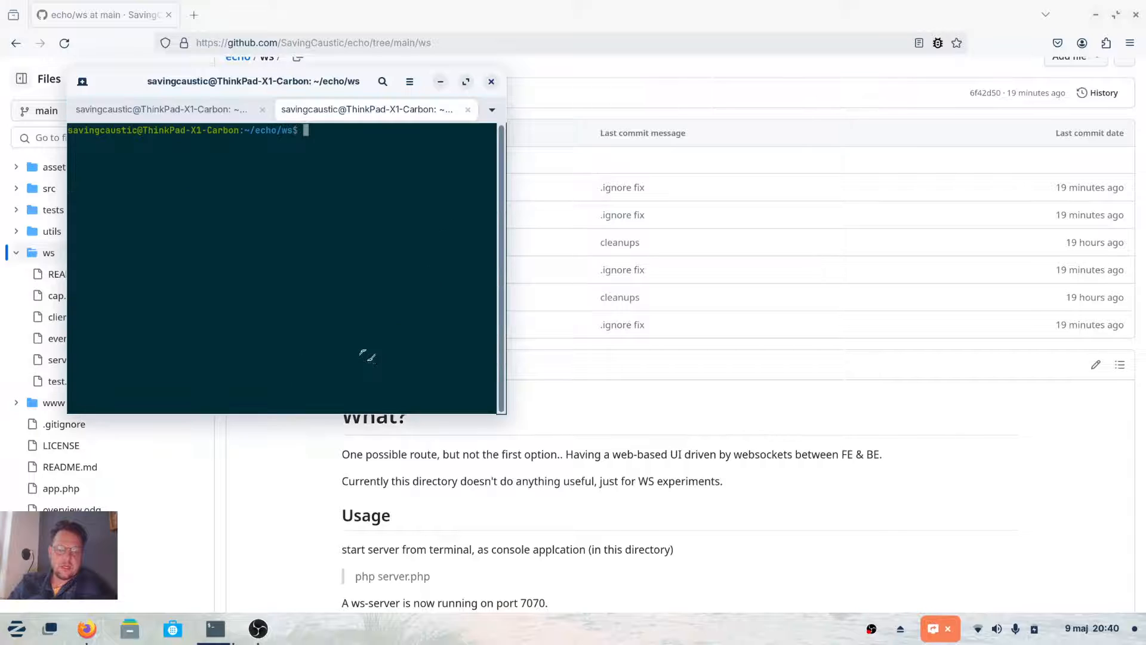
pyautogui.moveTo(391, 213)
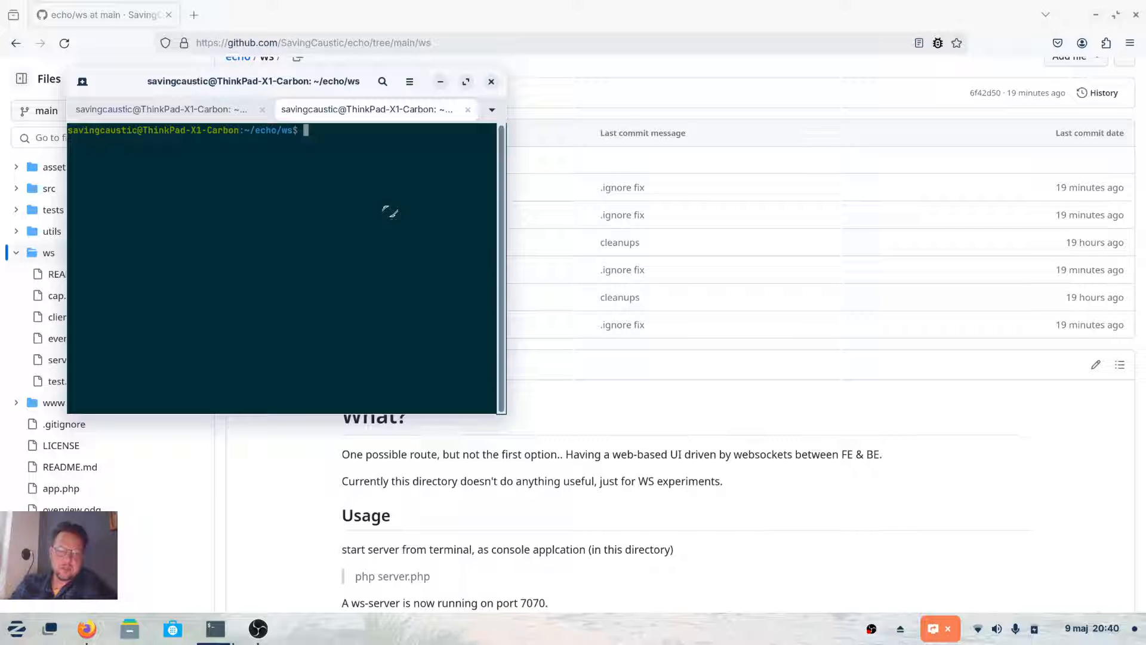
# Step: Run php -S 127.0.0.1:8080 in Terminal's second tab to start the built-in server
pyautogui.write('php -S 127.0.0.1')
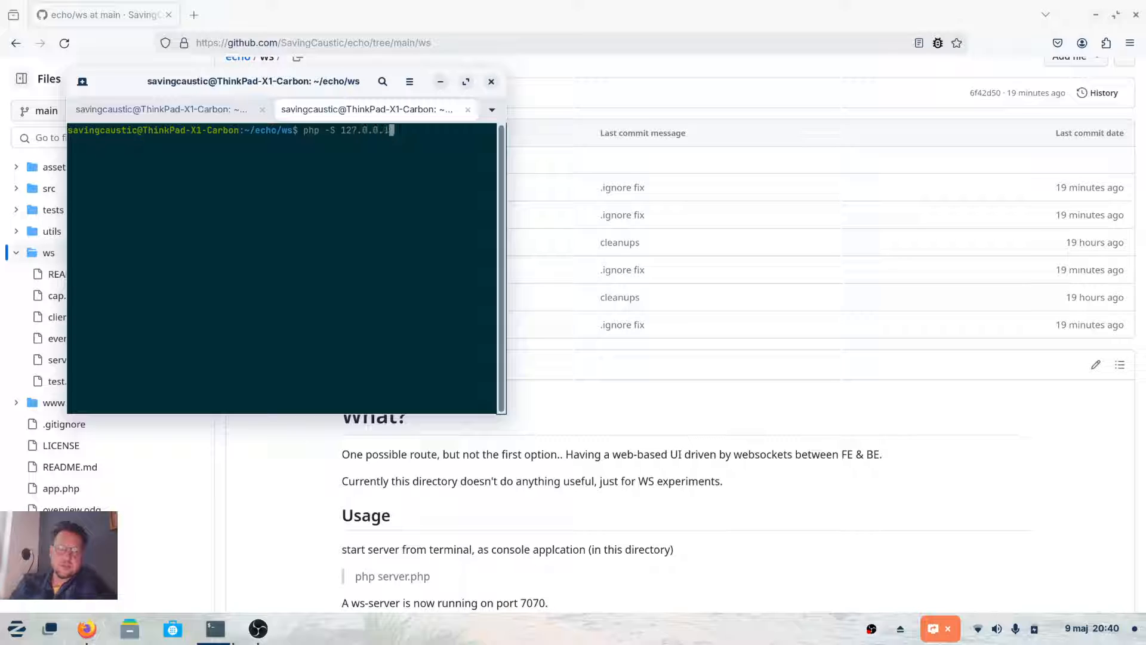
pyautogui.write(':8080')
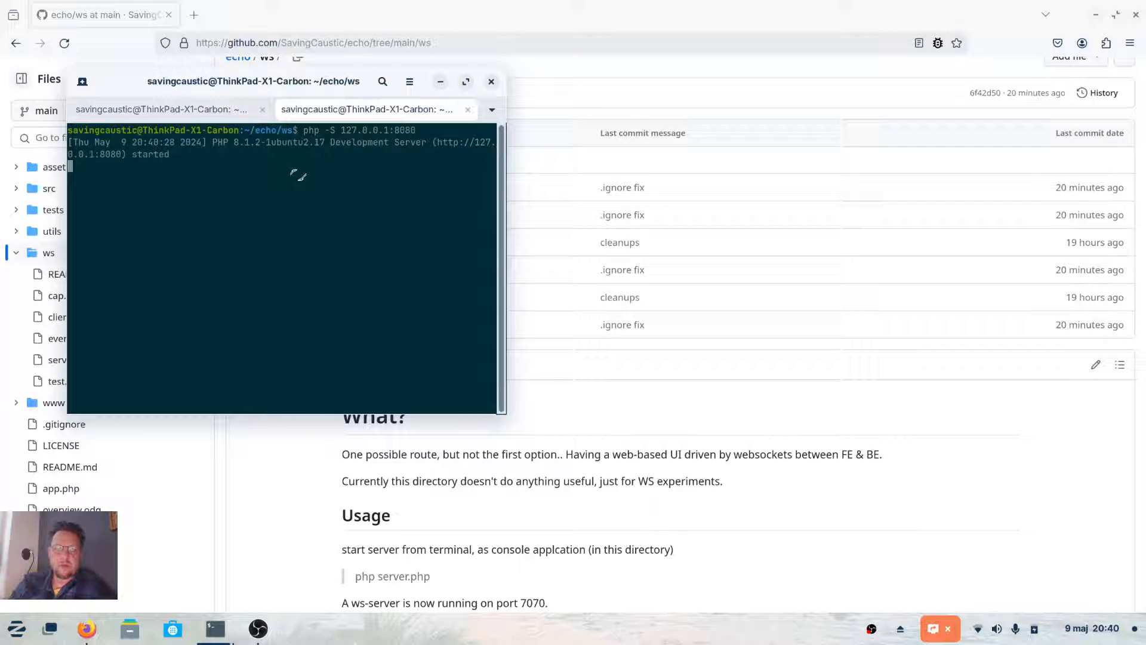
# Step: Load 127.0.0.1:8080/ in a new tab and send a 'test' message through the WebSocket client
pyautogui.click(195, 15)
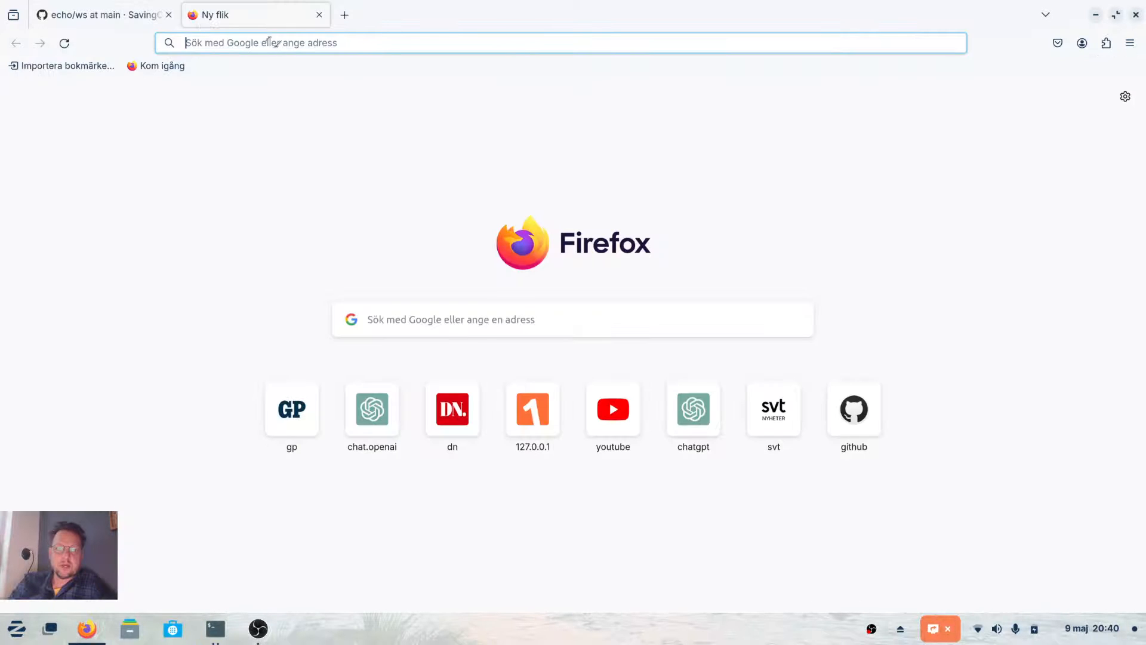
pyautogui.write('127.0.0.1:8080/client.php')
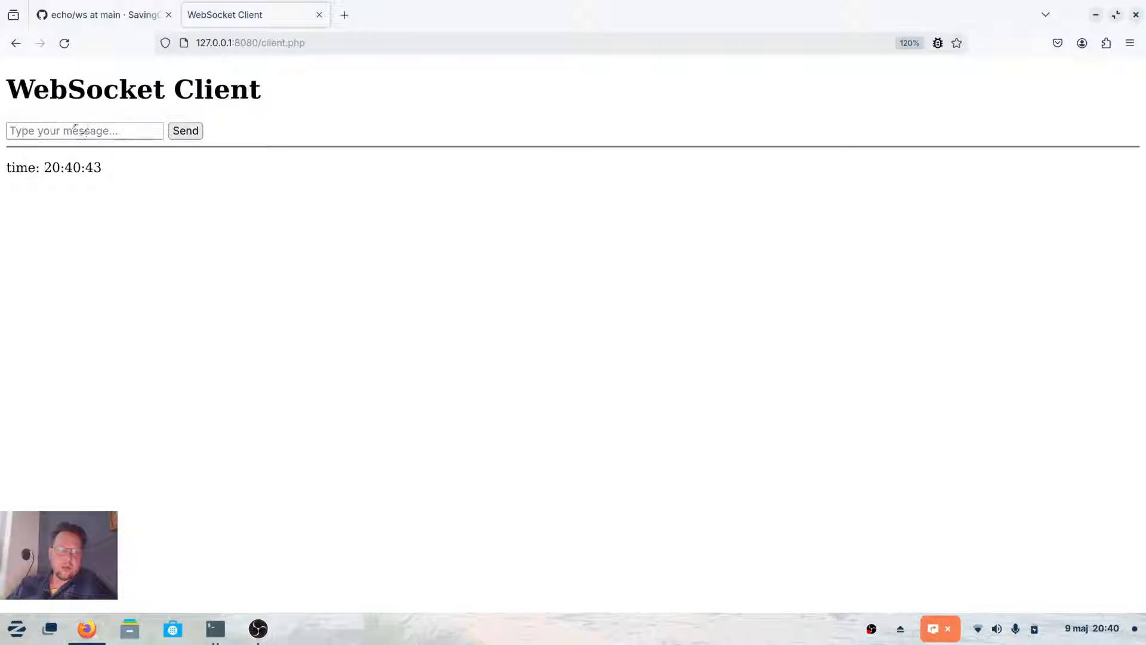
pyautogui.click(83, 130)
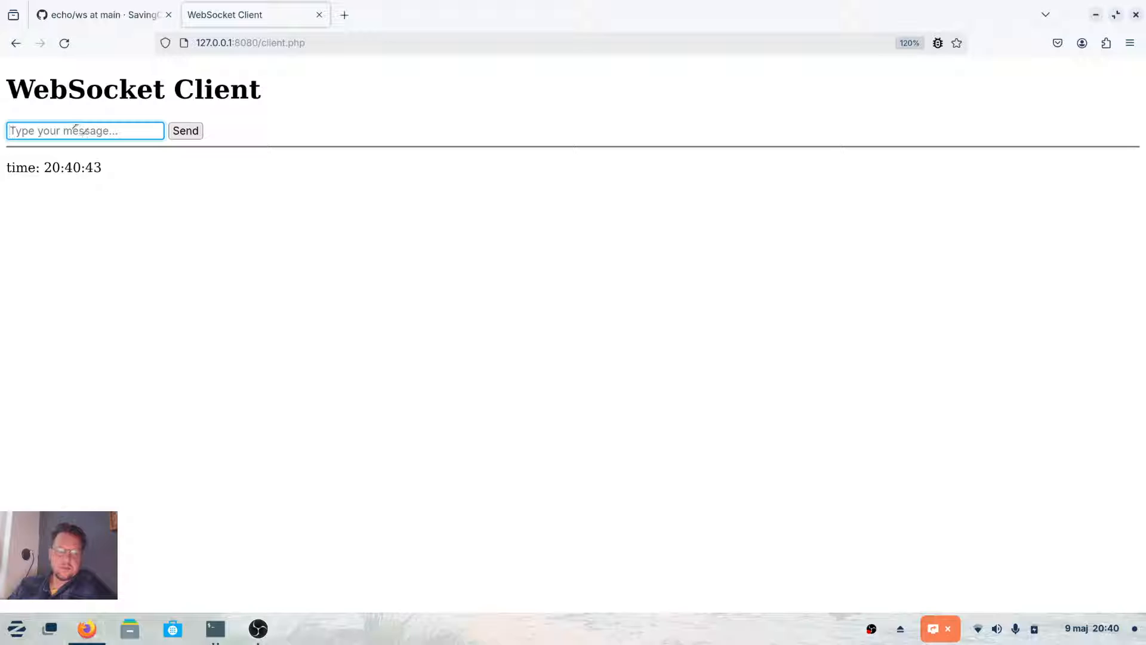
pyautogui.click(185, 131)
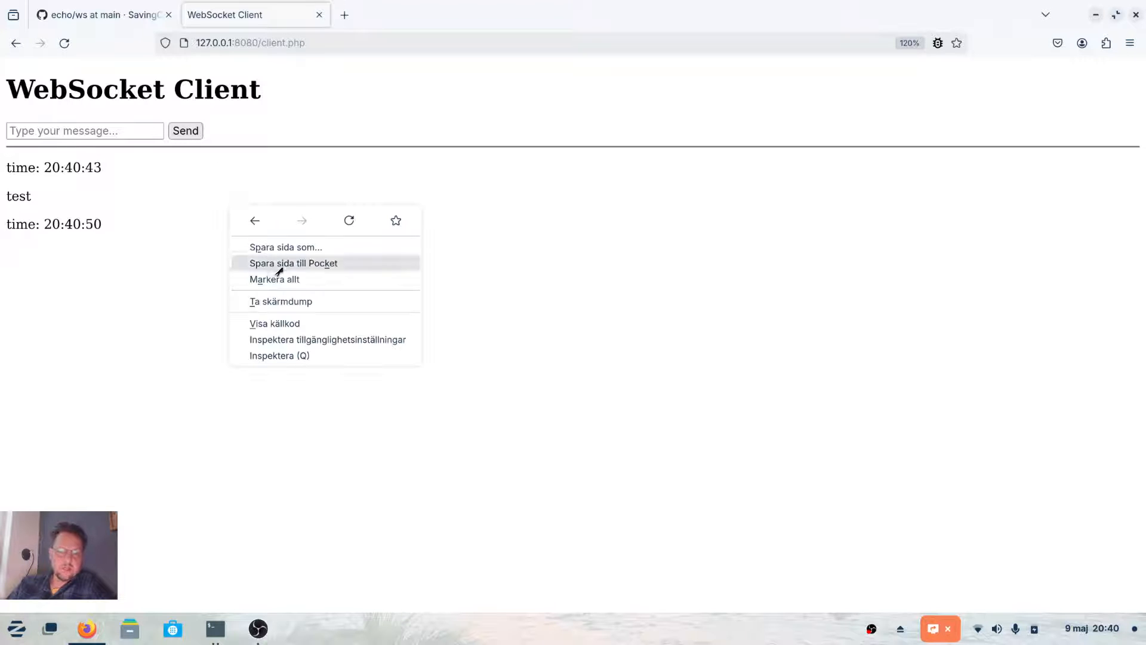
# Step: View client.php's source, which connects to ws://localhost:7070, then switch tabs
pyautogui.click(274, 324)
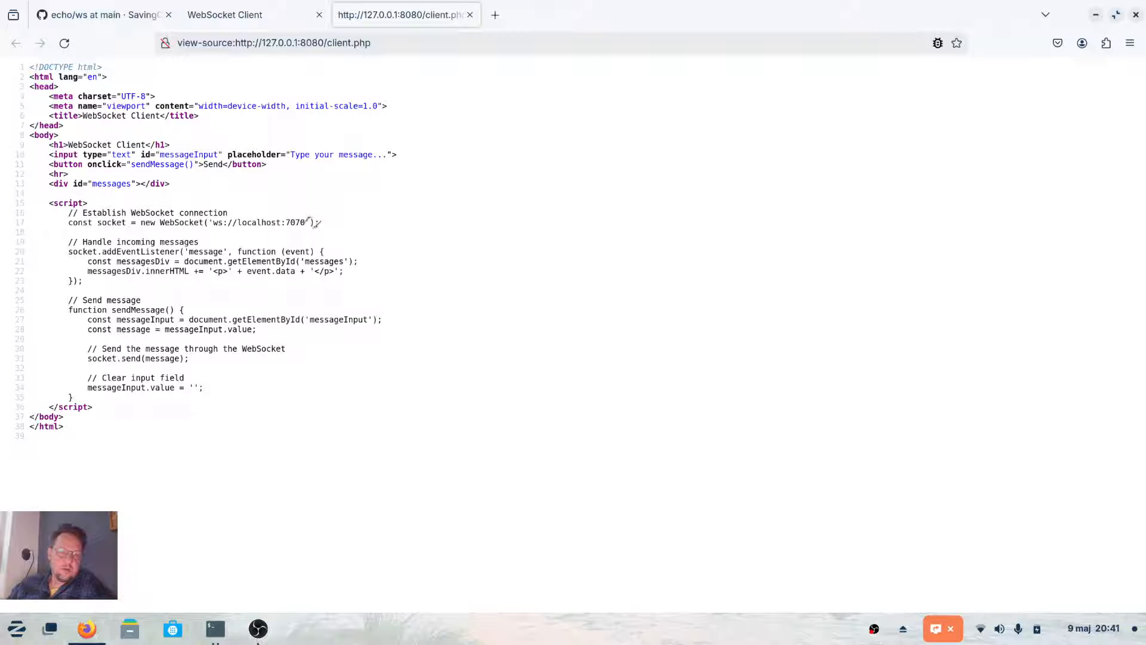
pyautogui.moveTo(290, 177)
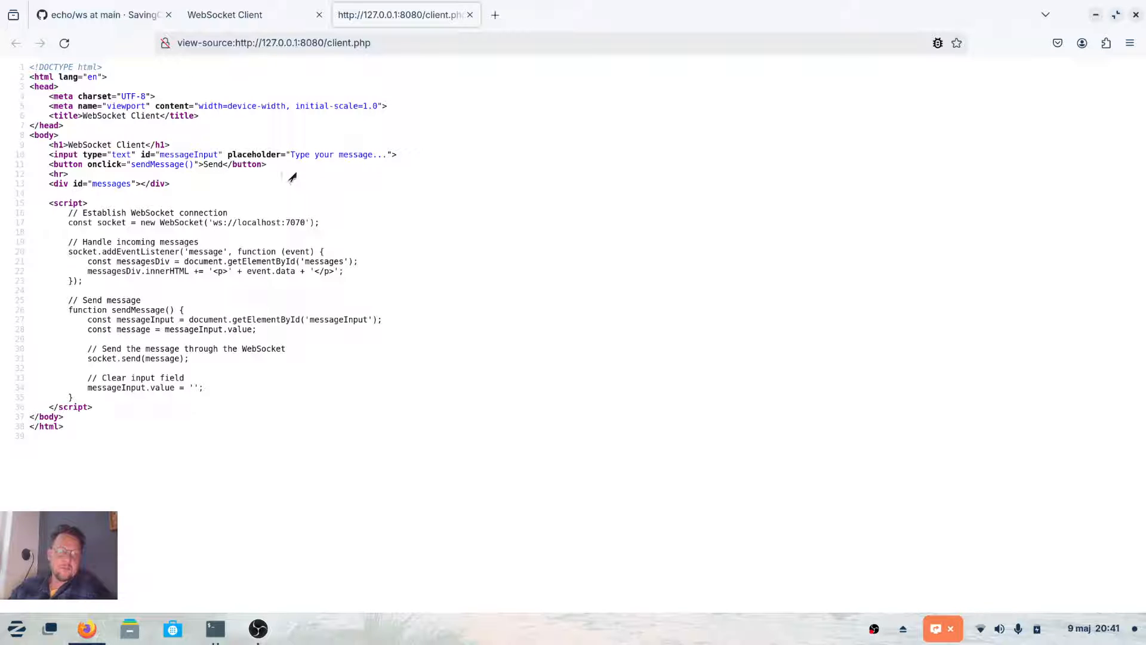
pyautogui.click(224, 15)
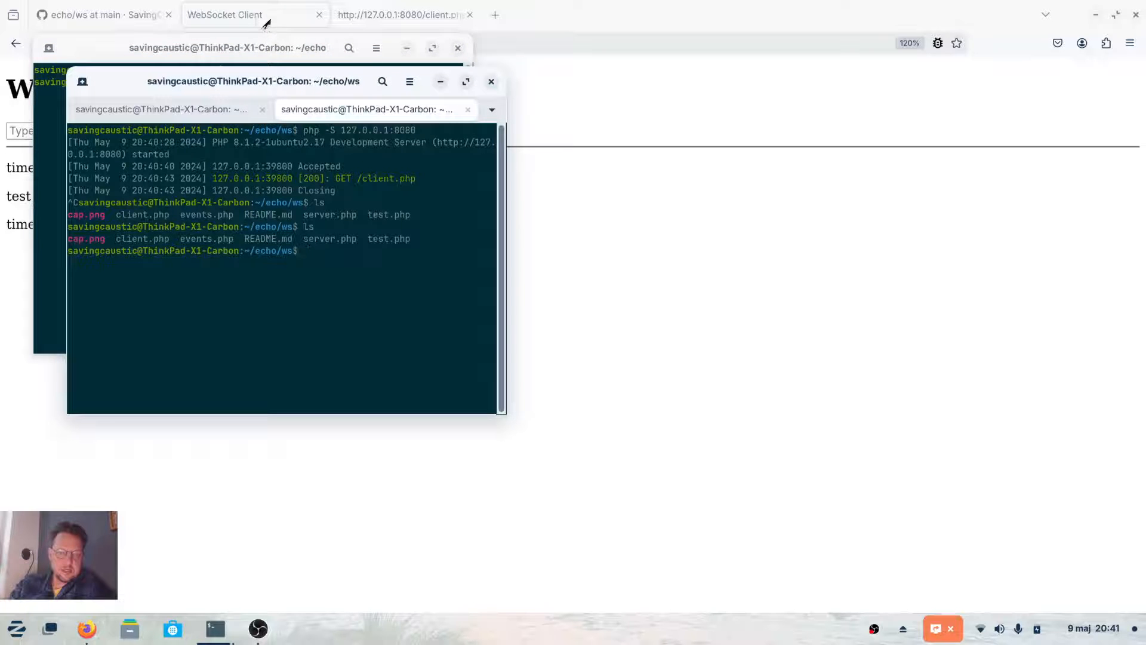
# Step: Restart the PHP server and load 127.0.0.1:8080/test.php with its rotating potentiometer knob
pyautogui.write('php -S 127.0.0.1:8080')
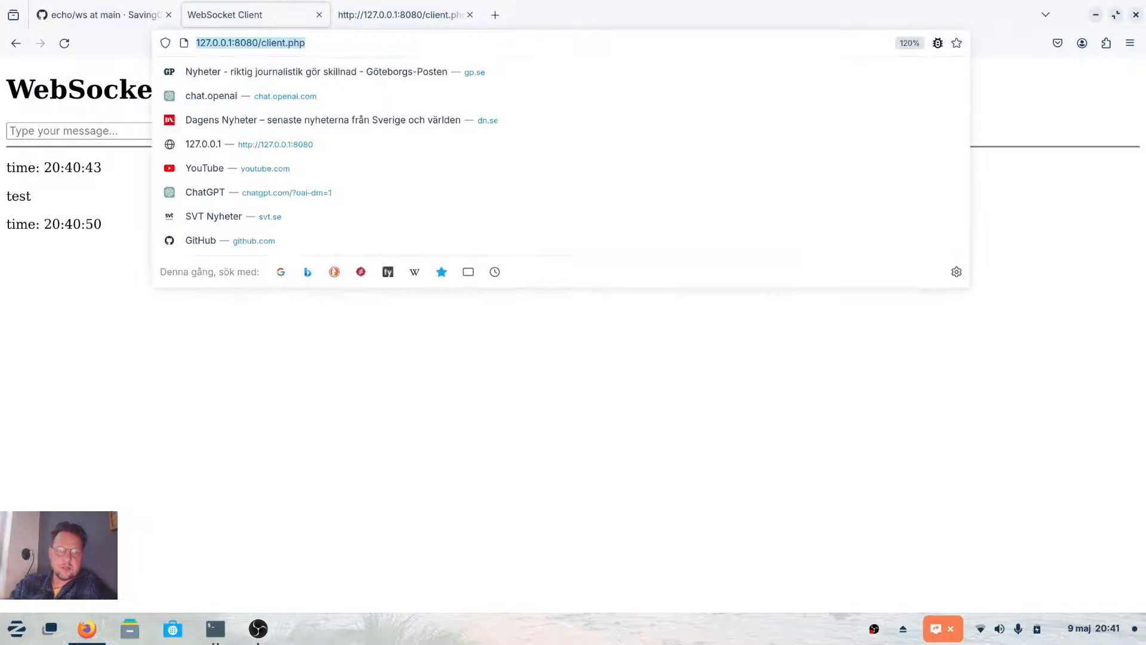
pyautogui.write('127.0.0.1:8080/test.php')
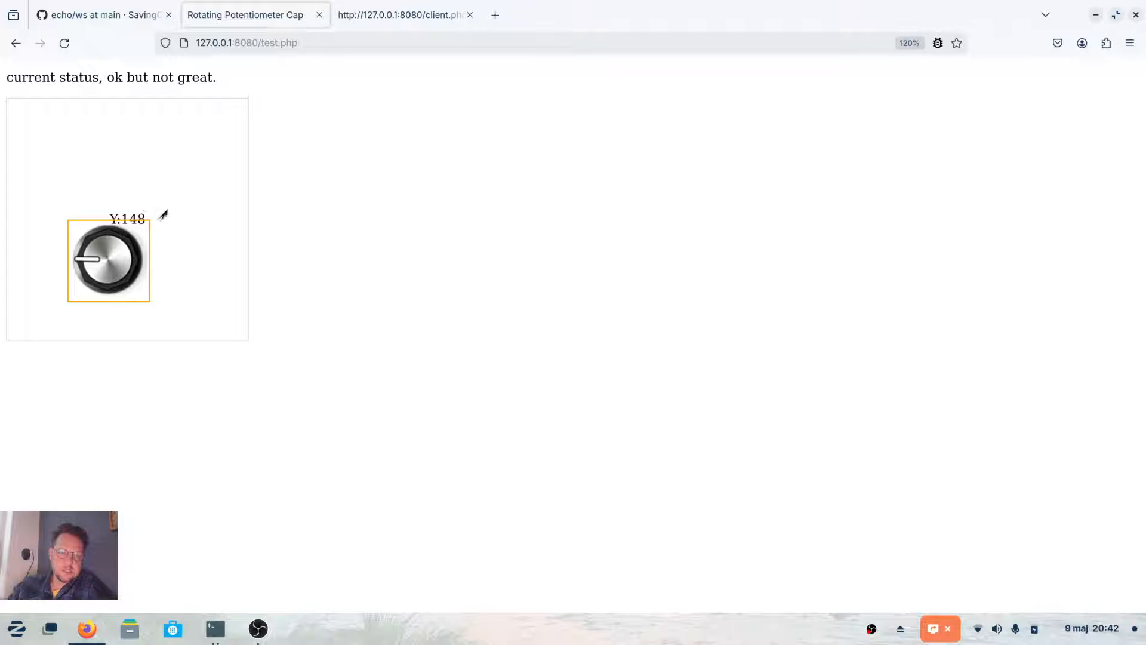
pyautogui.rightClick(161, 216)
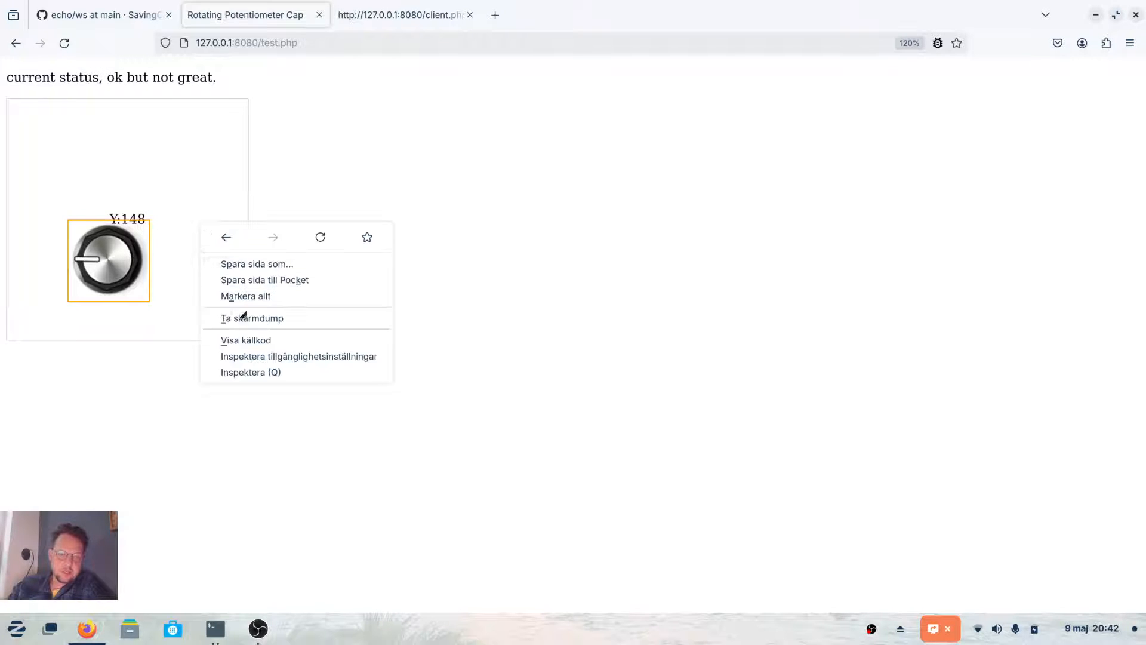
pyautogui.click(246, 340)
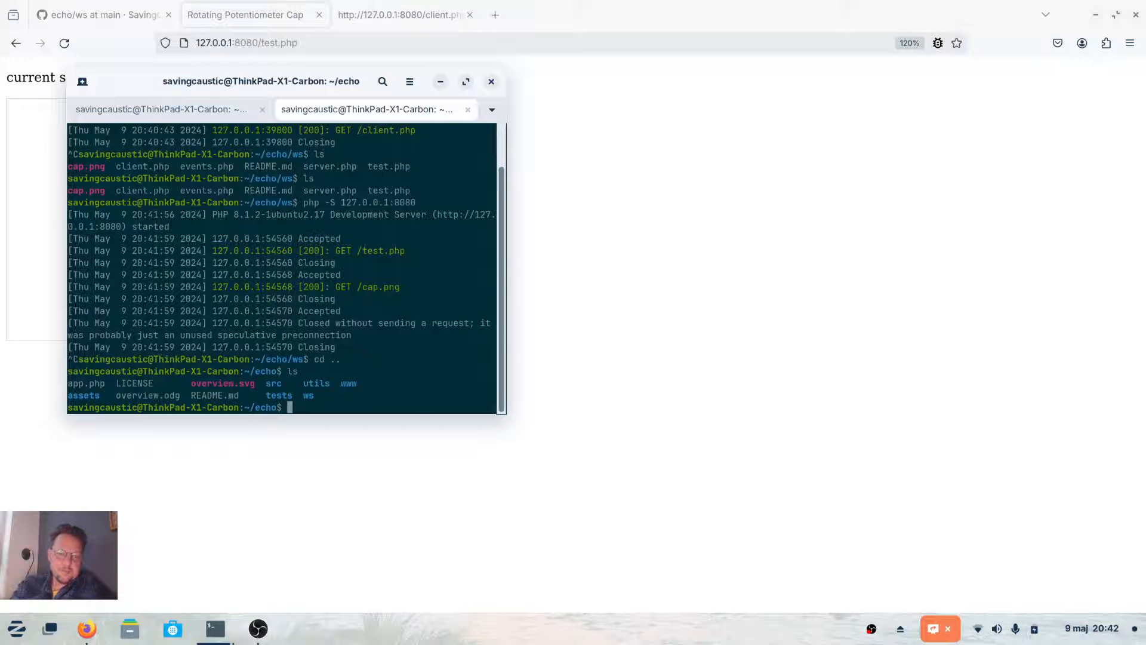
# Step: Check the source and GitHub tabs, then serve the www folder with php -S 127.0.0.1:8080
pyautogui.click(401, 15)
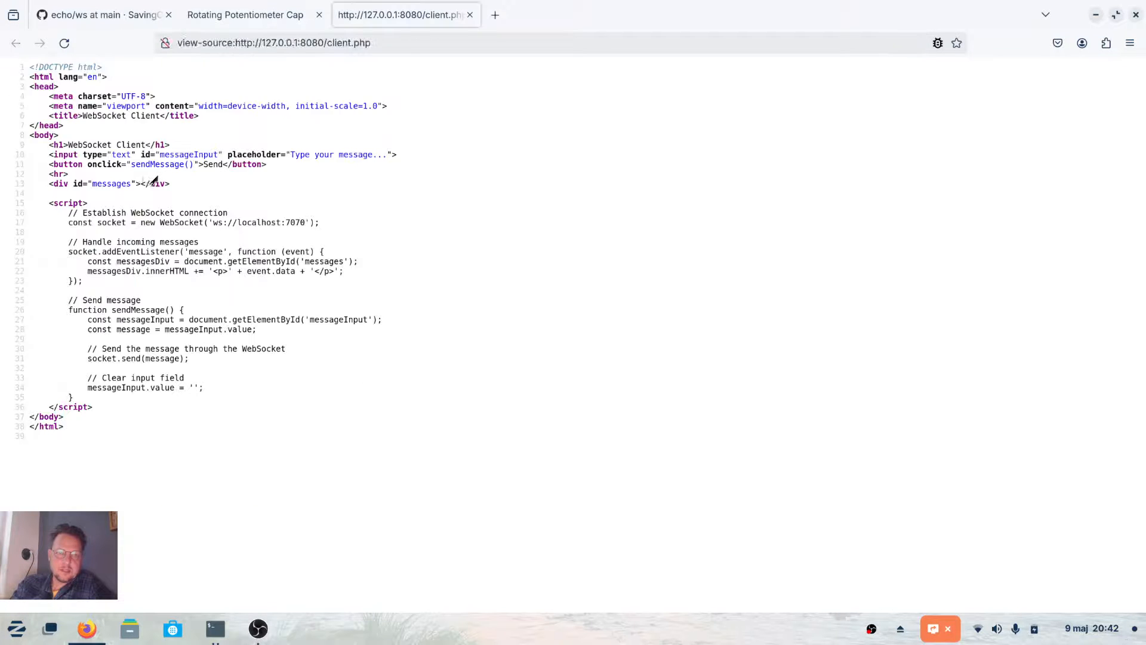
pyautogui.click(101, 16)
pyautogui.write('php -S 127.0.0.1')
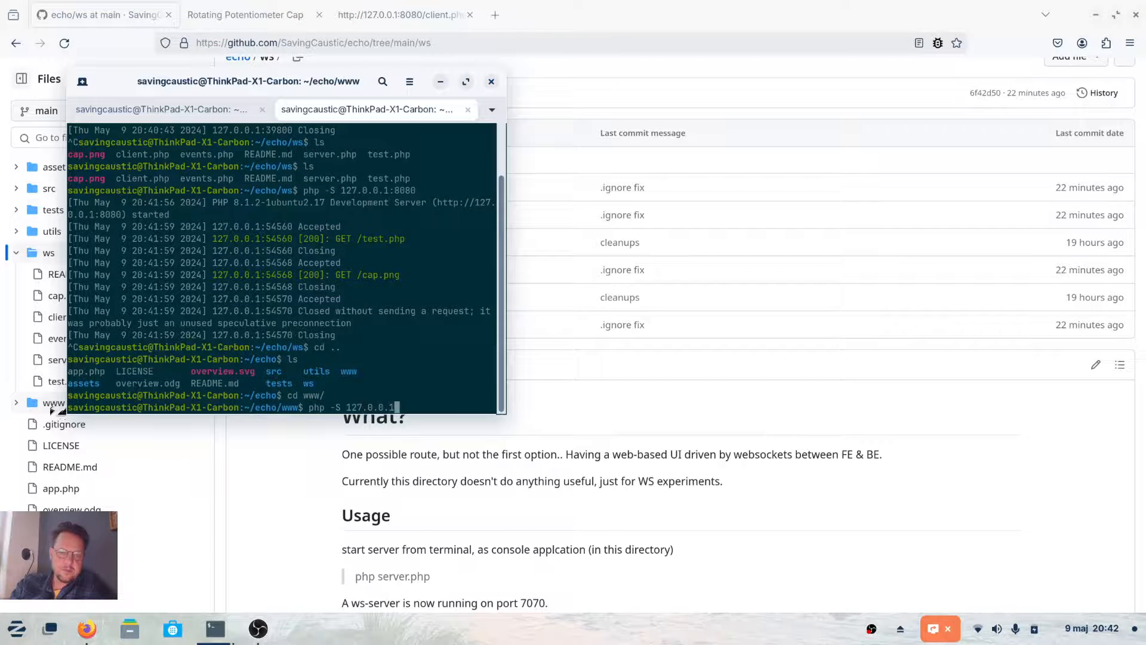
pyautogui.click(491, 81)
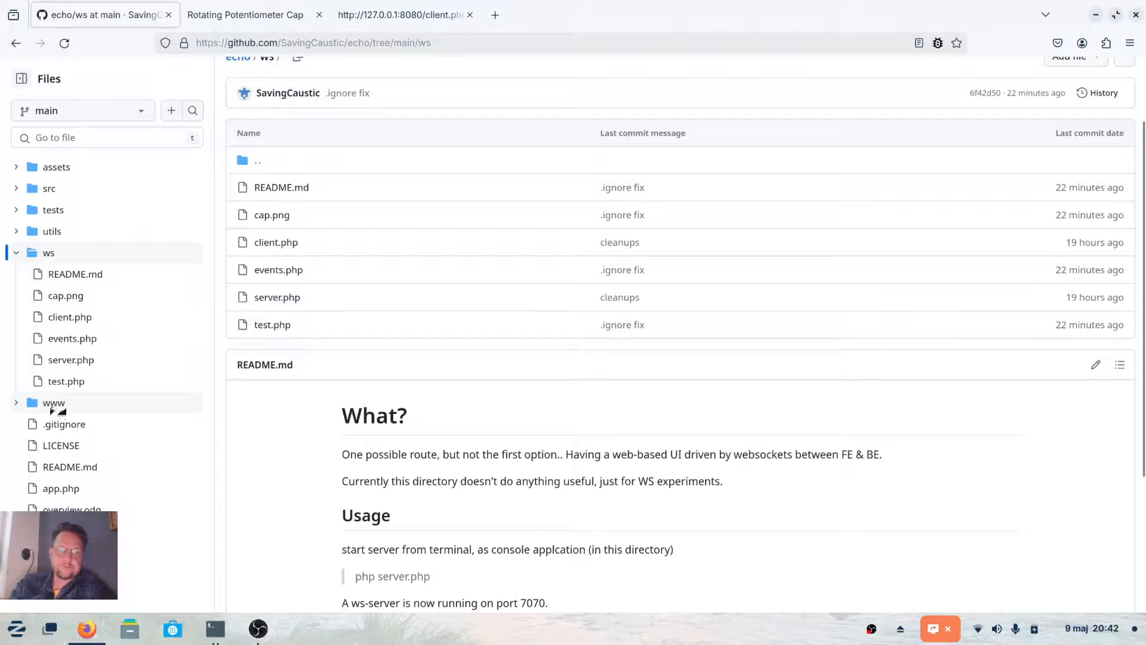
pyautogui.click(404, 14)
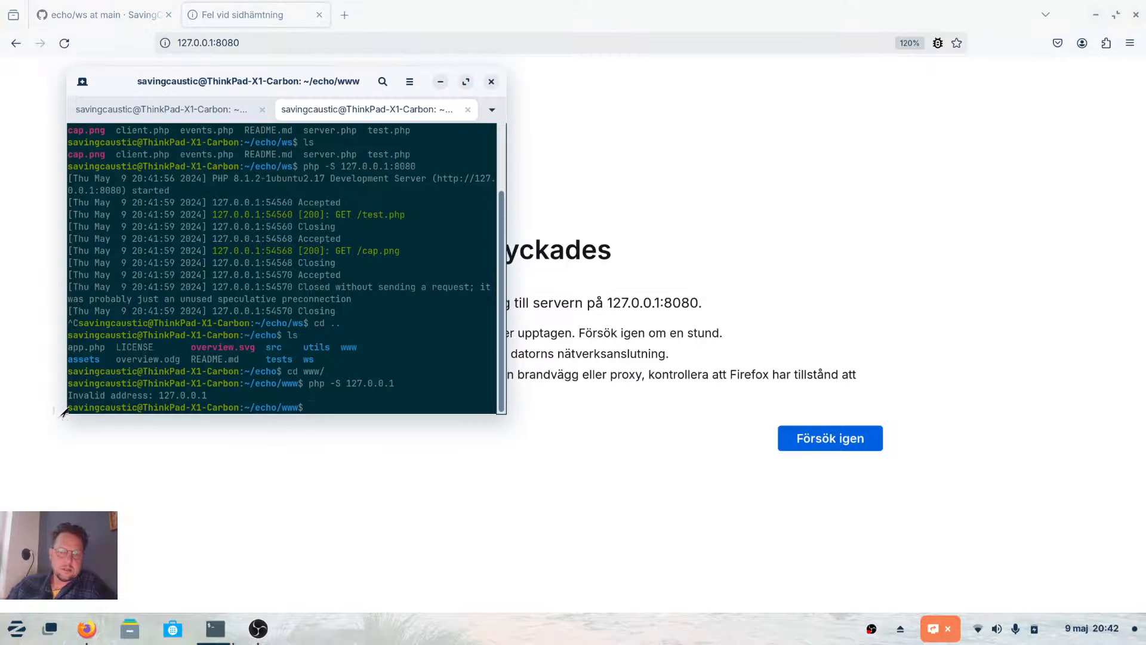
pyautogui.write('php -S 127.0.0.1')
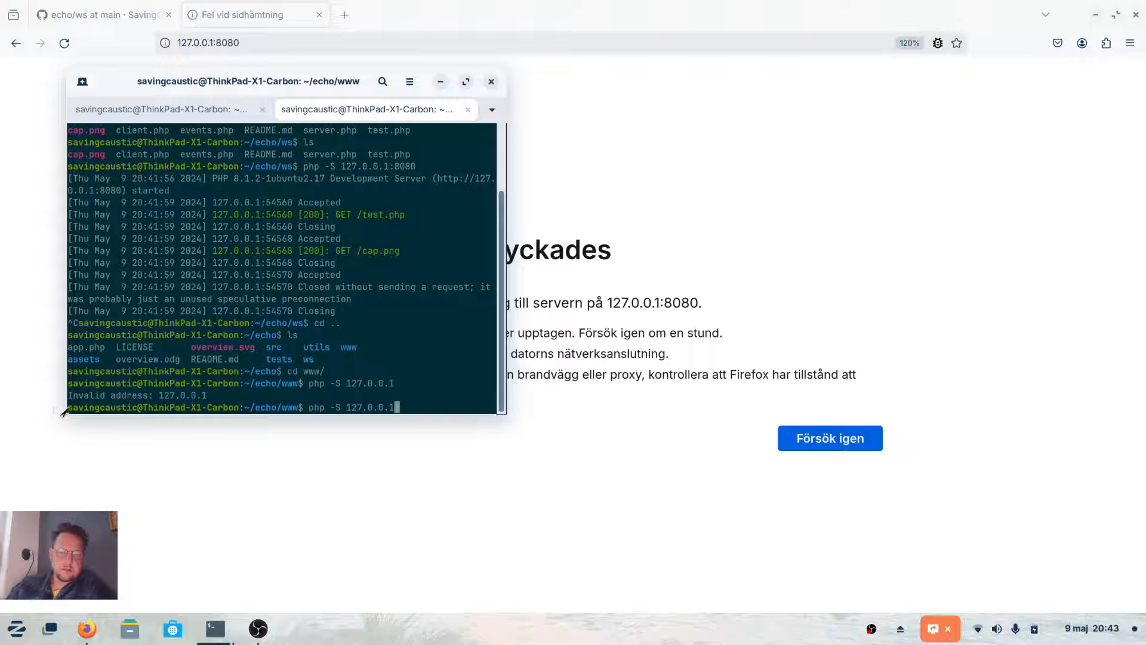
pyautogui.write(':')
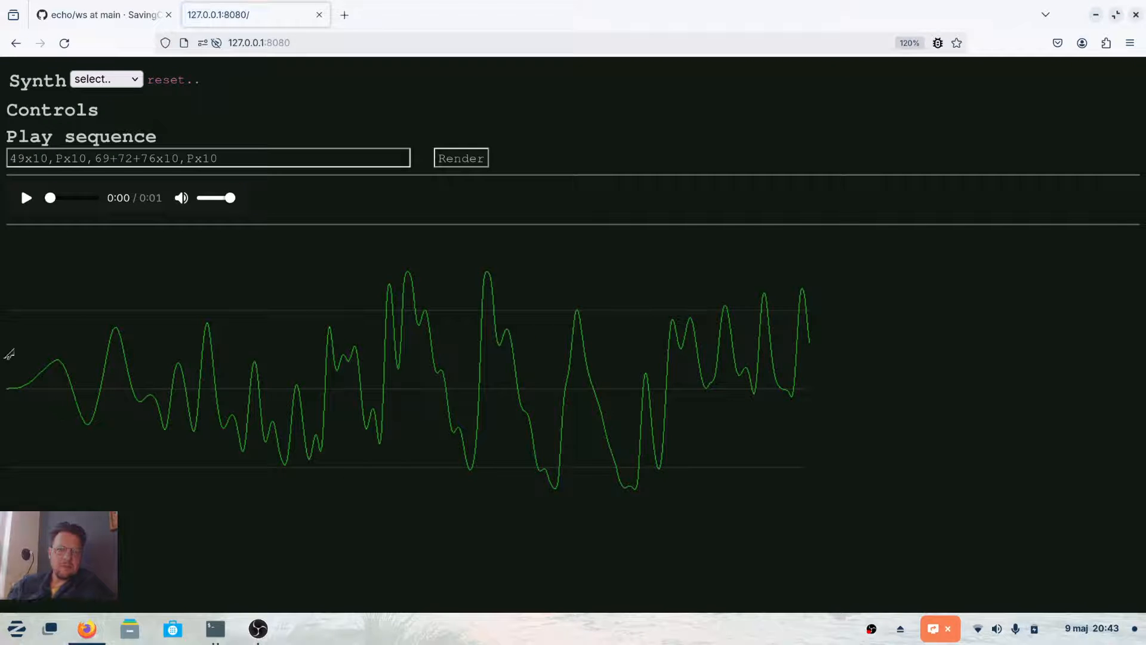
# Step: Reset the previewer, select the waveform synth, play its one-second clip, and select the play sequence
pyautogui.click(175, 80)
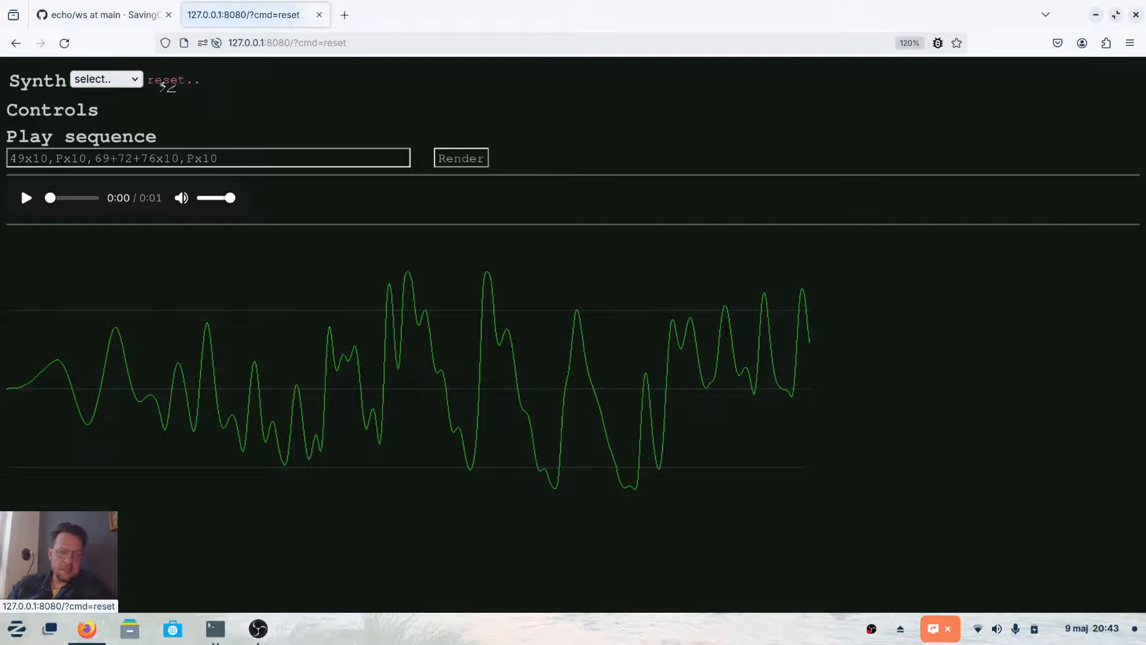
pyautogui.click(106, 79)
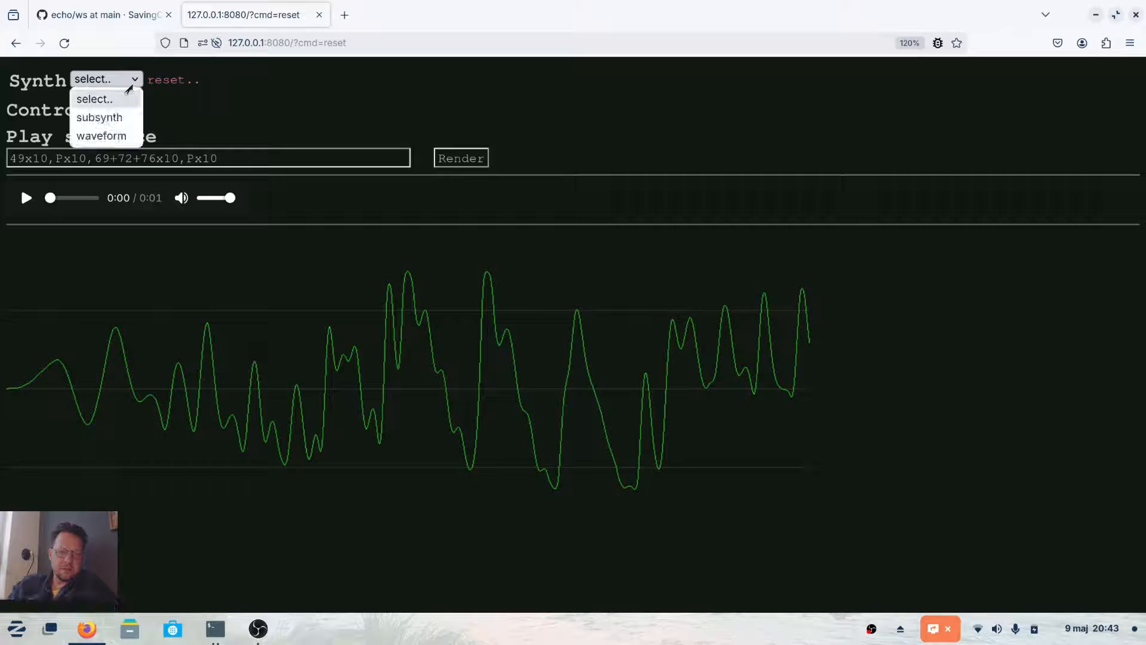
pyautogui.moveTo(108, 117)
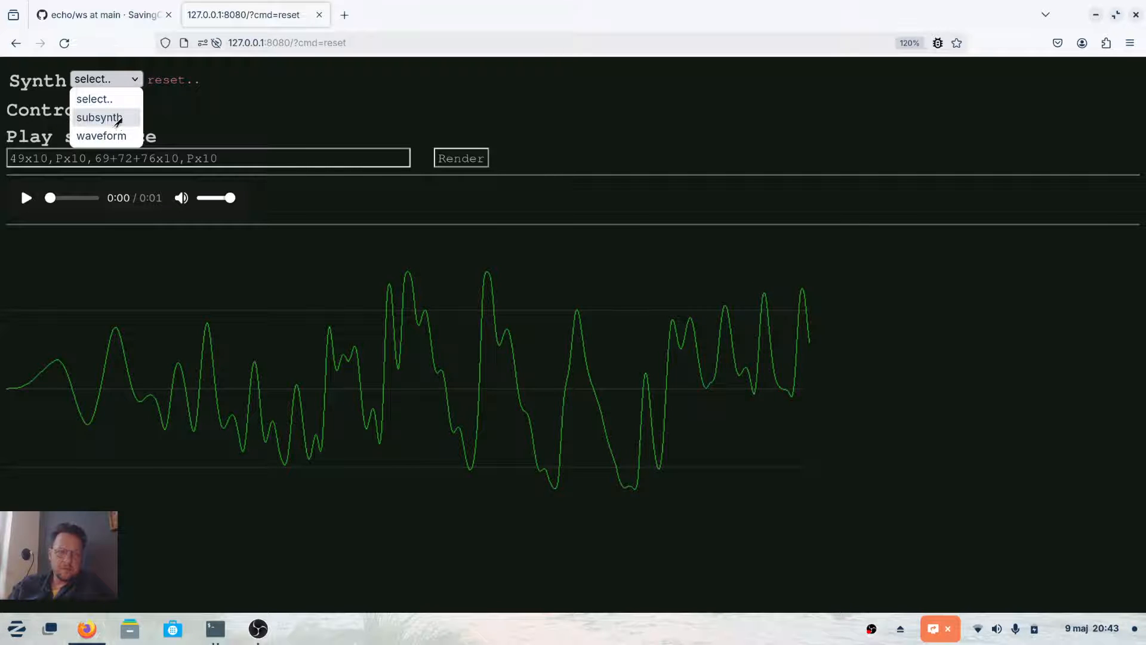
pyautogui.moveTo(108, 138)
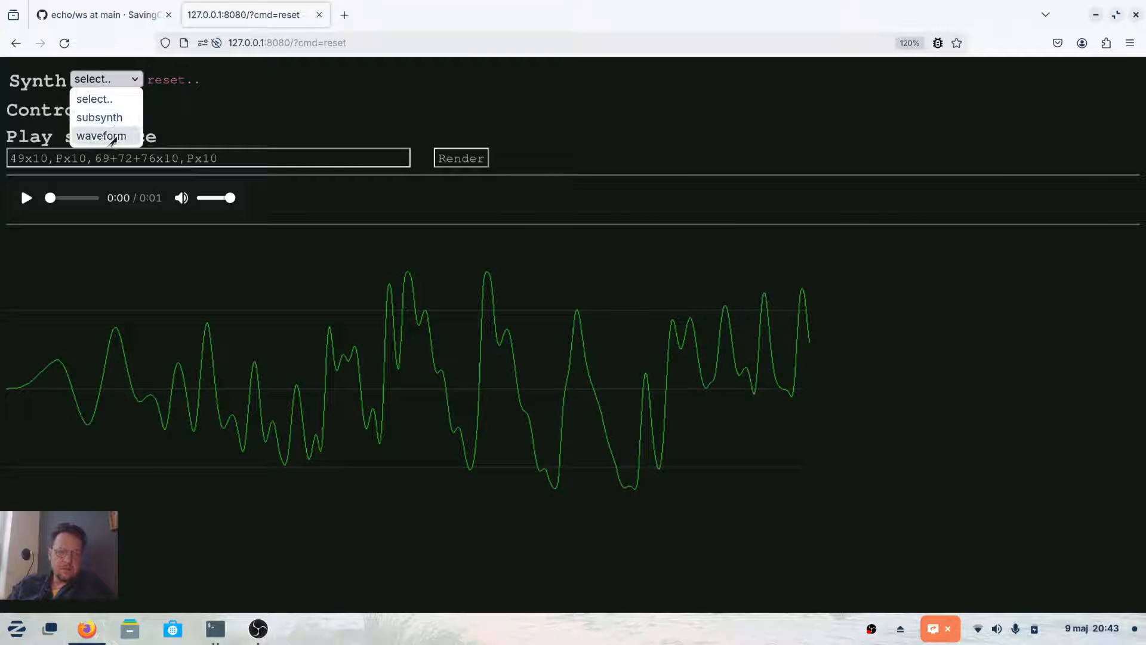
pyautogui.click(101, 136)
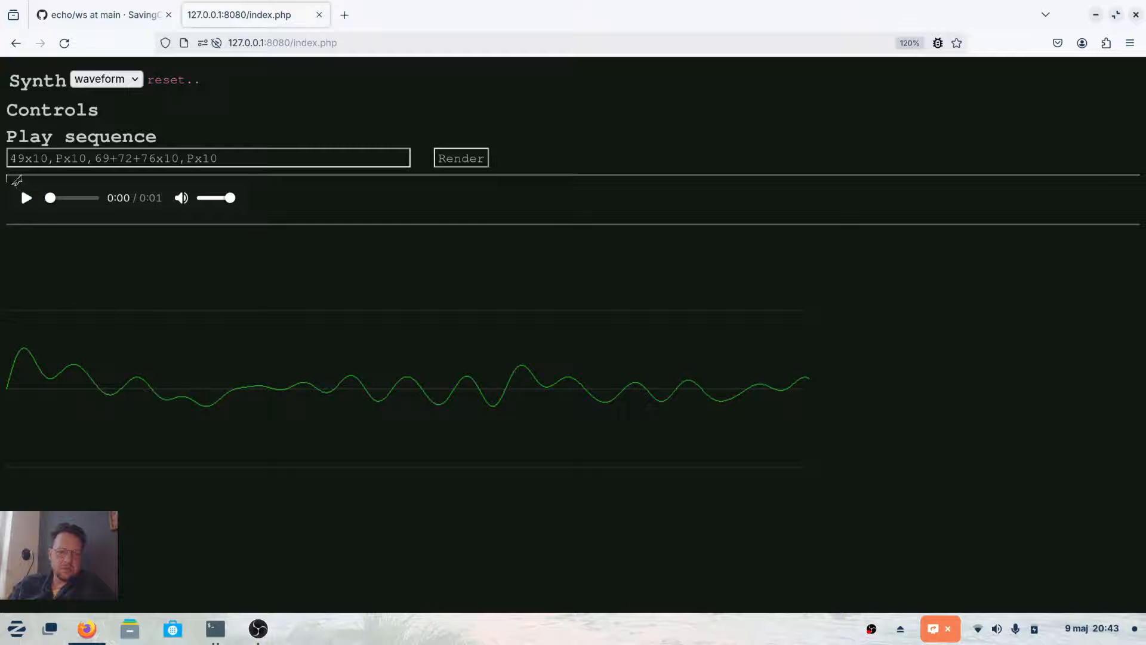
pyautogui.click(26, 198)
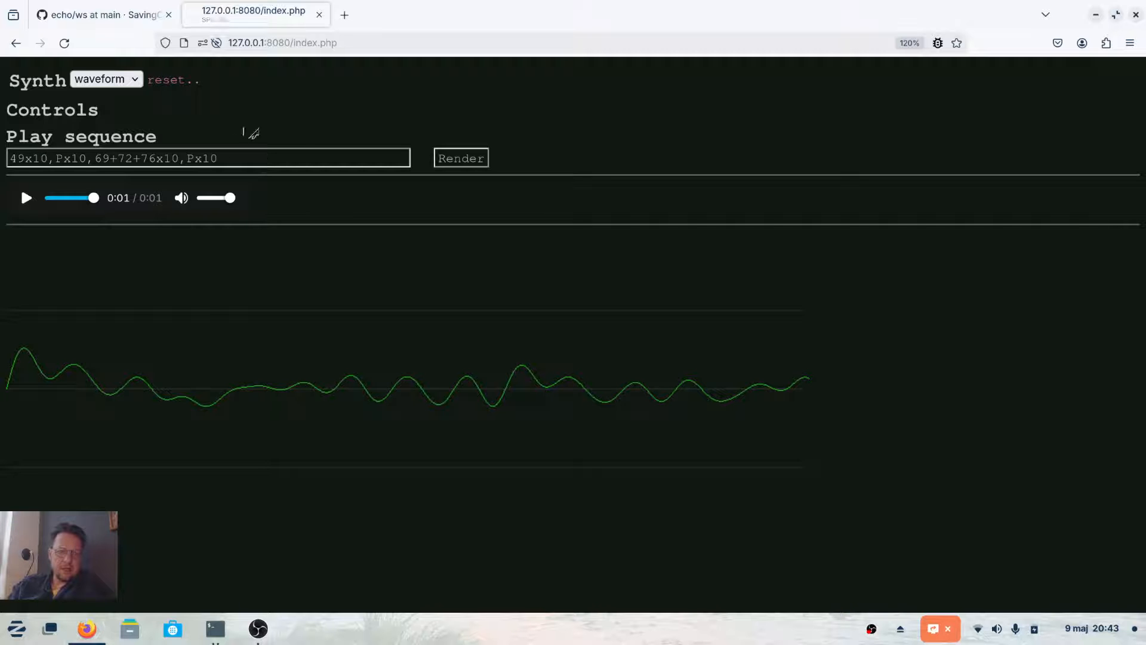
pyautogui.tripleClick(119, 158)
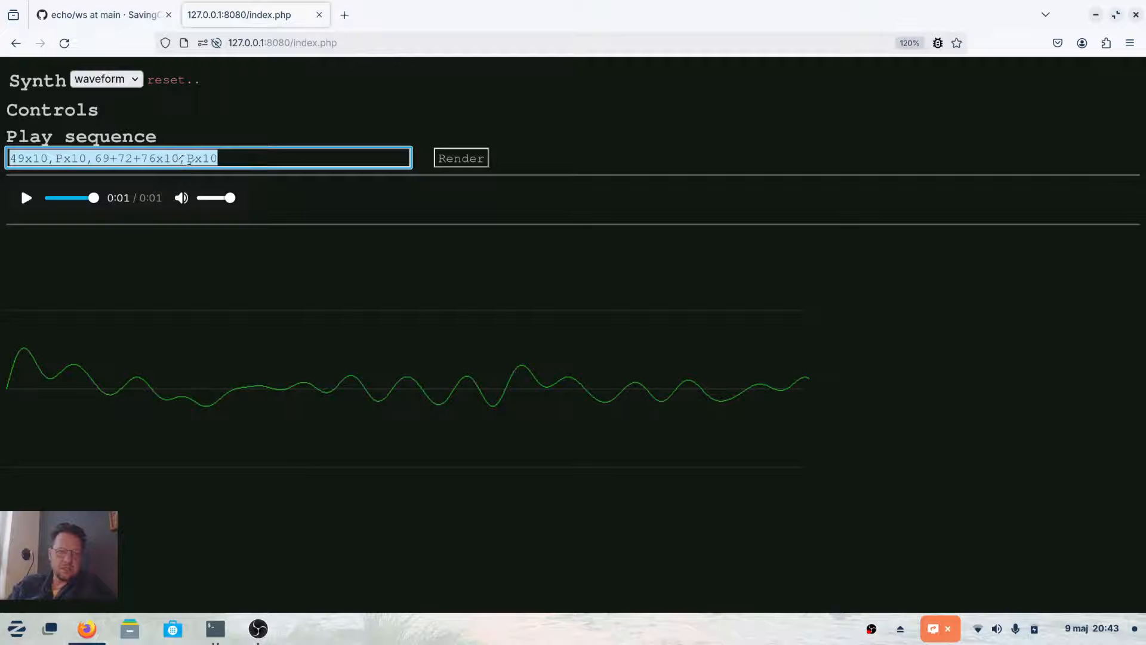
# Step: Select subsynth, play its clip, and change the play sequence's final Px10 to Px40
pyautogui.click(106, 78)
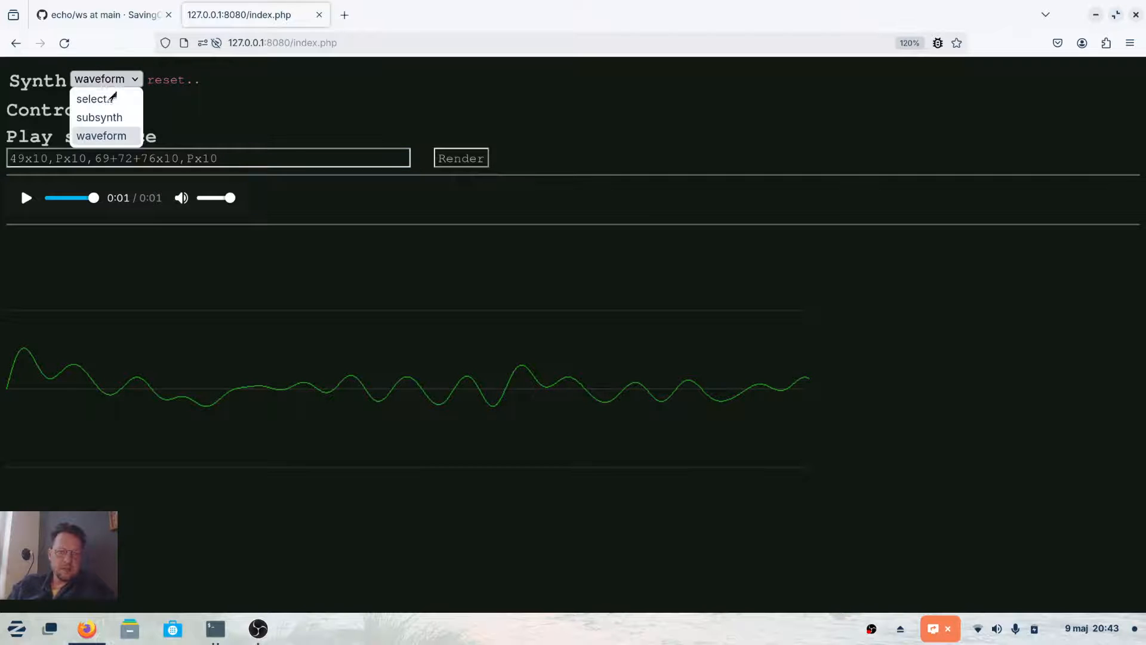
pyautogui.click(99, 117)
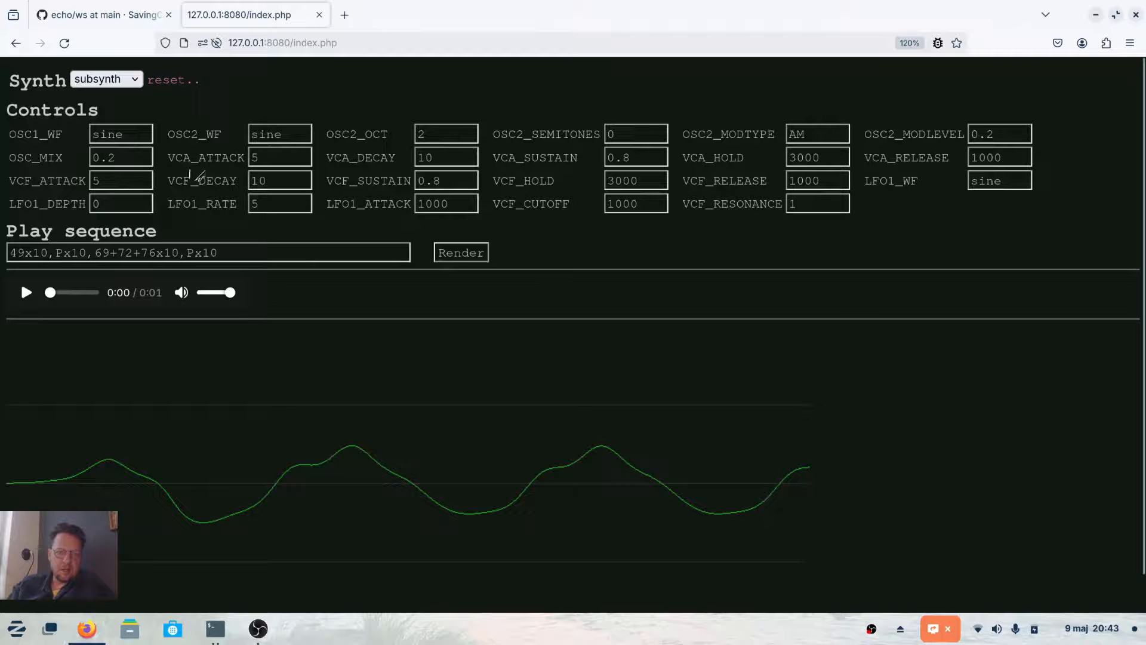
pyautogui.moveTo(258, 231)
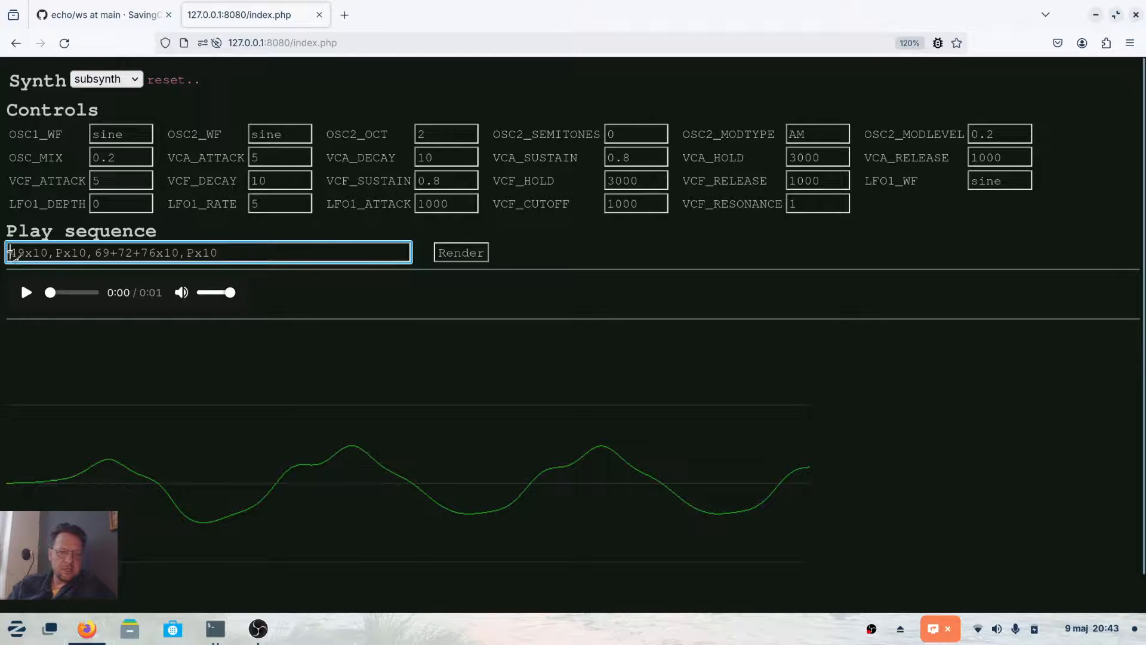
pyautogui.tripleClick(114, 252)
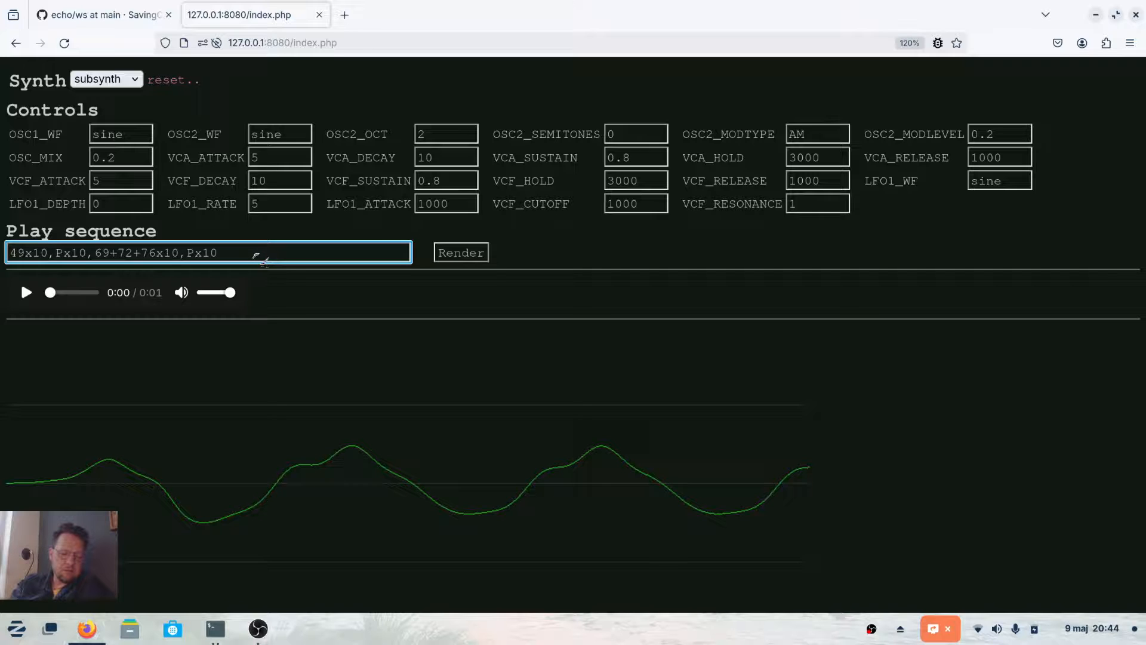
pyautogui.doubleClick(35, 253)
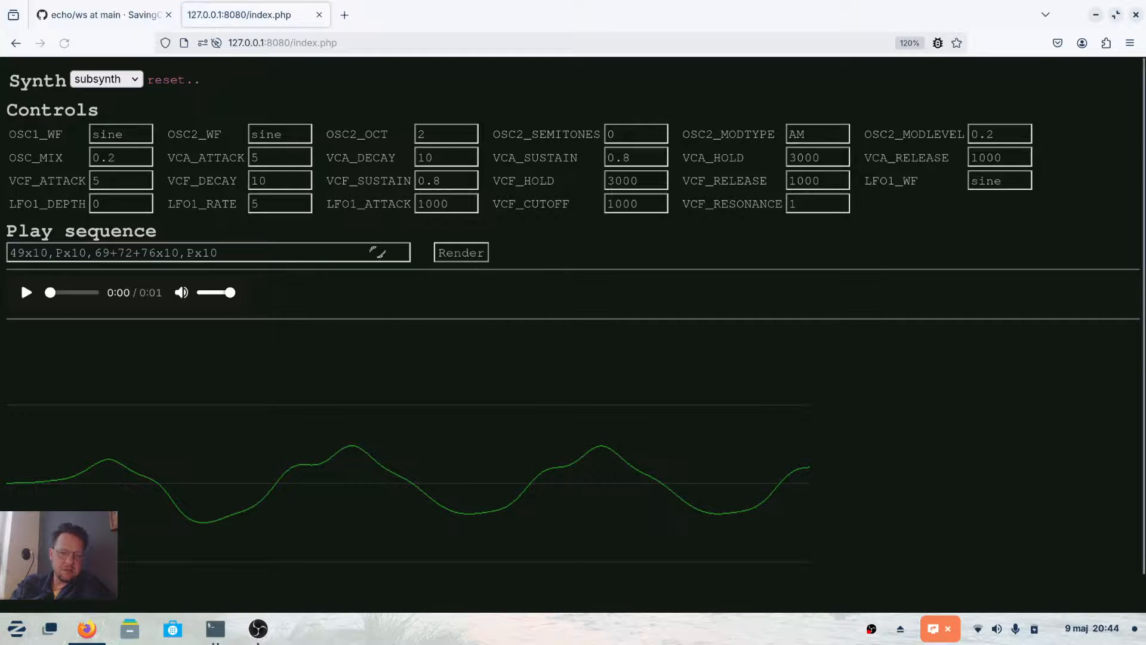
pyautogui.click(26, 293)
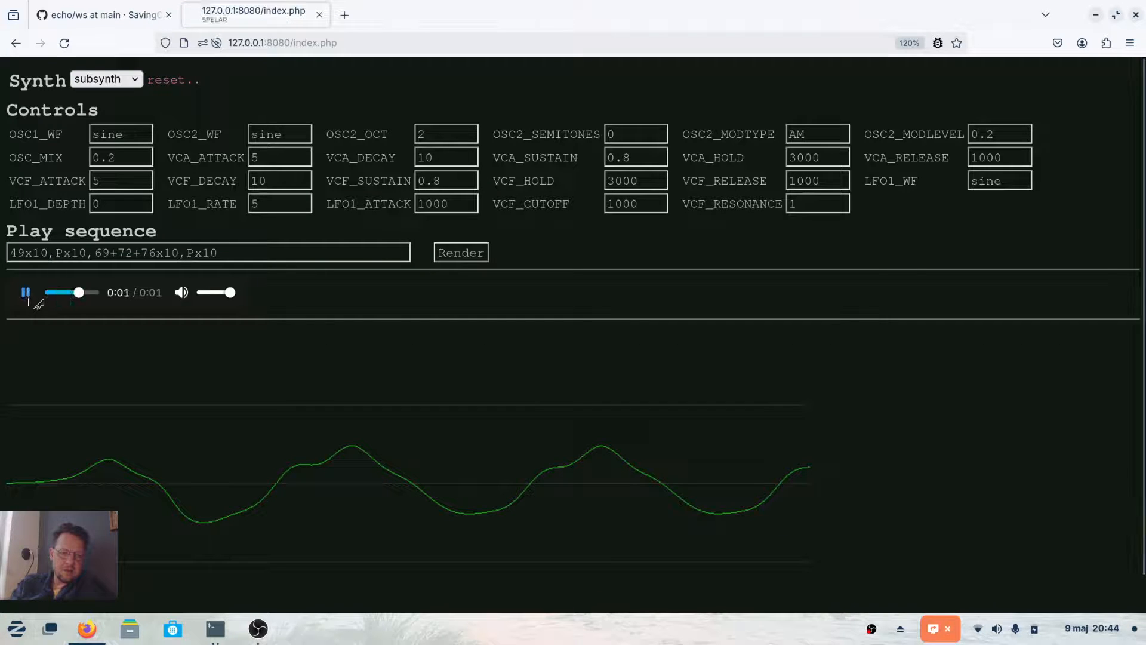
pyautogui.click(26, 293)
pyautogui.write('4')
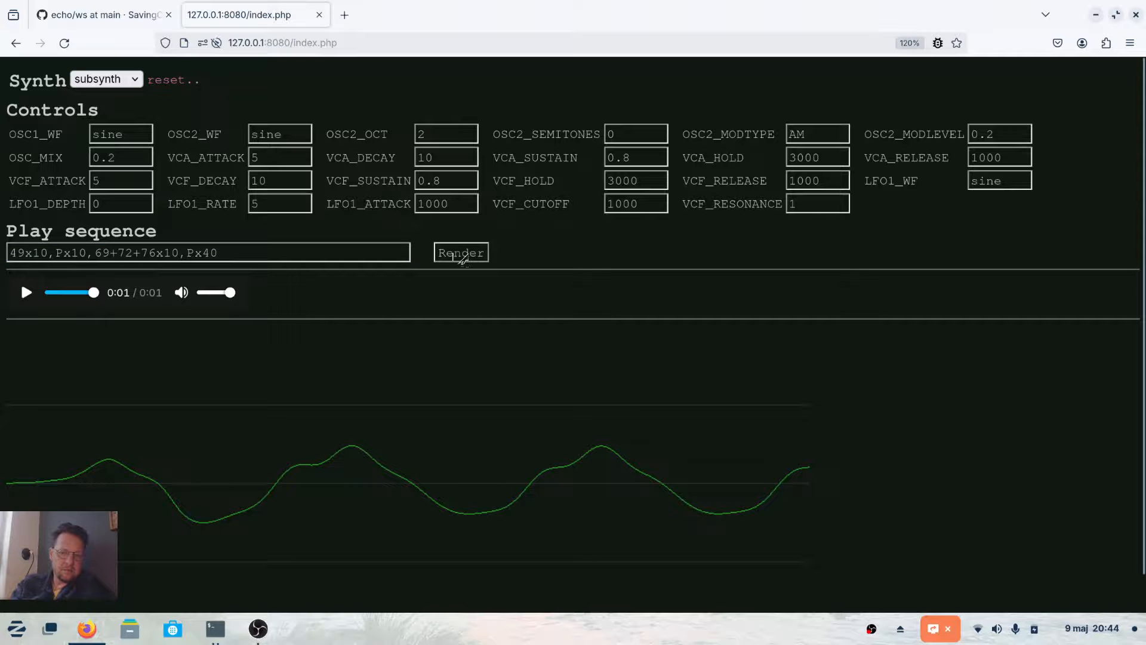
# Step: Set OSC2 to FM at level 0.4, octave -1, cutoff 3000, then render and play
pyautogui.click(461, 252)
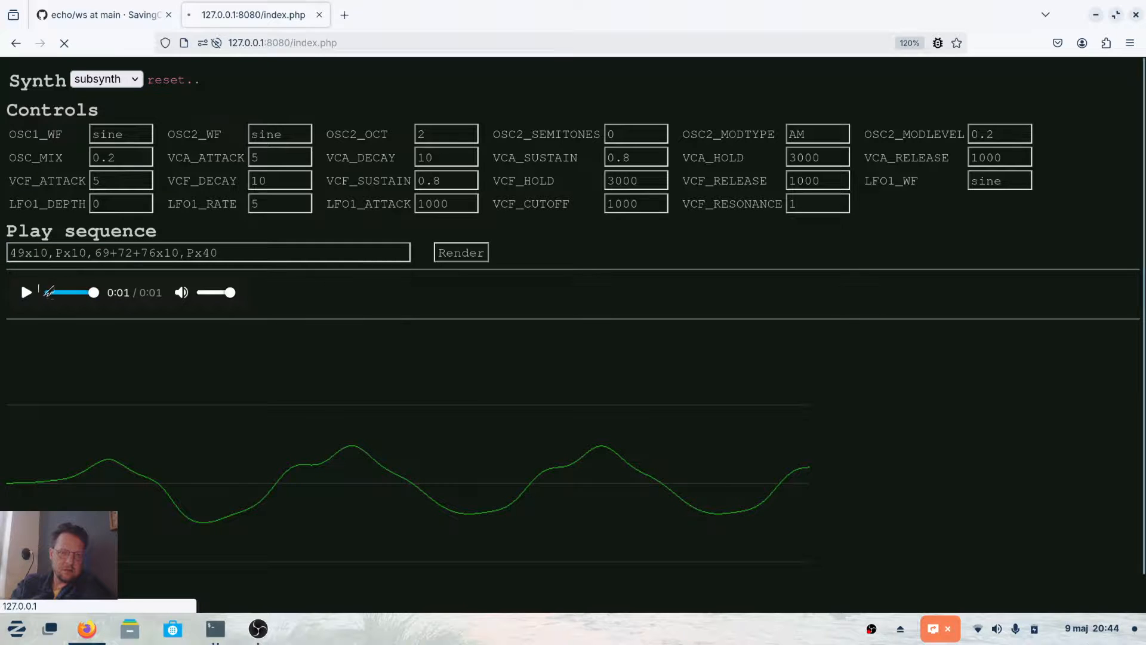
pyautogui.click(27, 293)
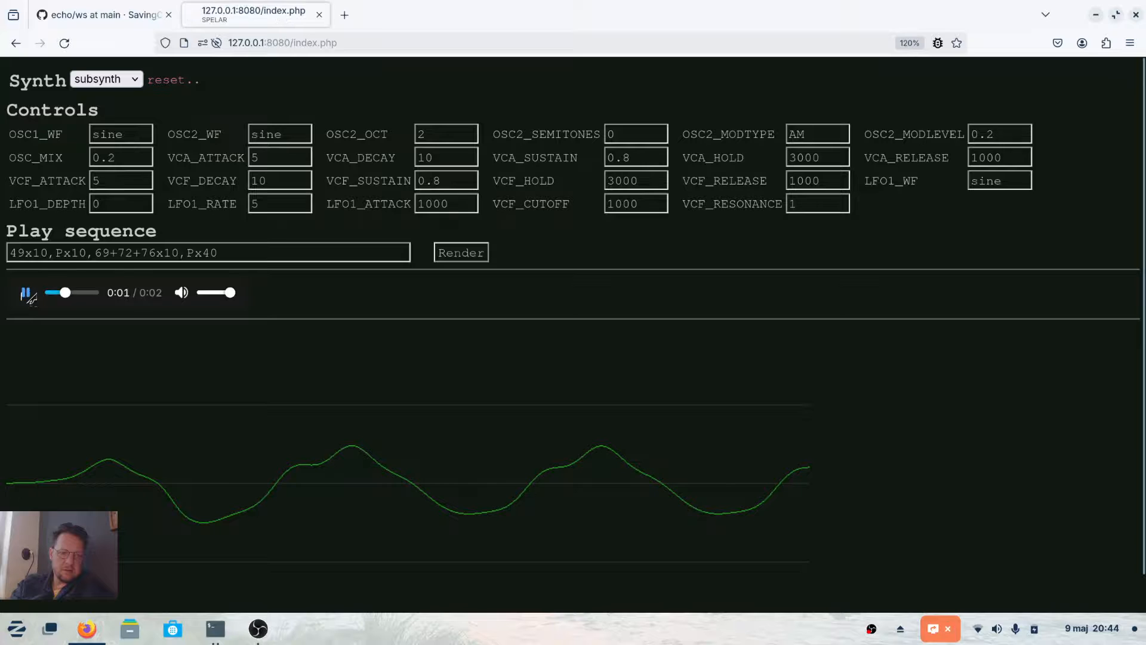
pyautogui.click(18, 252)
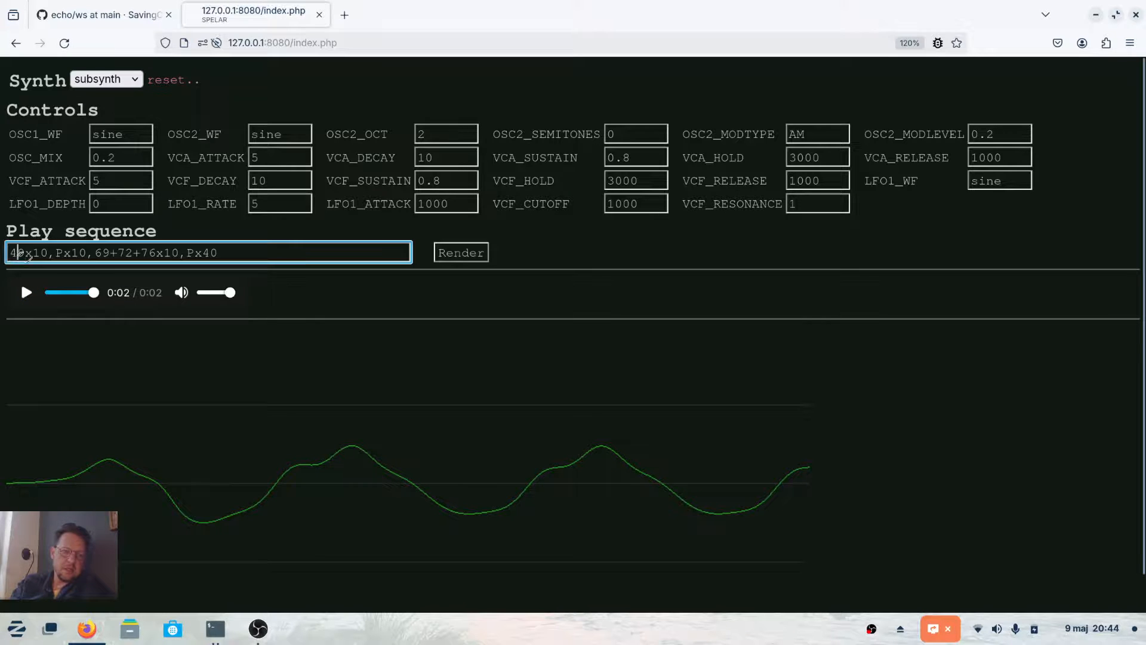
pyautogui.click(446, 134)
pyautogui.write('0')
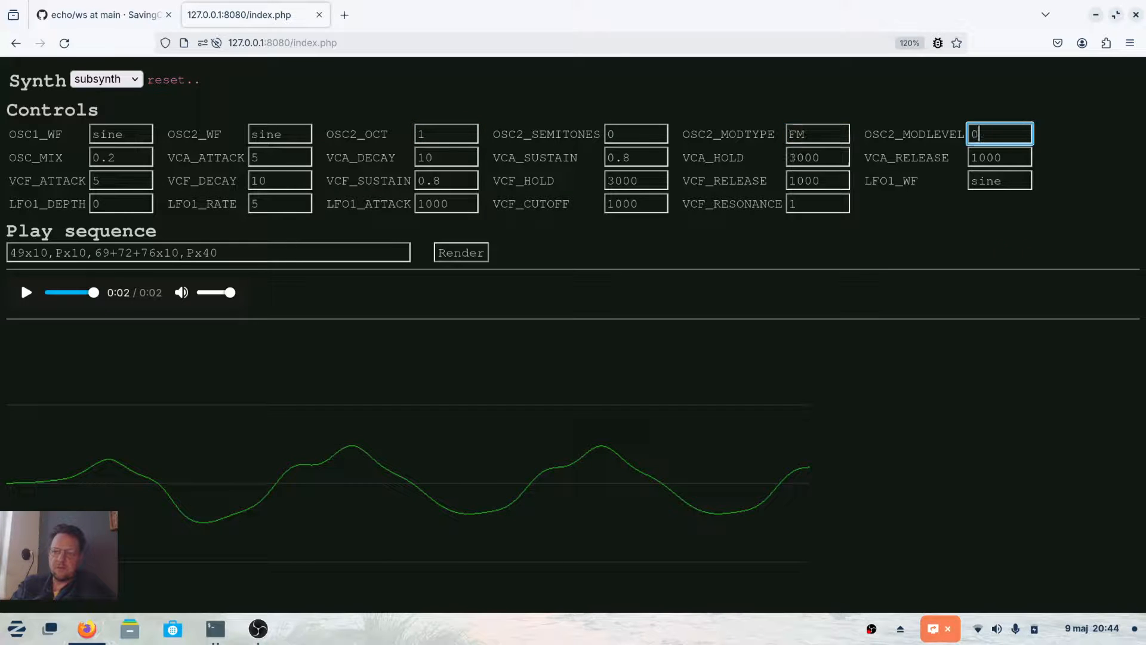
pyautogui.write('.4')
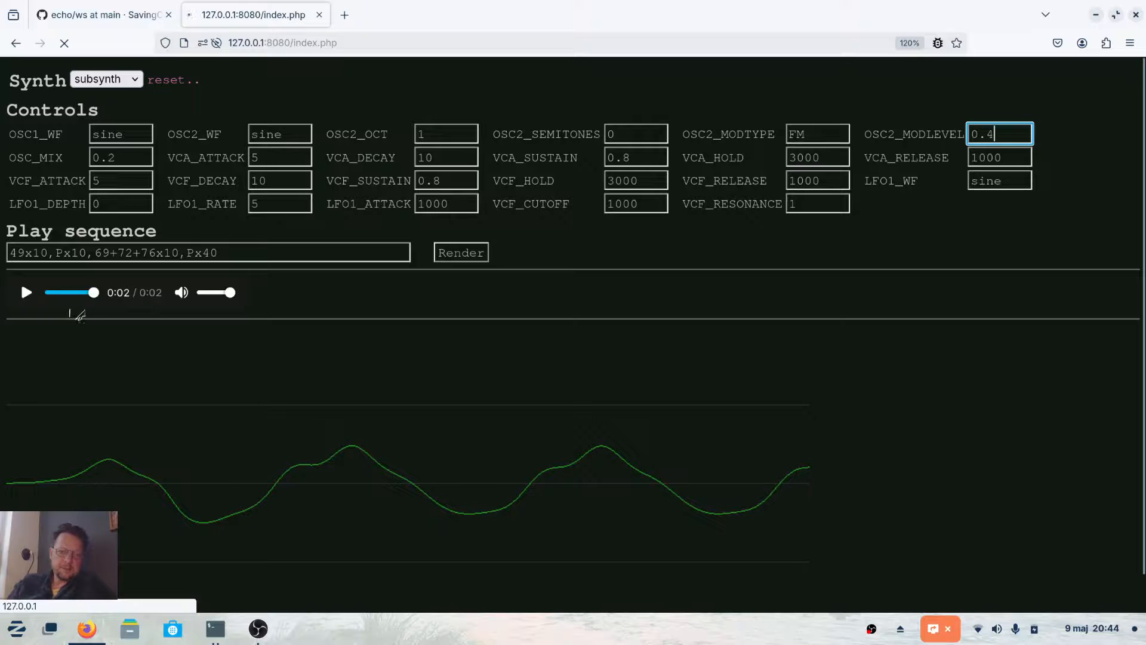
pyautogui.click(26, 292)
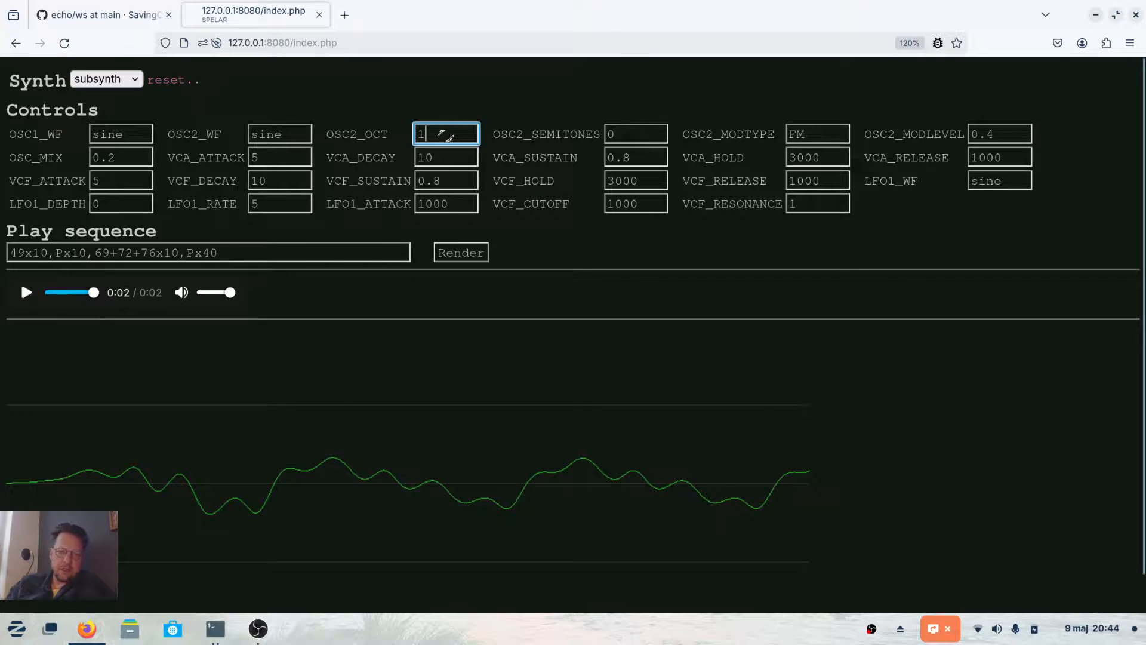
pyautogui.write('-1')
pyautogui.click(636, 203)
pyautogui.write('3000')
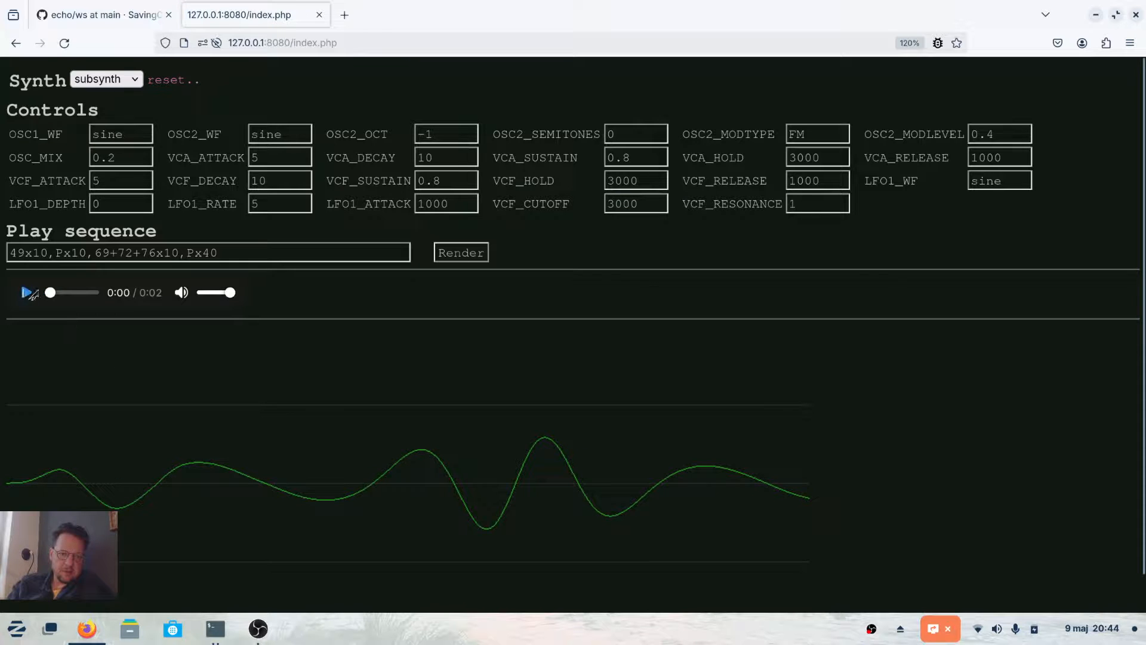
pyautogui.click(28, 293)
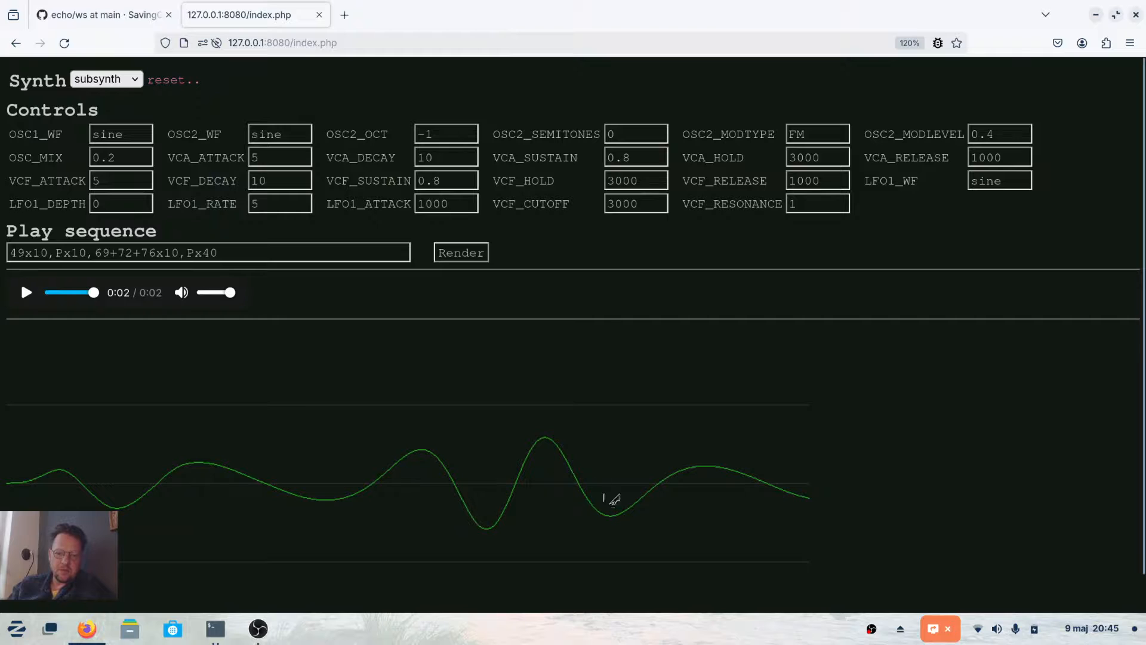
pyautogui.moveTo(536, 522)
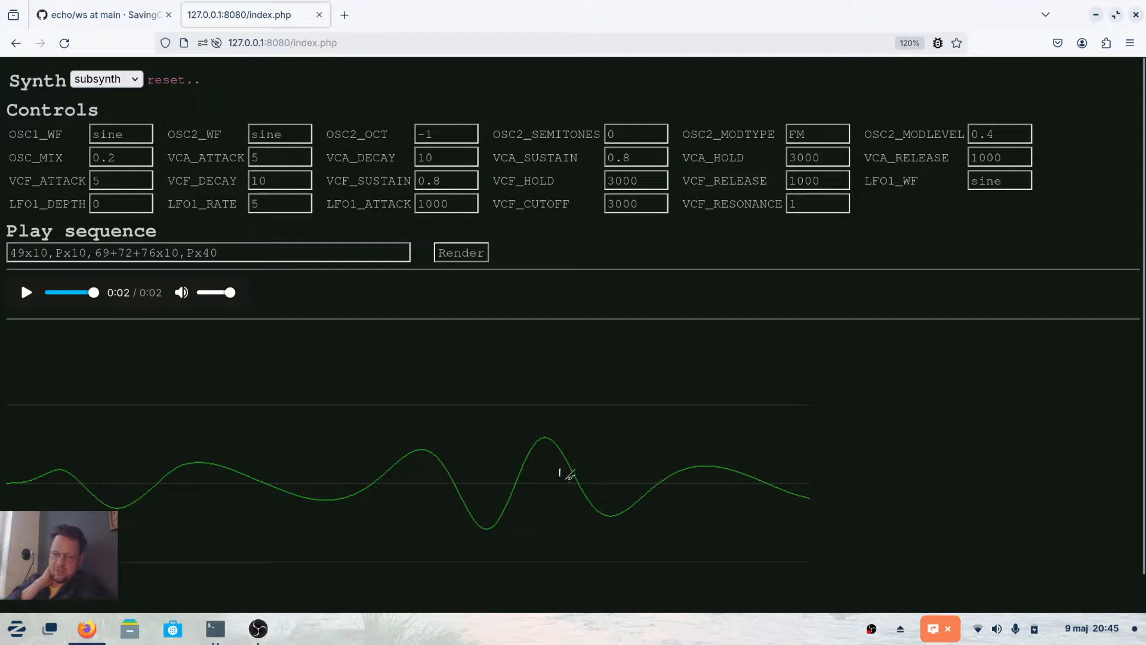
pyautogui.moveTo(762, 466)
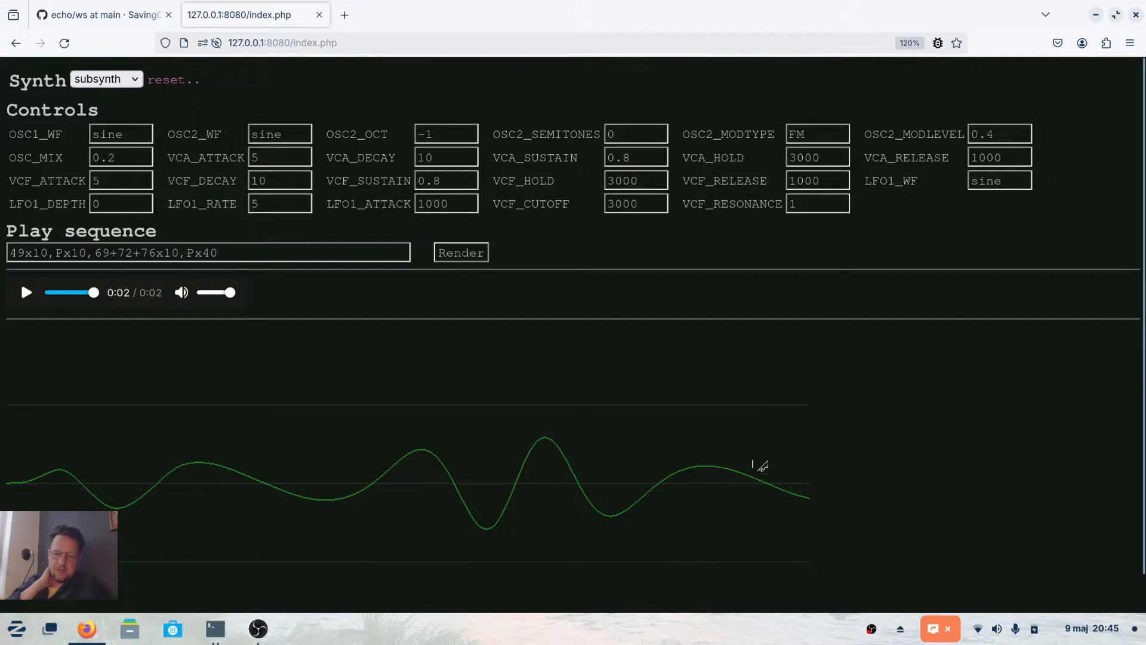
pyautogui.moveTo(765, 462)
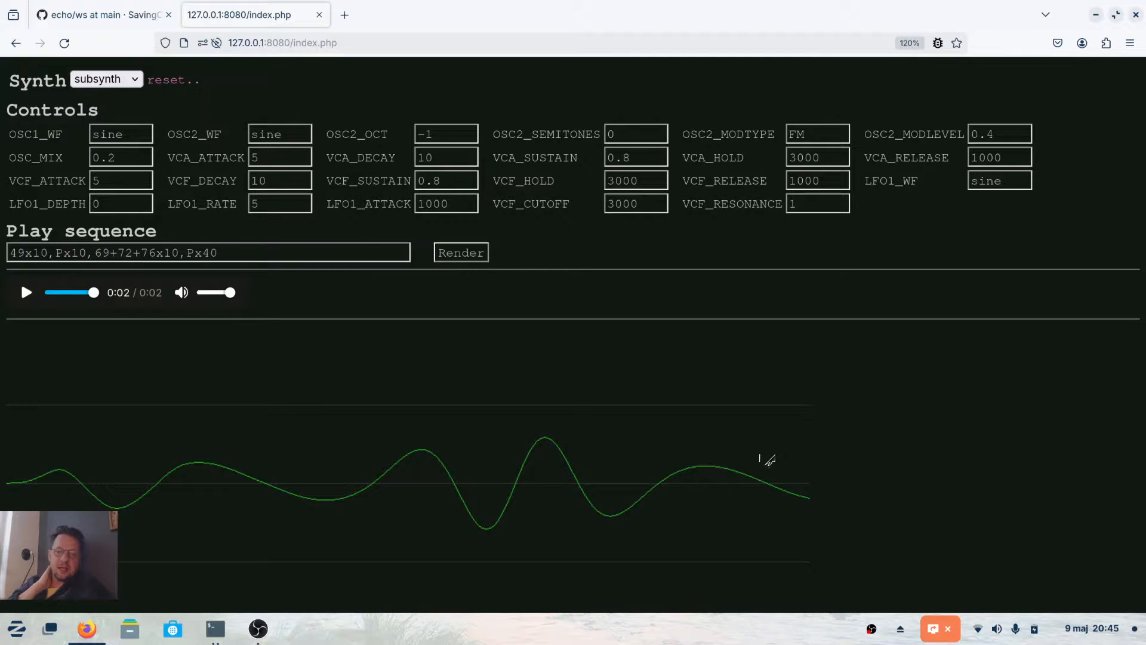
pyautogui.moveTo(755, 458)
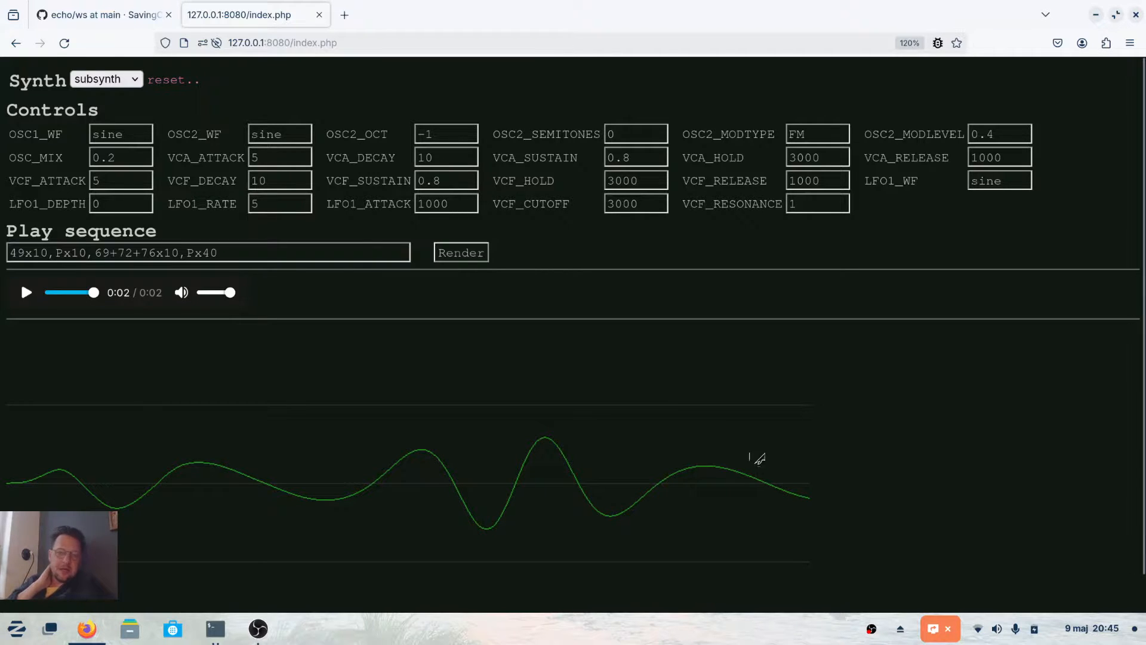
# Step: Switch from the synth previewer to GitHub's echo ws folder page
pyautogui.press('alt+Tab')
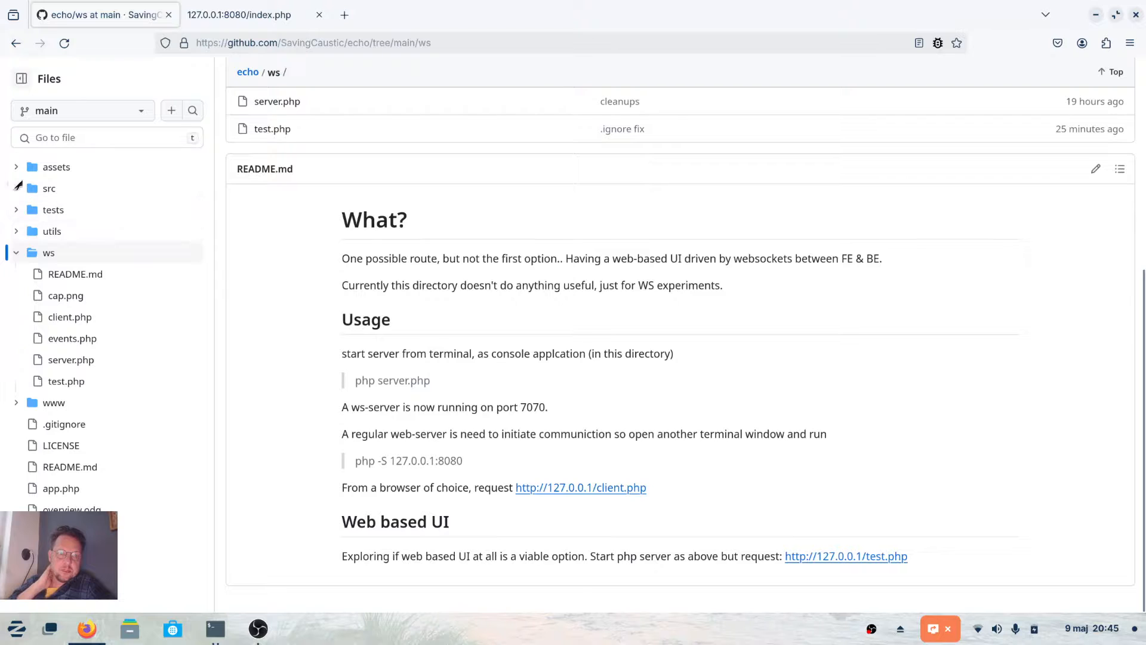
# Step: Collapse ws in the file tree and open the root README.md with its architecture diagram
pyautogui.click(49, 253)
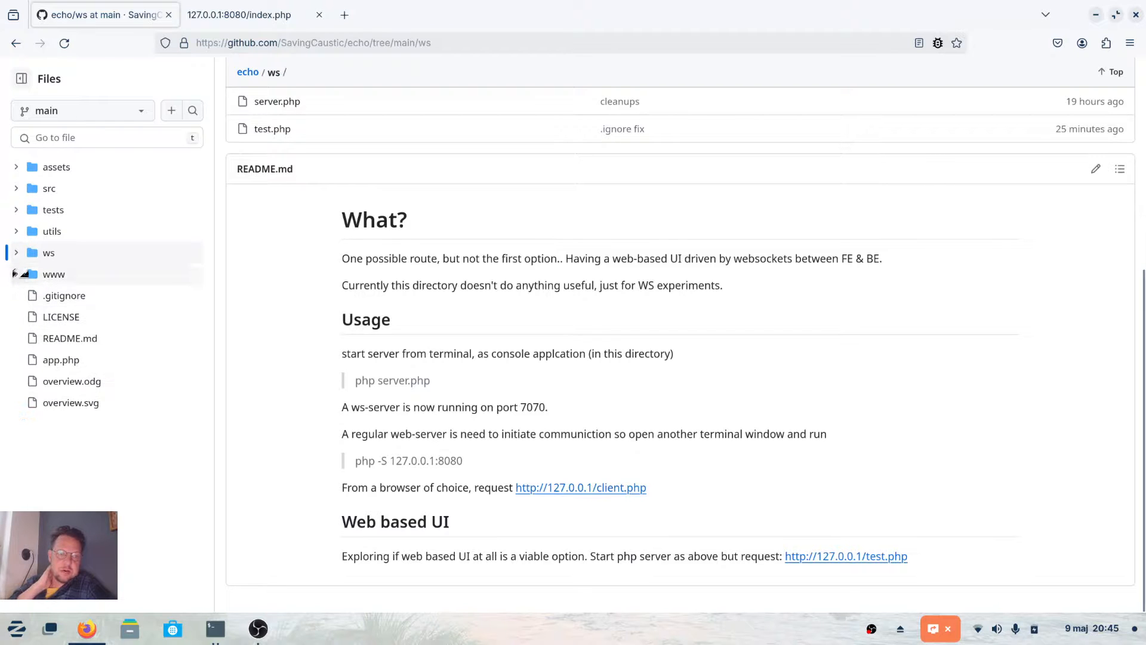
pyautogui.click(54, 274)
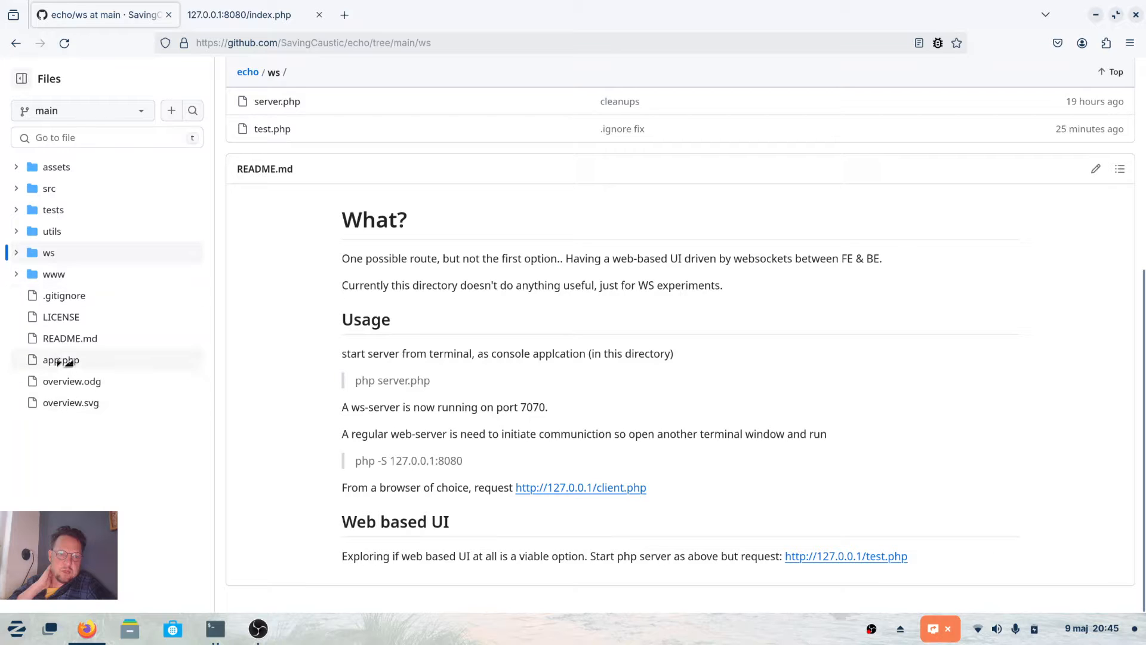
pyautogui.click(69, 338)
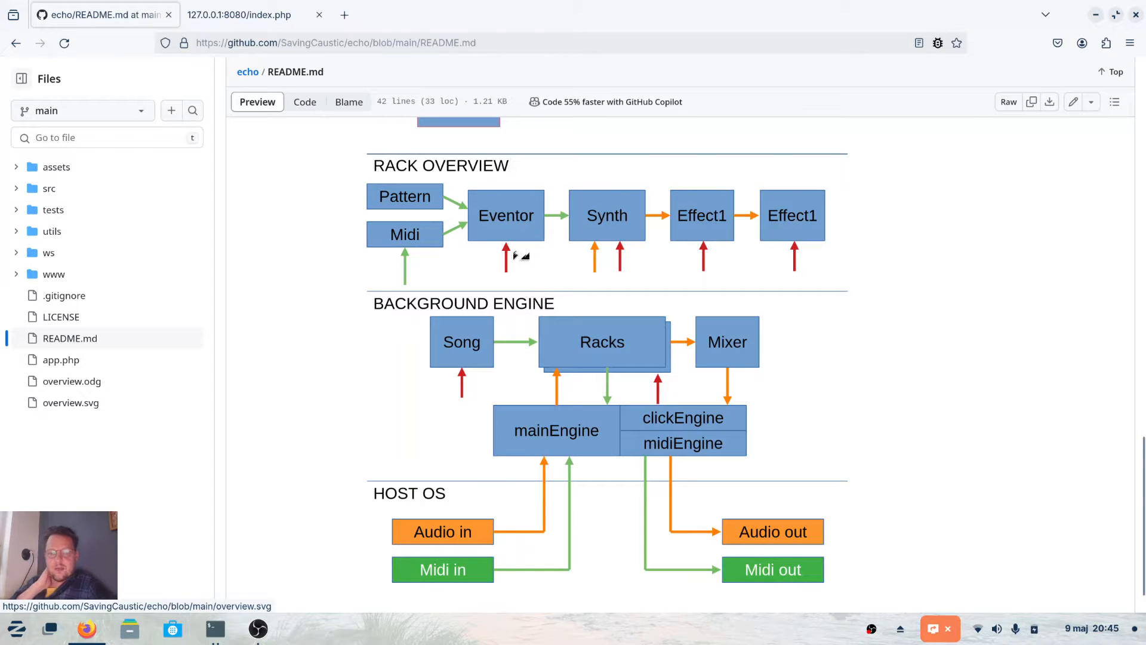
pyautogui.moveTo(516, 229)
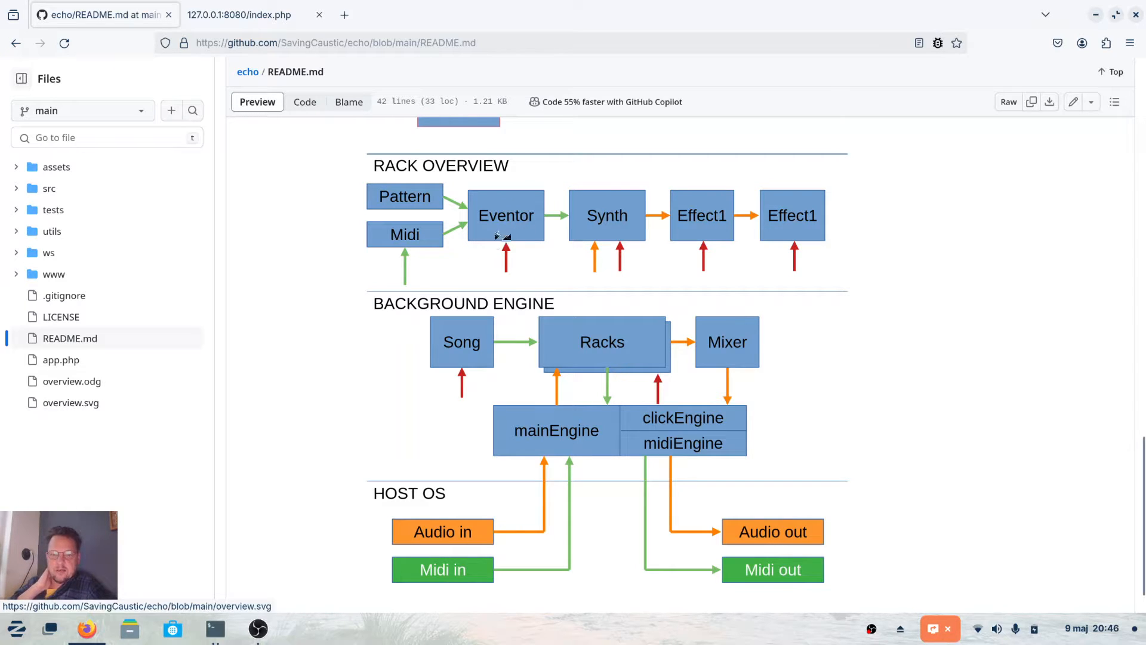
pyautogui.moveTo(504, 232)
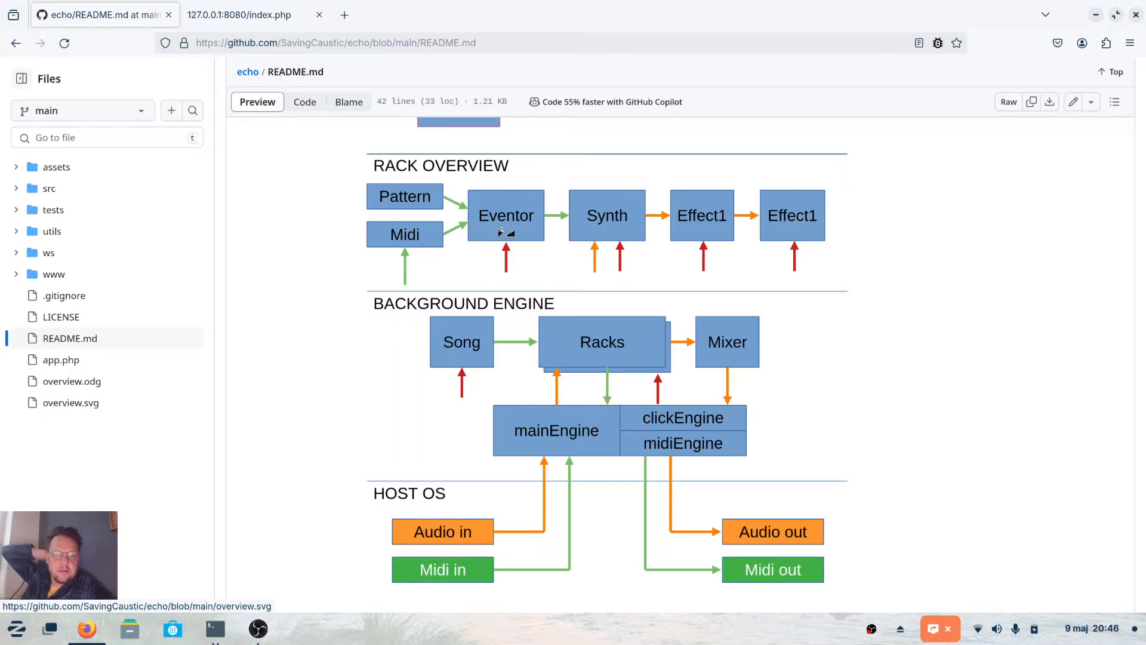
pyautogui.moveTo(590, 221)
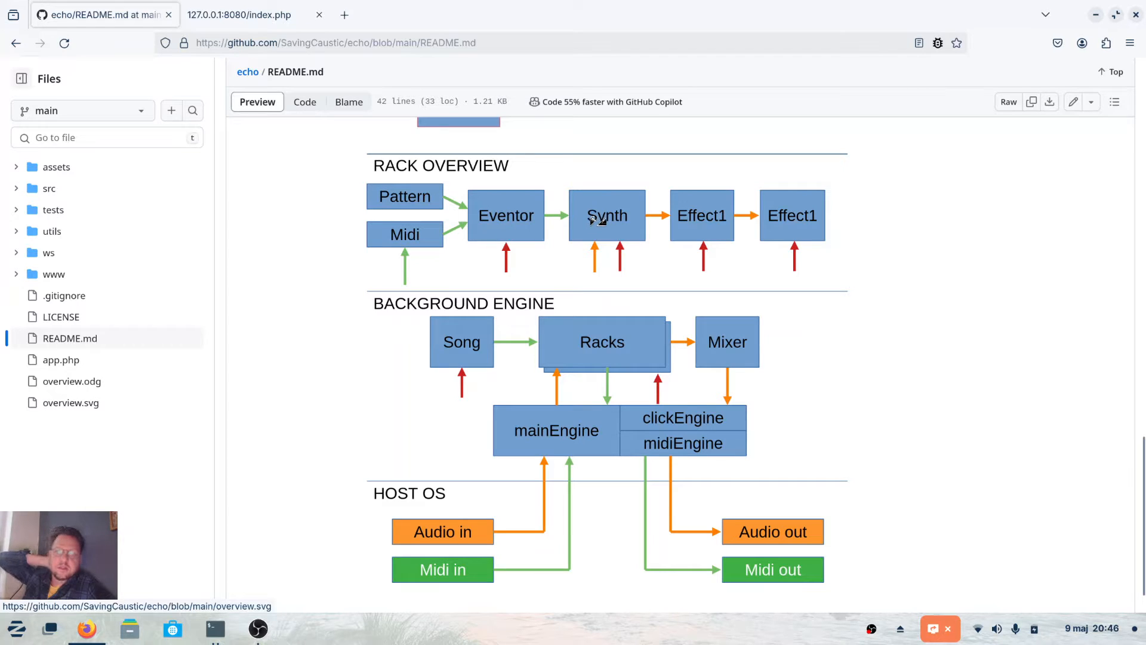
pyautogui.moveTo(516, 228)
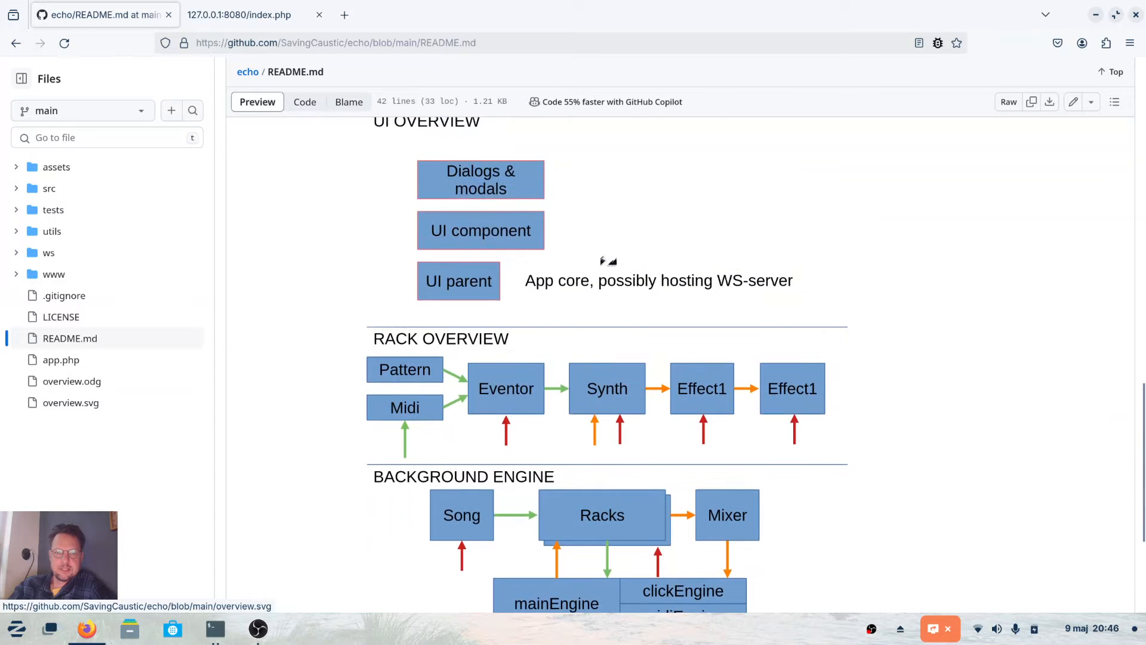
# Step: Scroll the echo README up to the UI overview and open the LICENSE file
pyautogui.scroll(3)
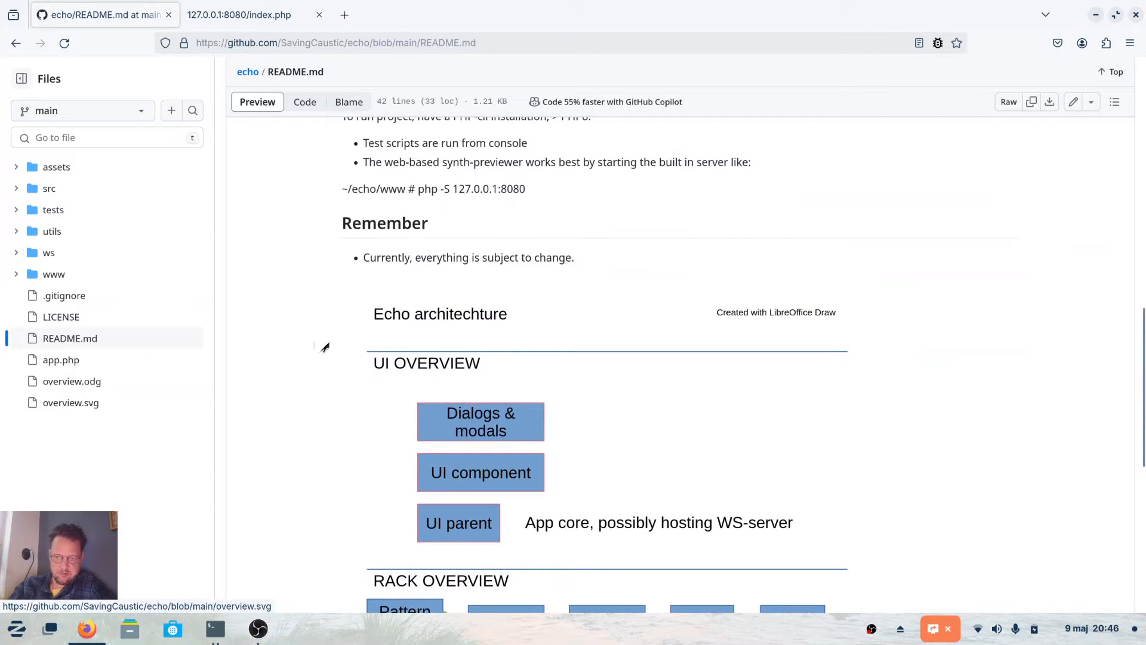
pyautogui.moveTo(78, 384)
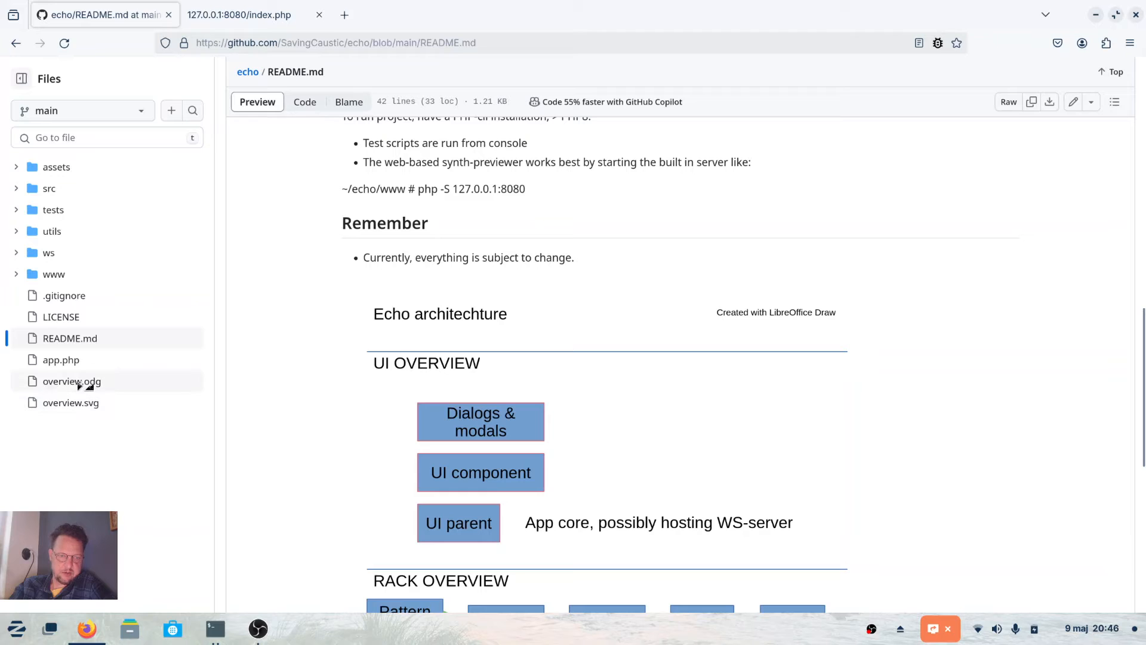
pyautogui.moveTo(526, 307)
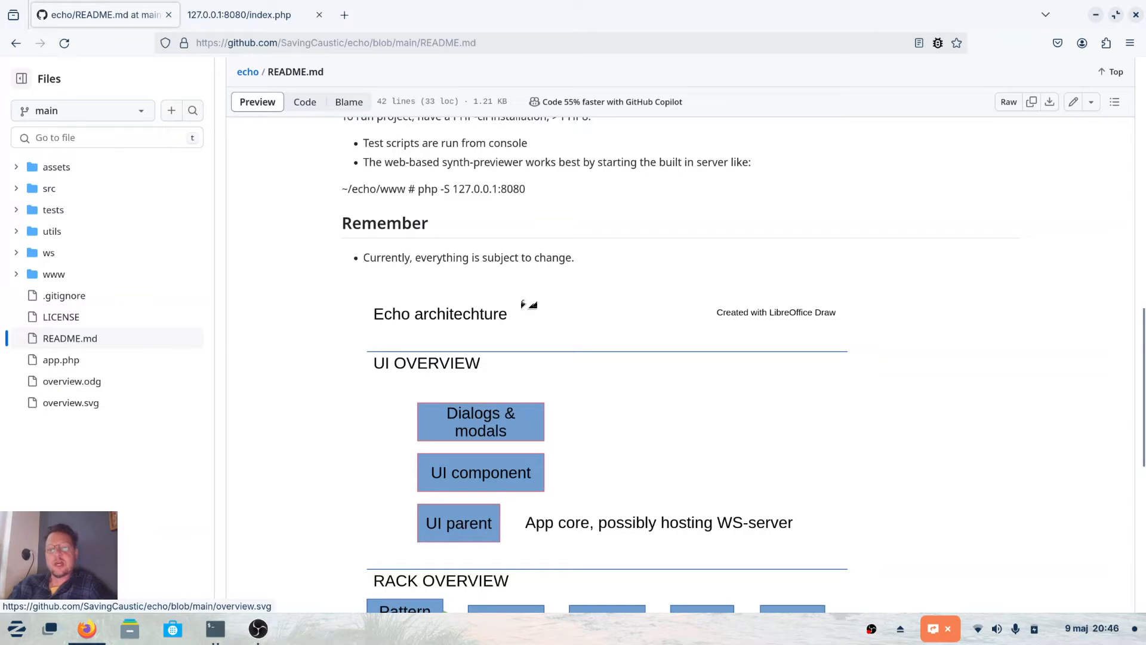
pyautogui.moveTo(49, 253)
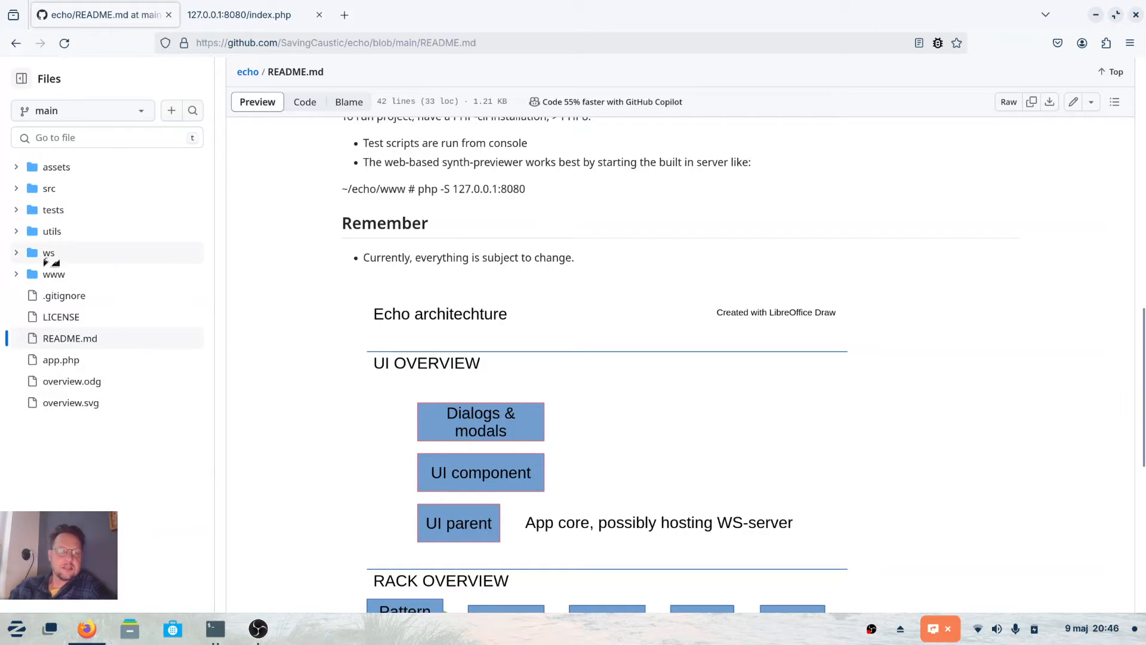
pyautogui.click(59, 318)
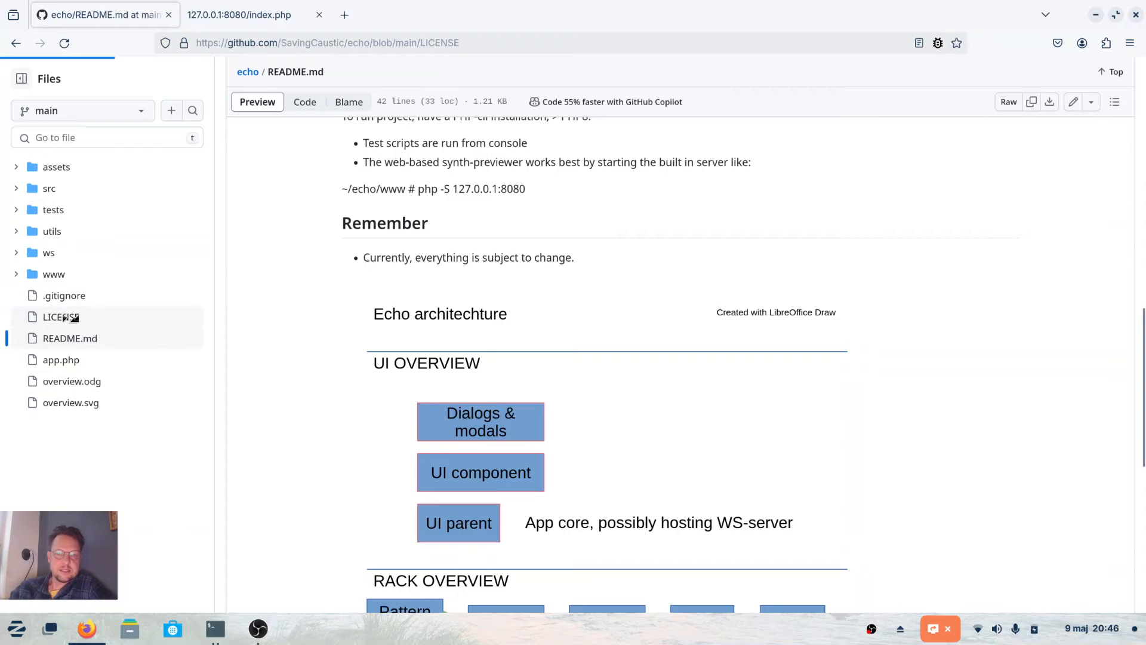
# Step: View echo's MIT License file, copyright 2024 SavingCaustic
pyautogui.click(55, 317)
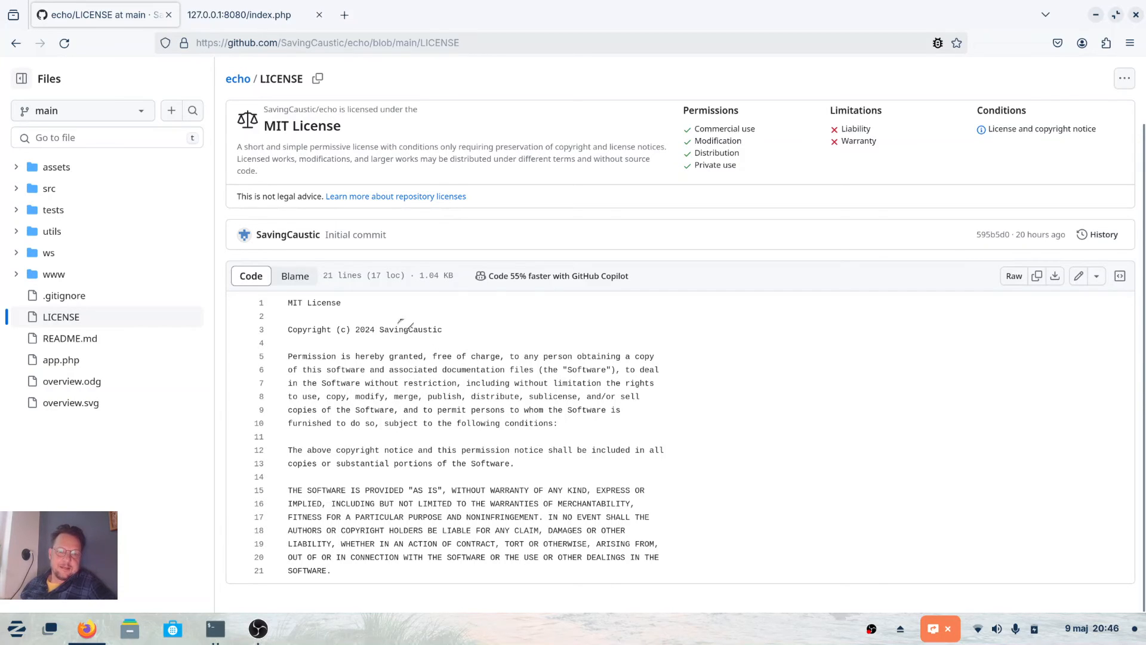
pyautogui.moveTo(388, 275)
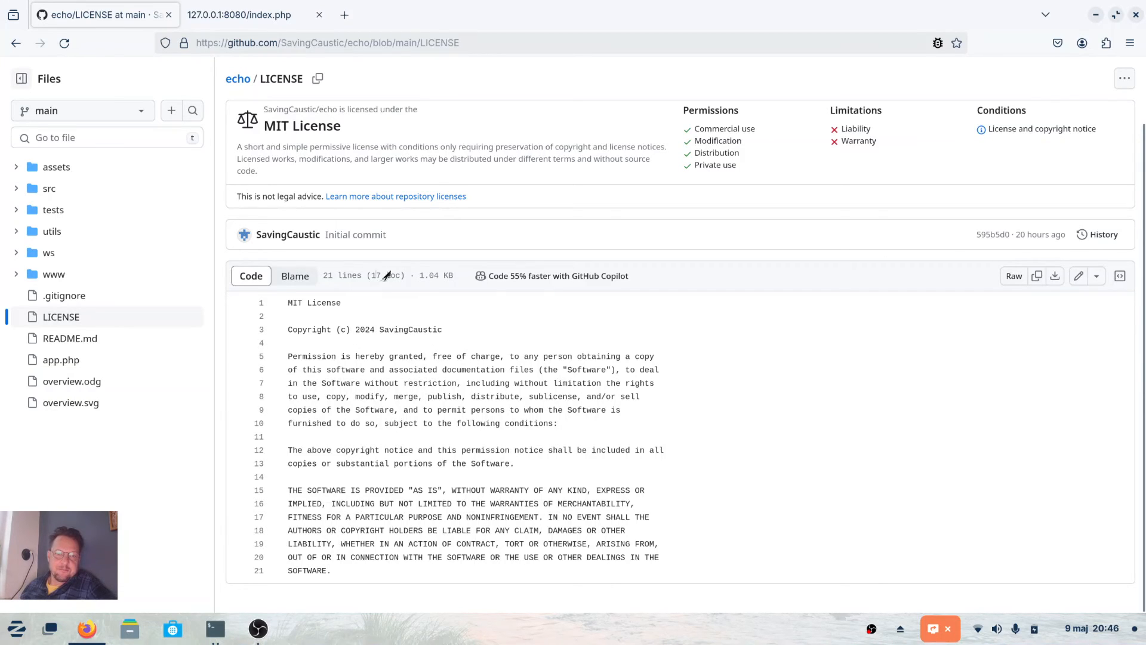